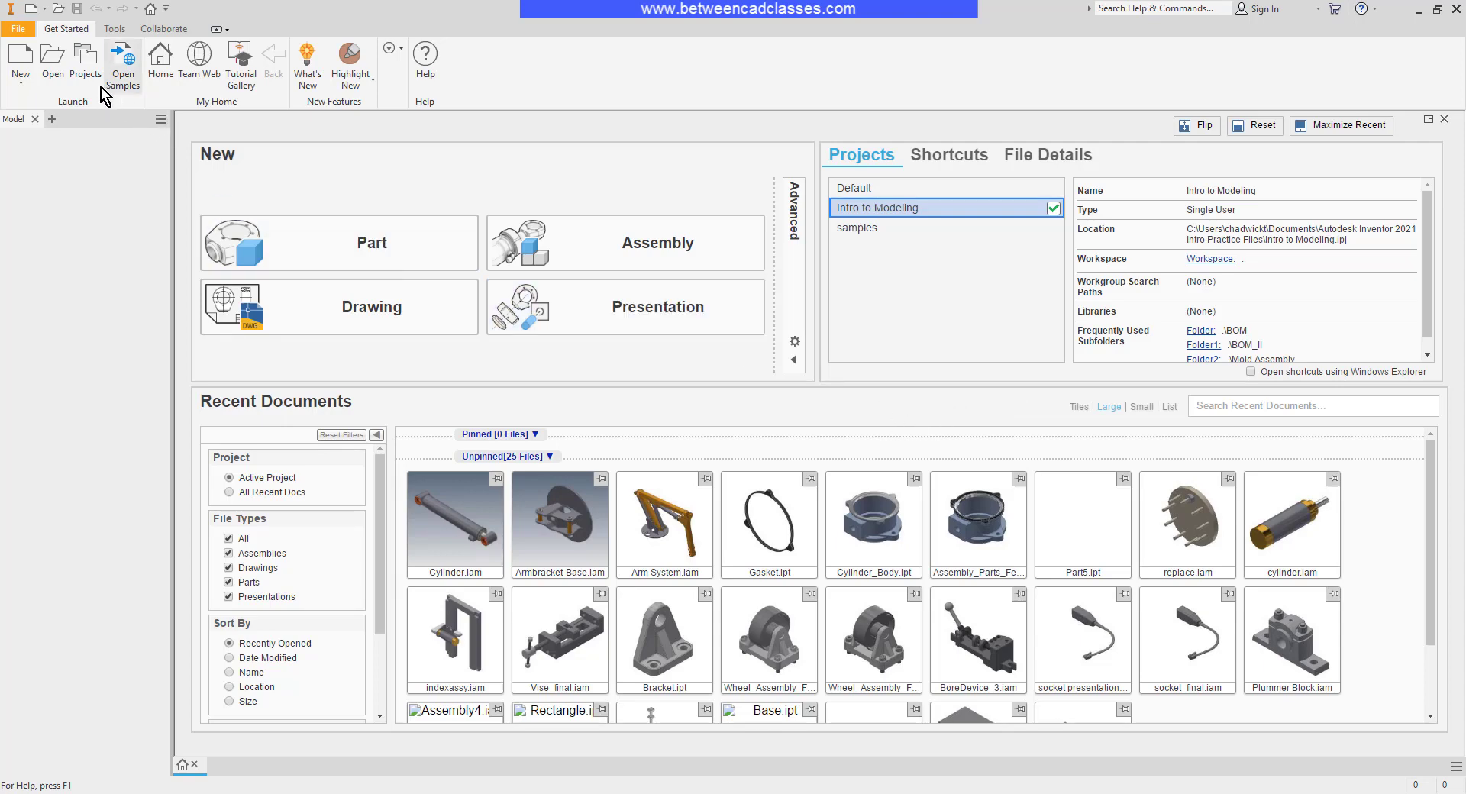
mouse_move(86, 64)
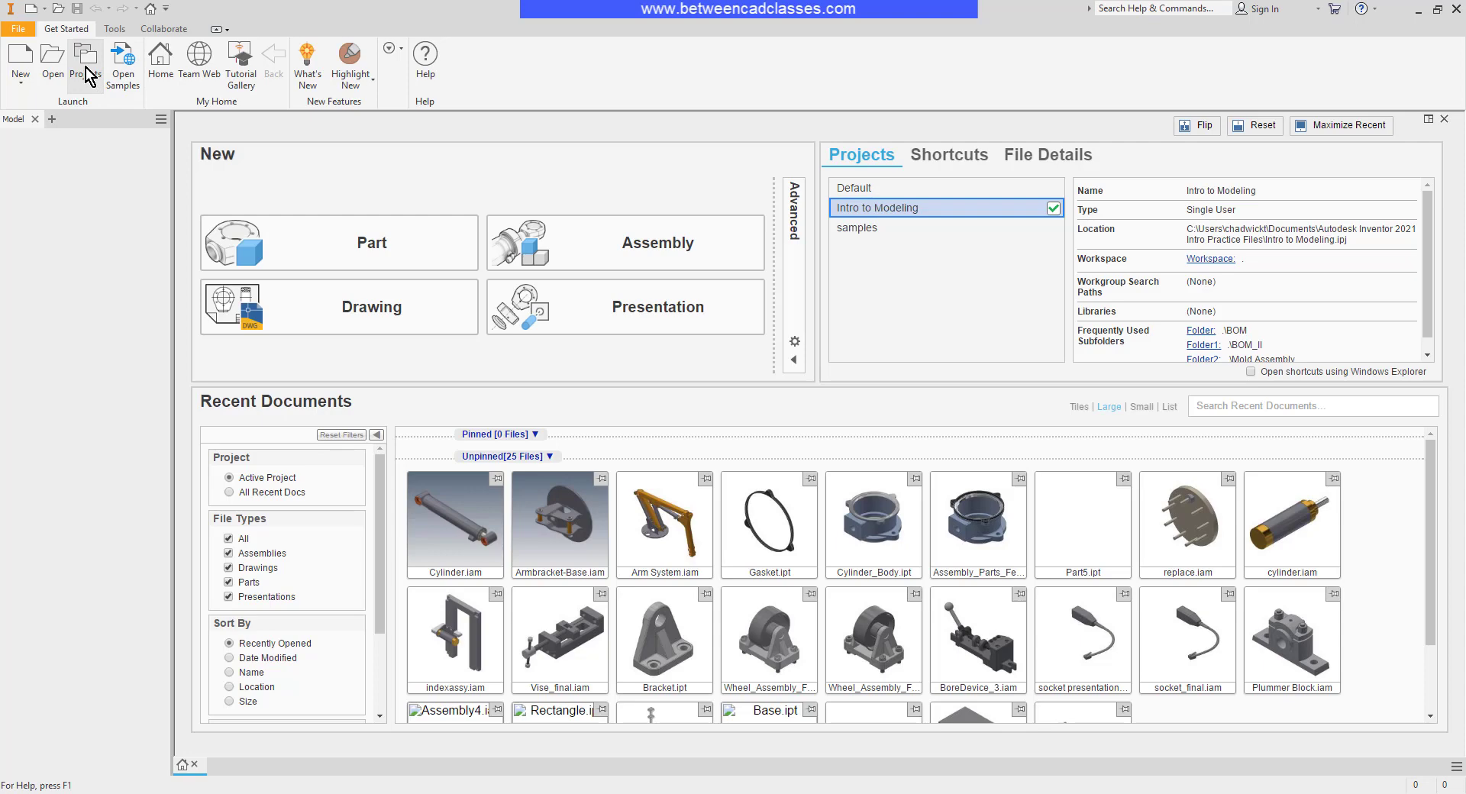
Bring up the Projects dialog listing Default, Intro to Modeling and samples
left_click(85, 63)
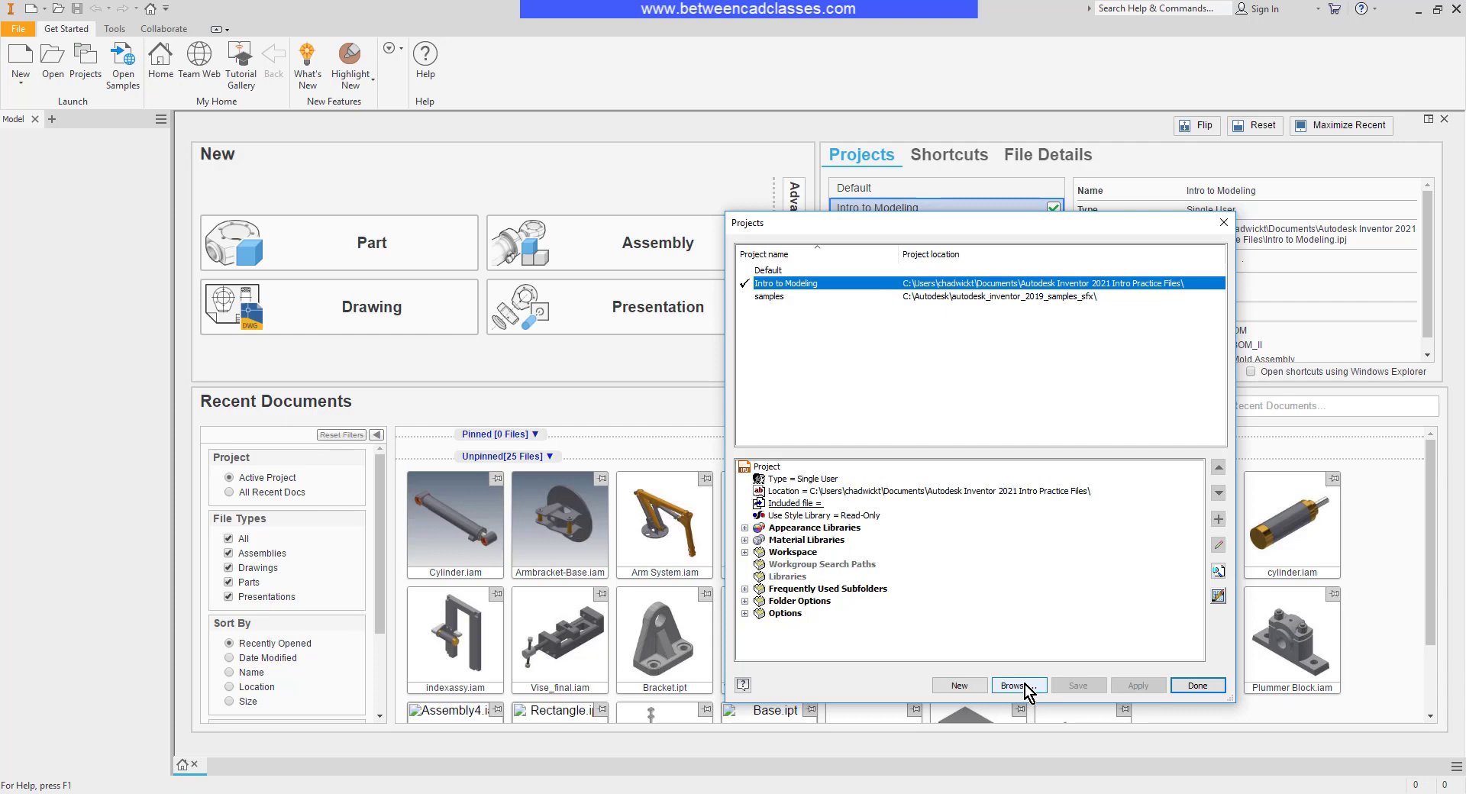
mouse_move(960, 686)
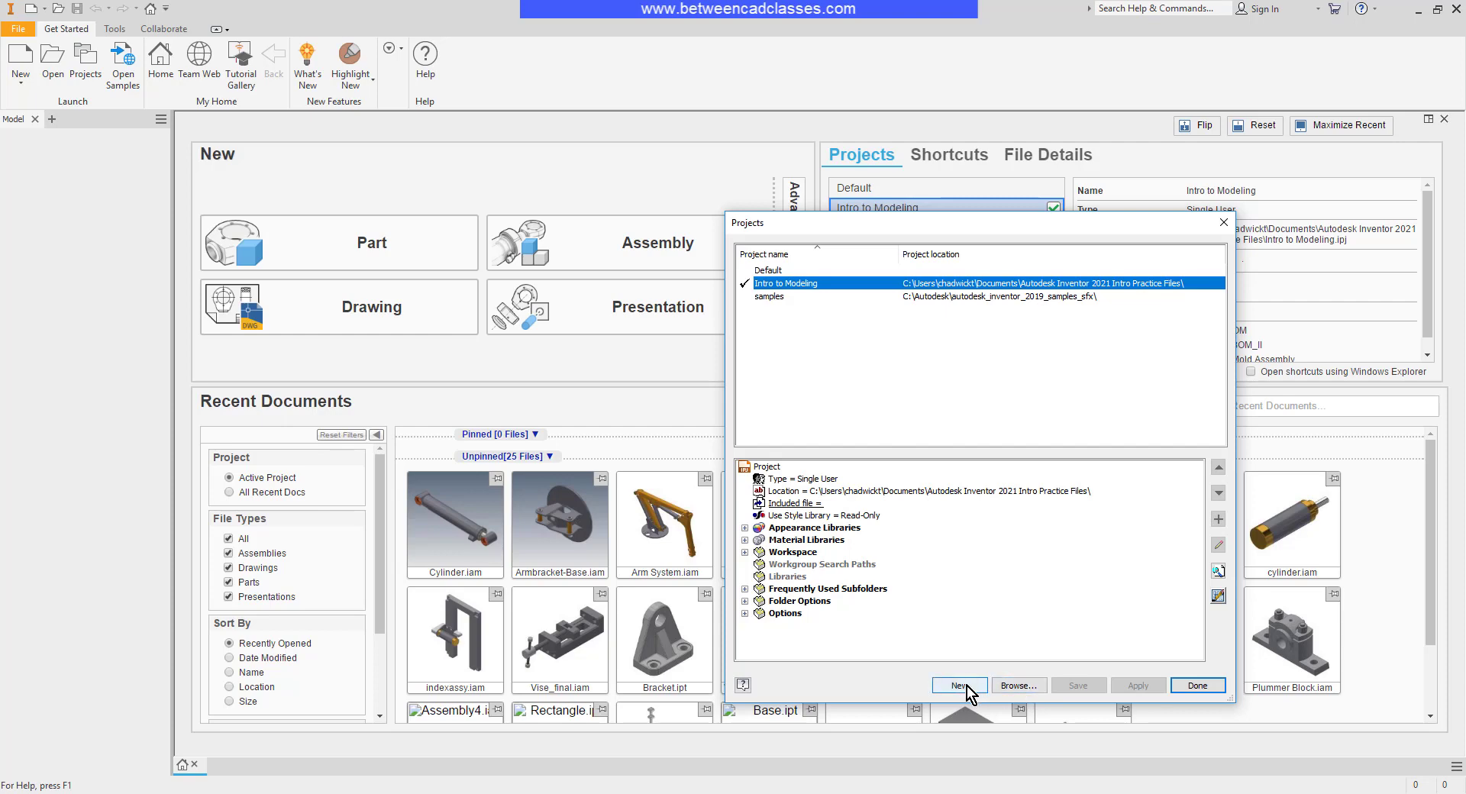
Start a new single-user project and name it Practice
left_click(959, 686)
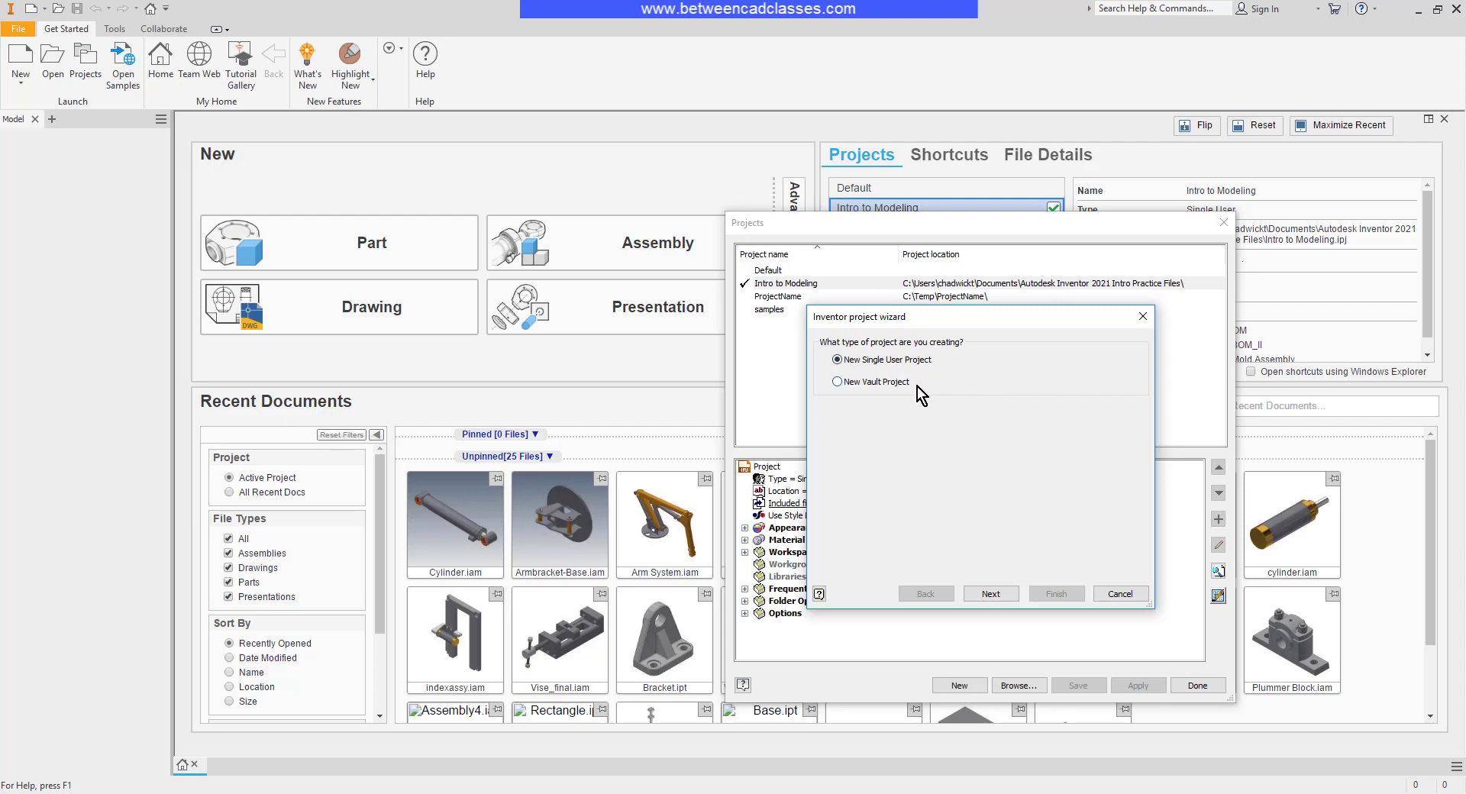
mouse_move(877, 393)
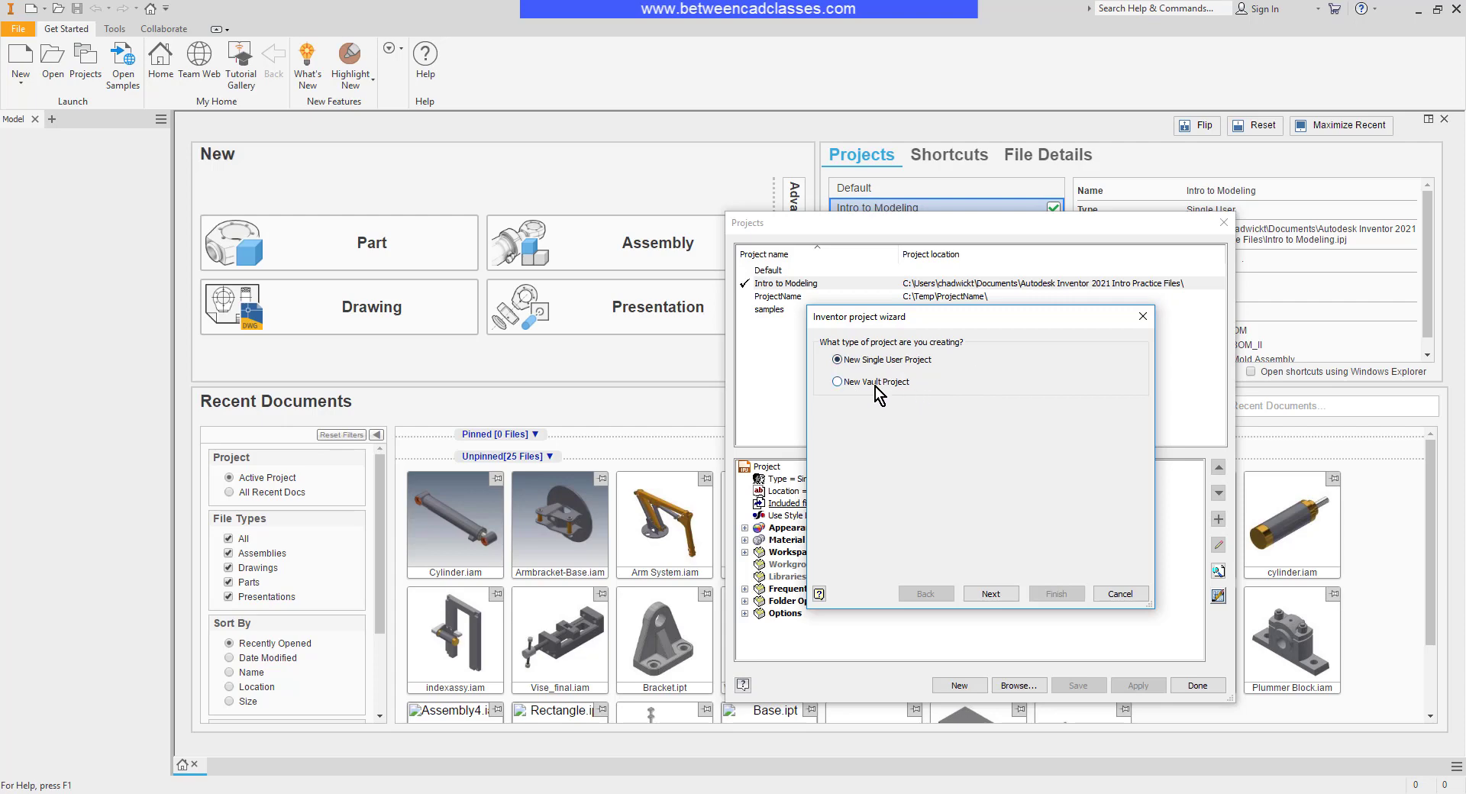
left_click(990, 592)
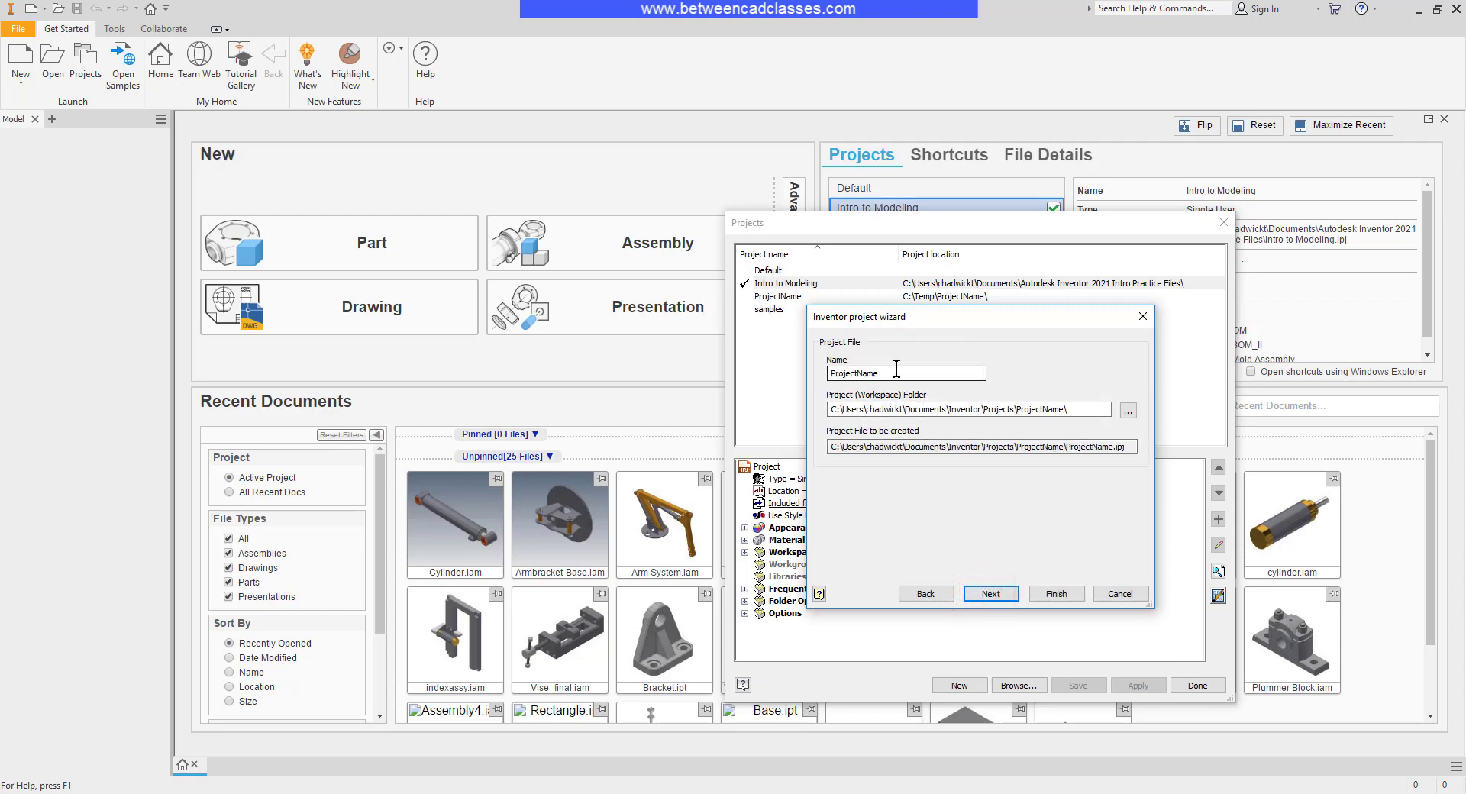
type("Practice")
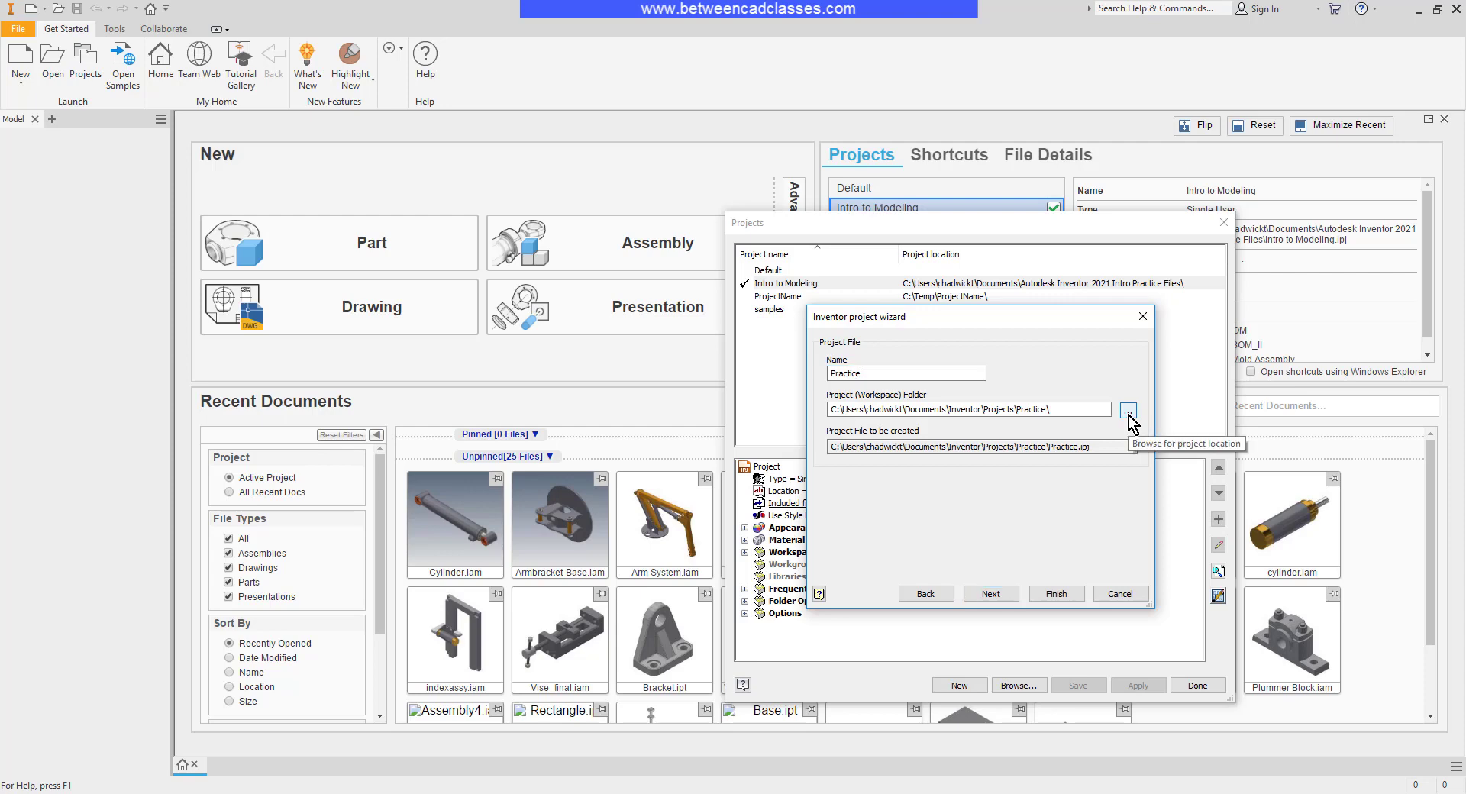
Point the Practice workspace at the Intro Practice Files folder and advance the wizard
left_click(1127, 410)
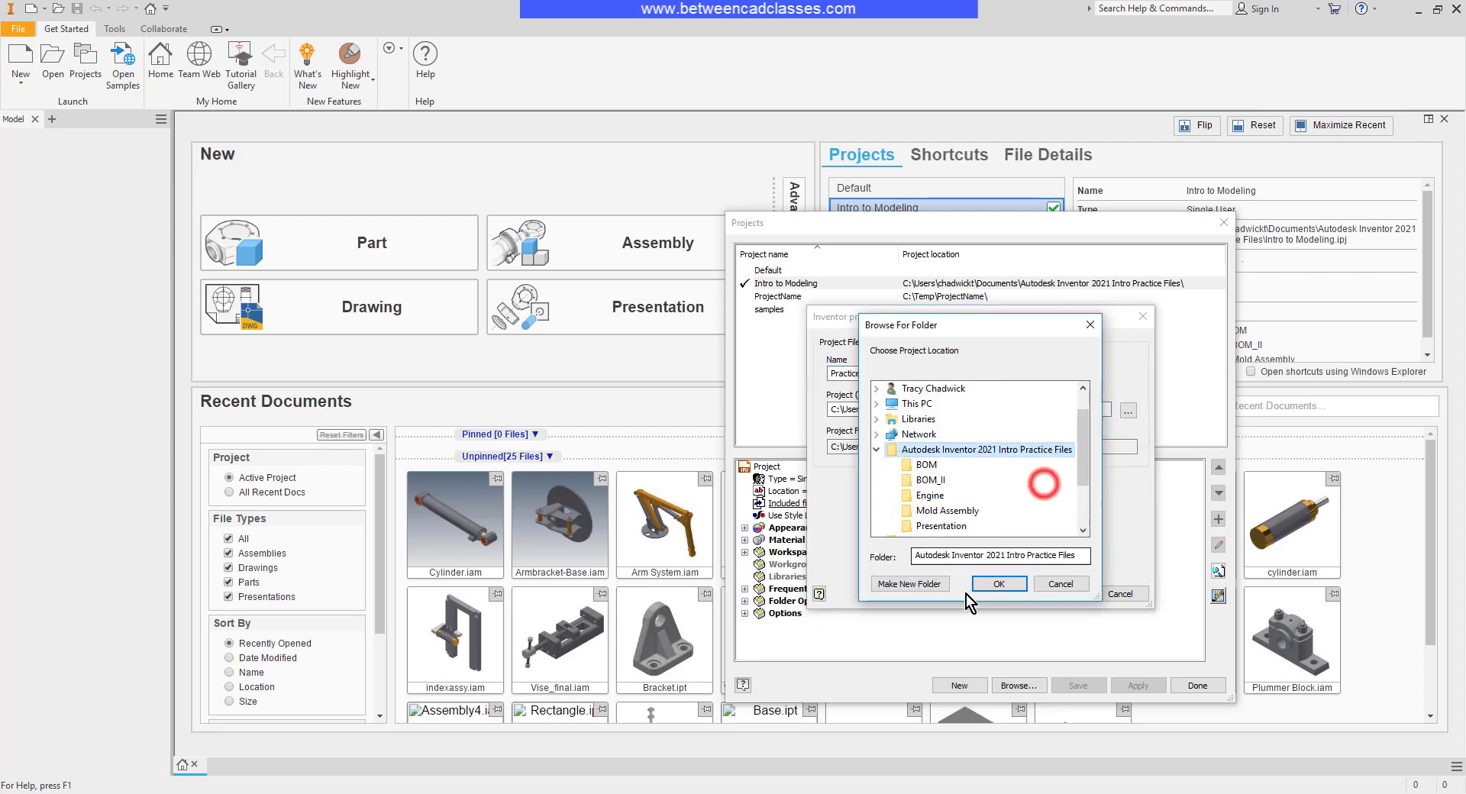
left_click(997, 583)
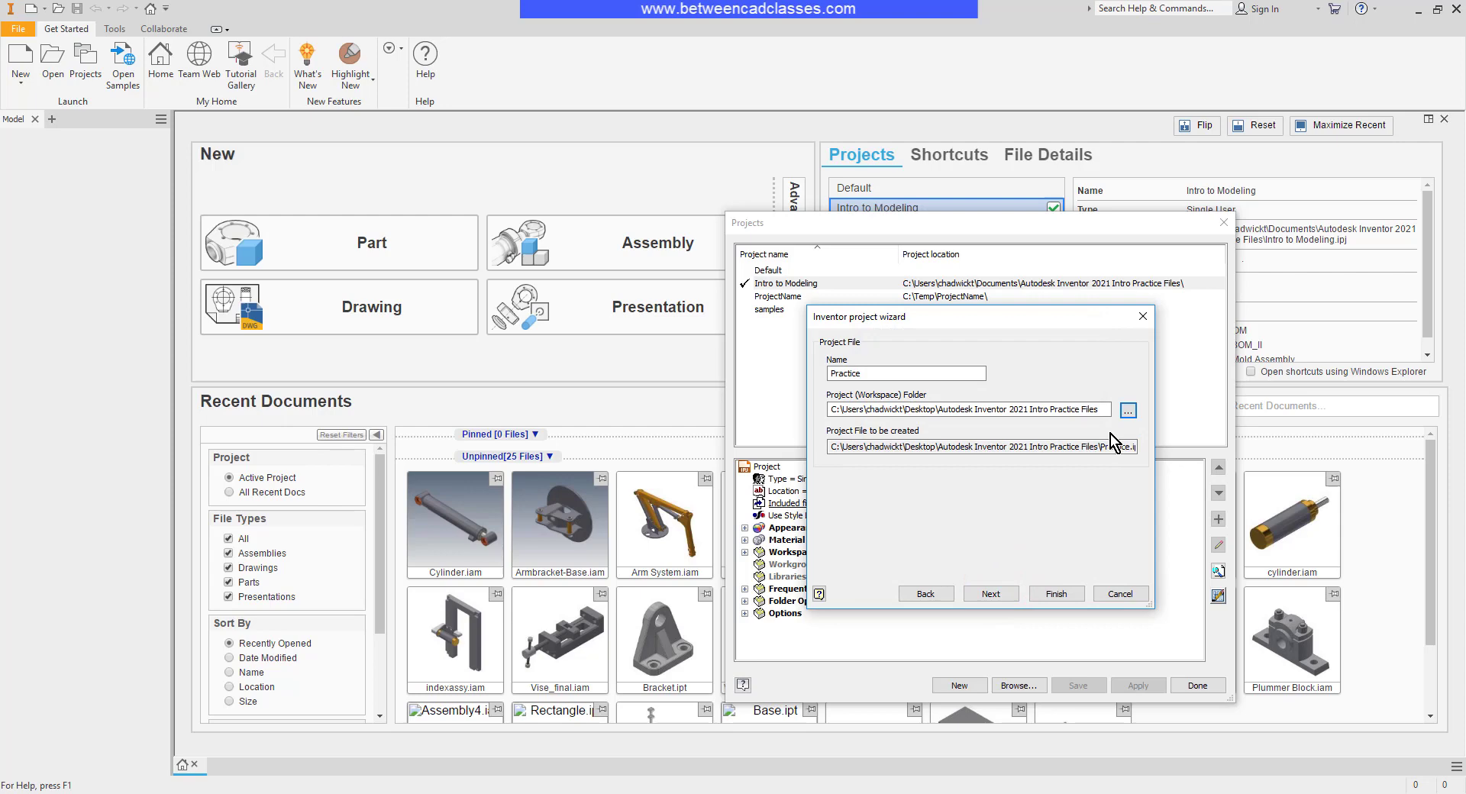
left_click(990, 593)
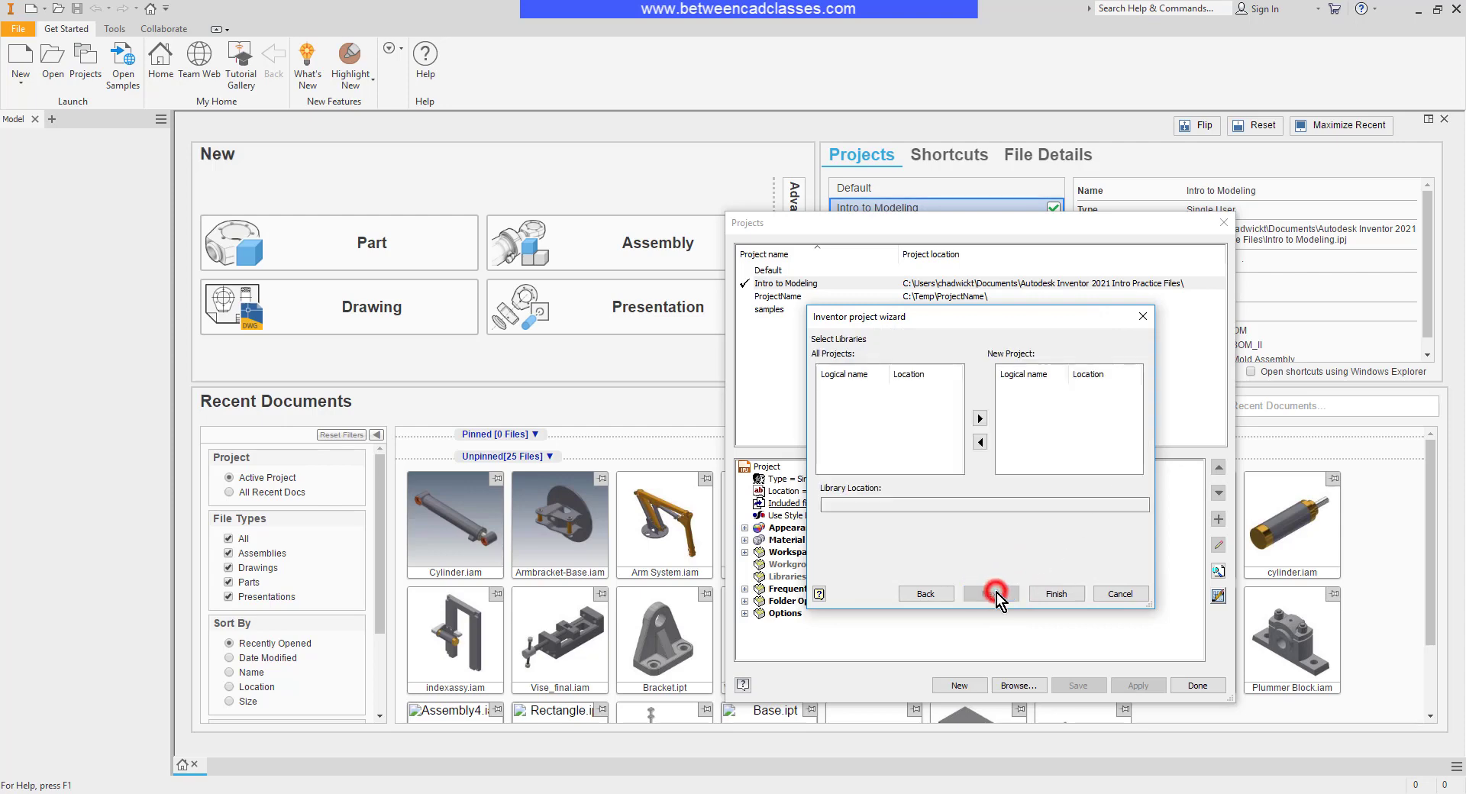
left_click(990, 592)
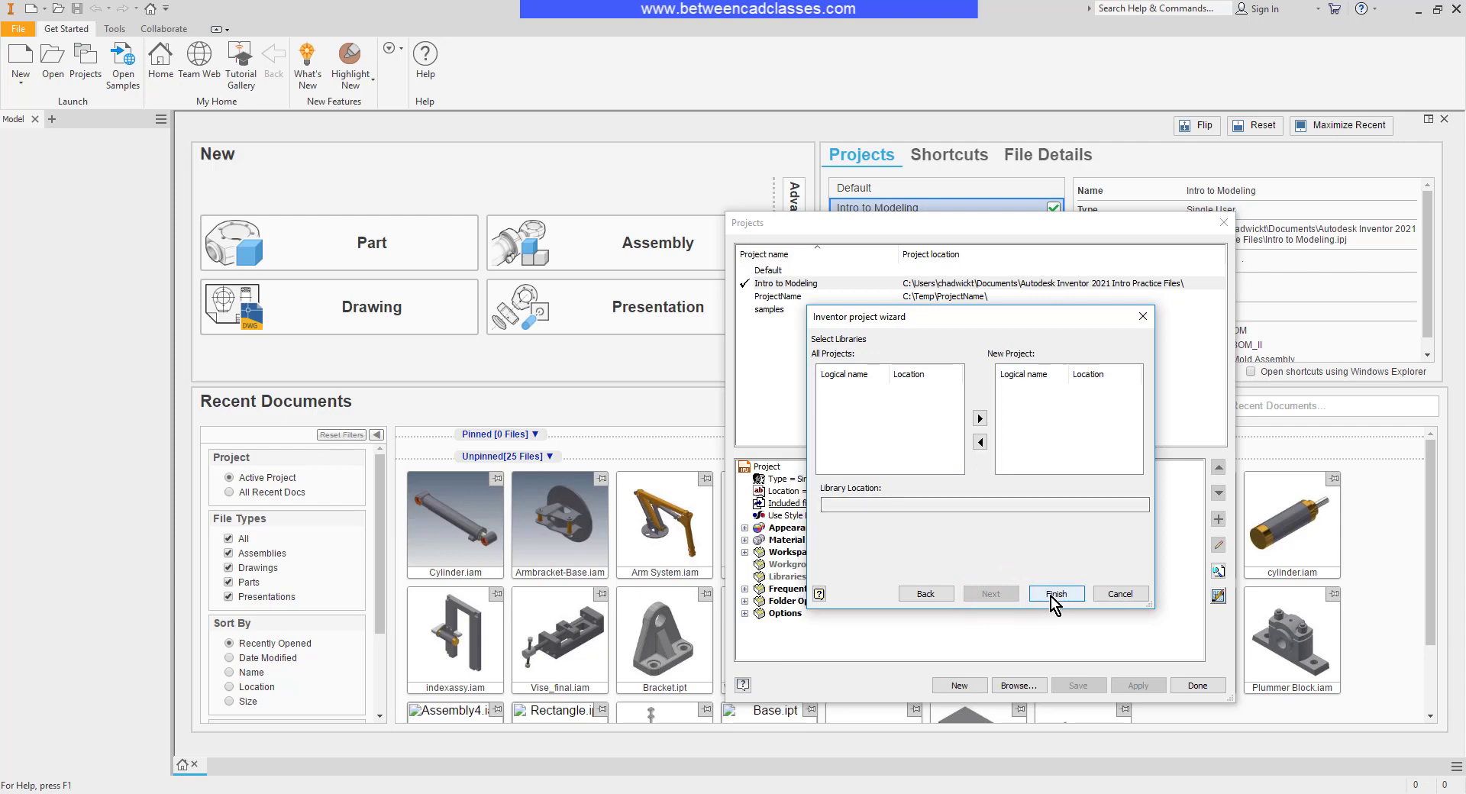
Finish the wizard so Practice is the active project, with its empty Workspace entry shown
left_click(1056, 592)
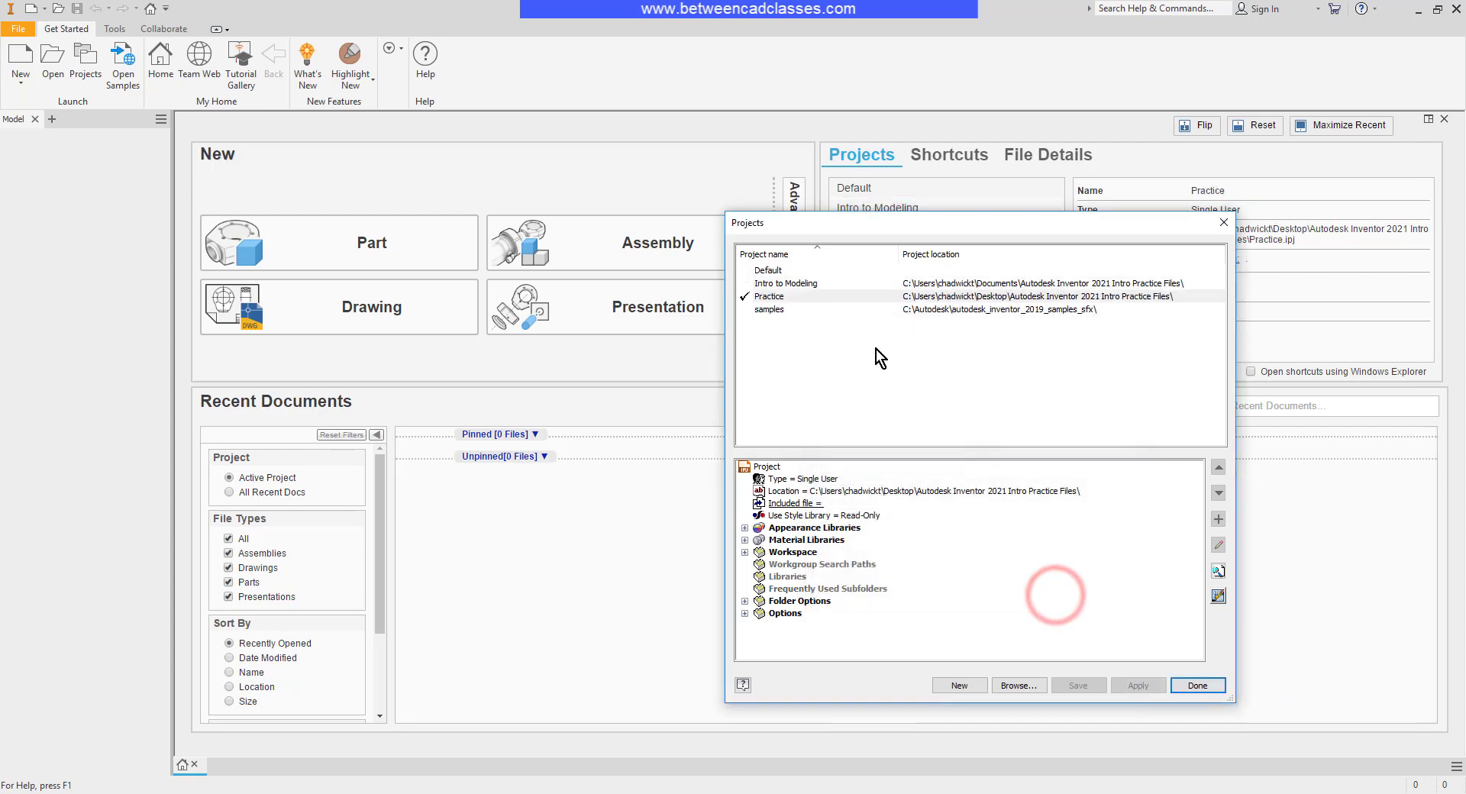
mouse_move(989, 400)
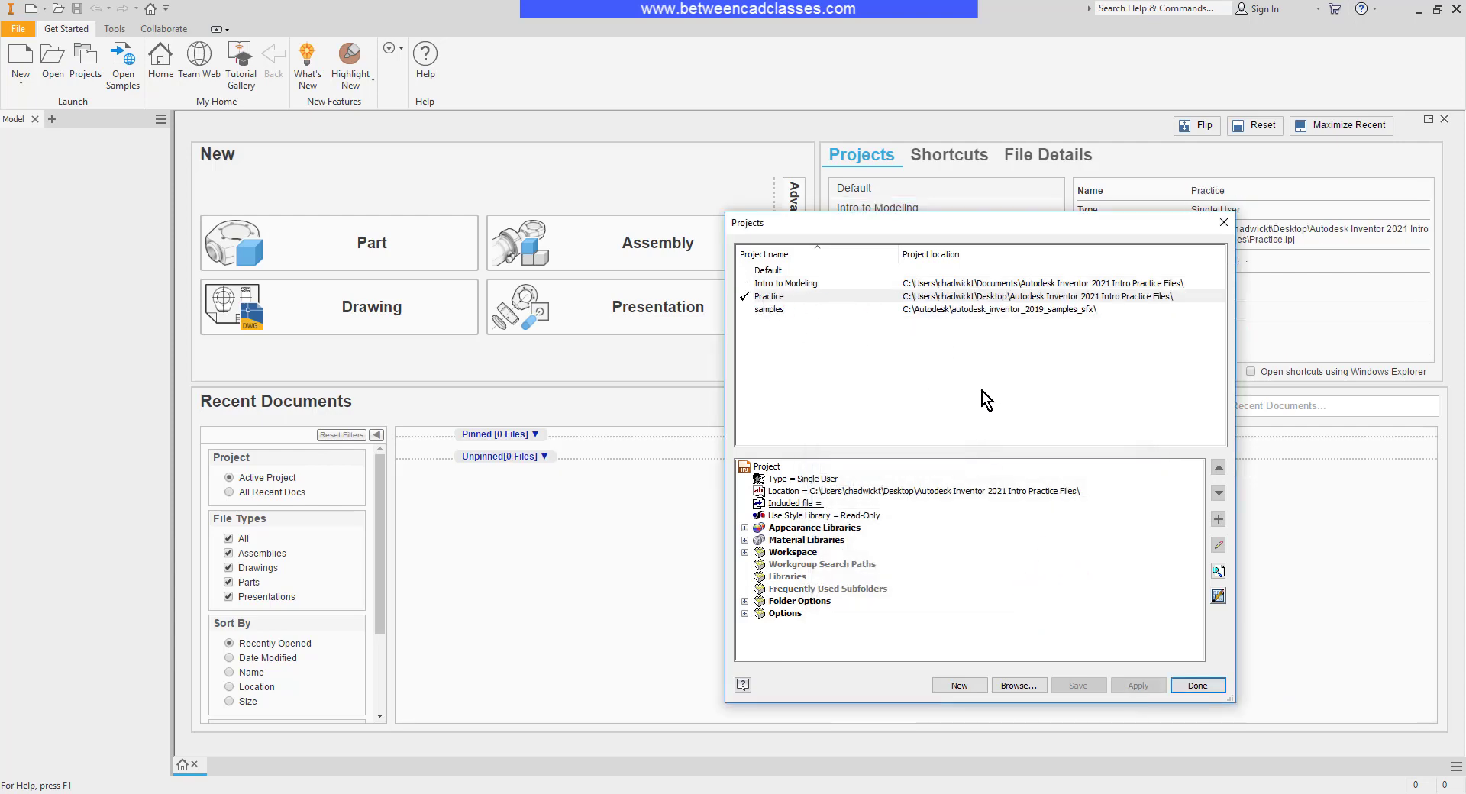
mouse_move(1011, 381)
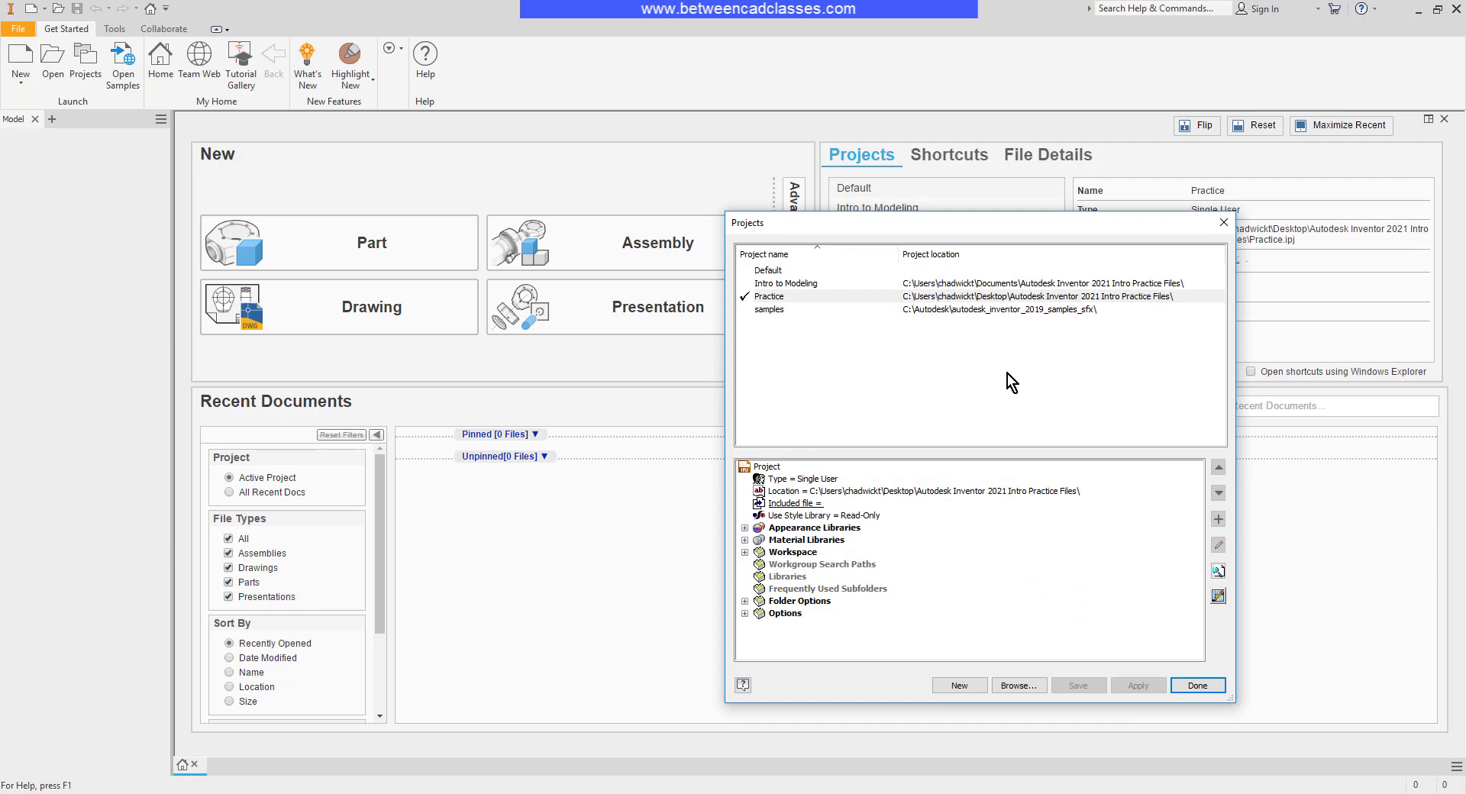
mouse_move(990, 414)
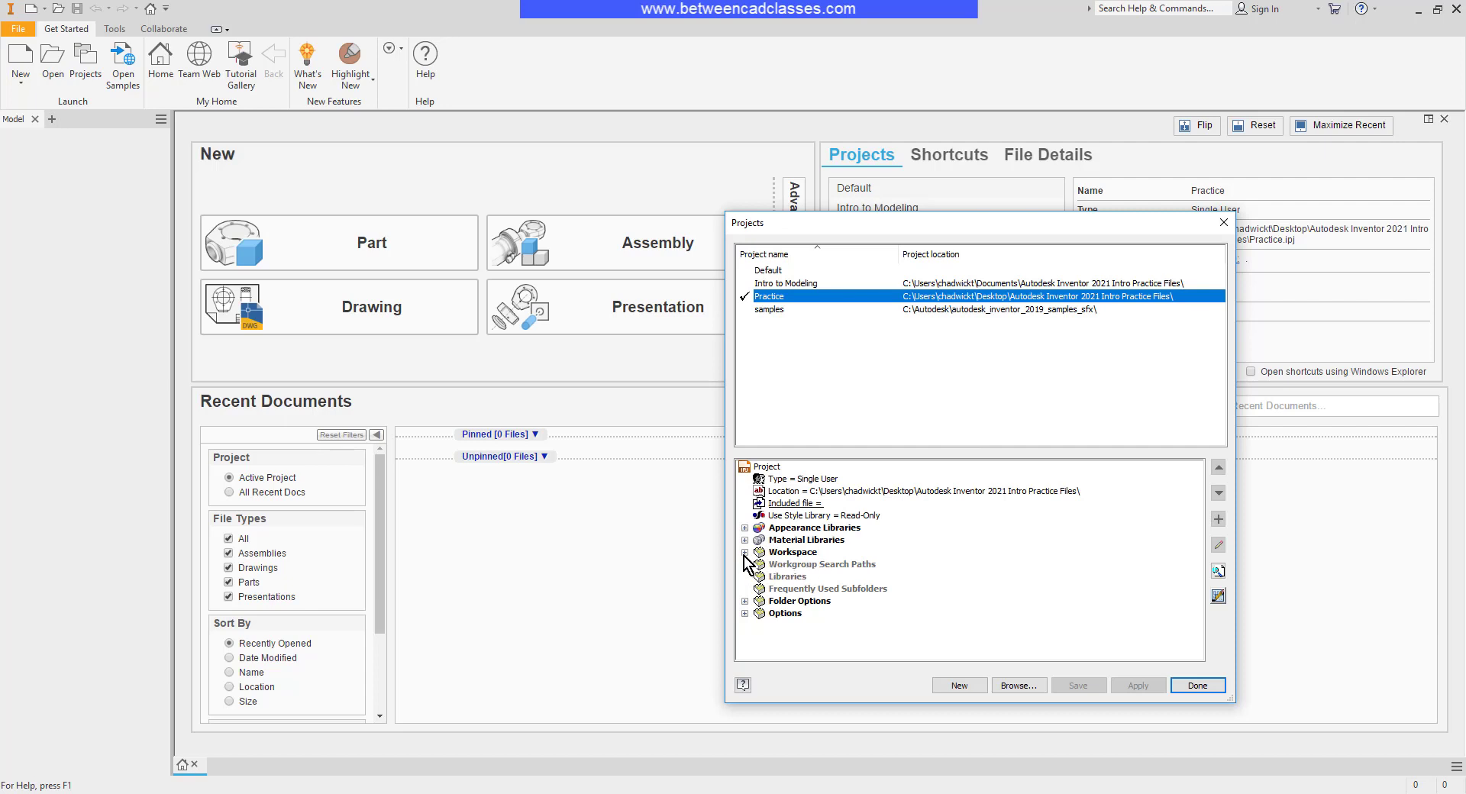
left_click(745, 551)
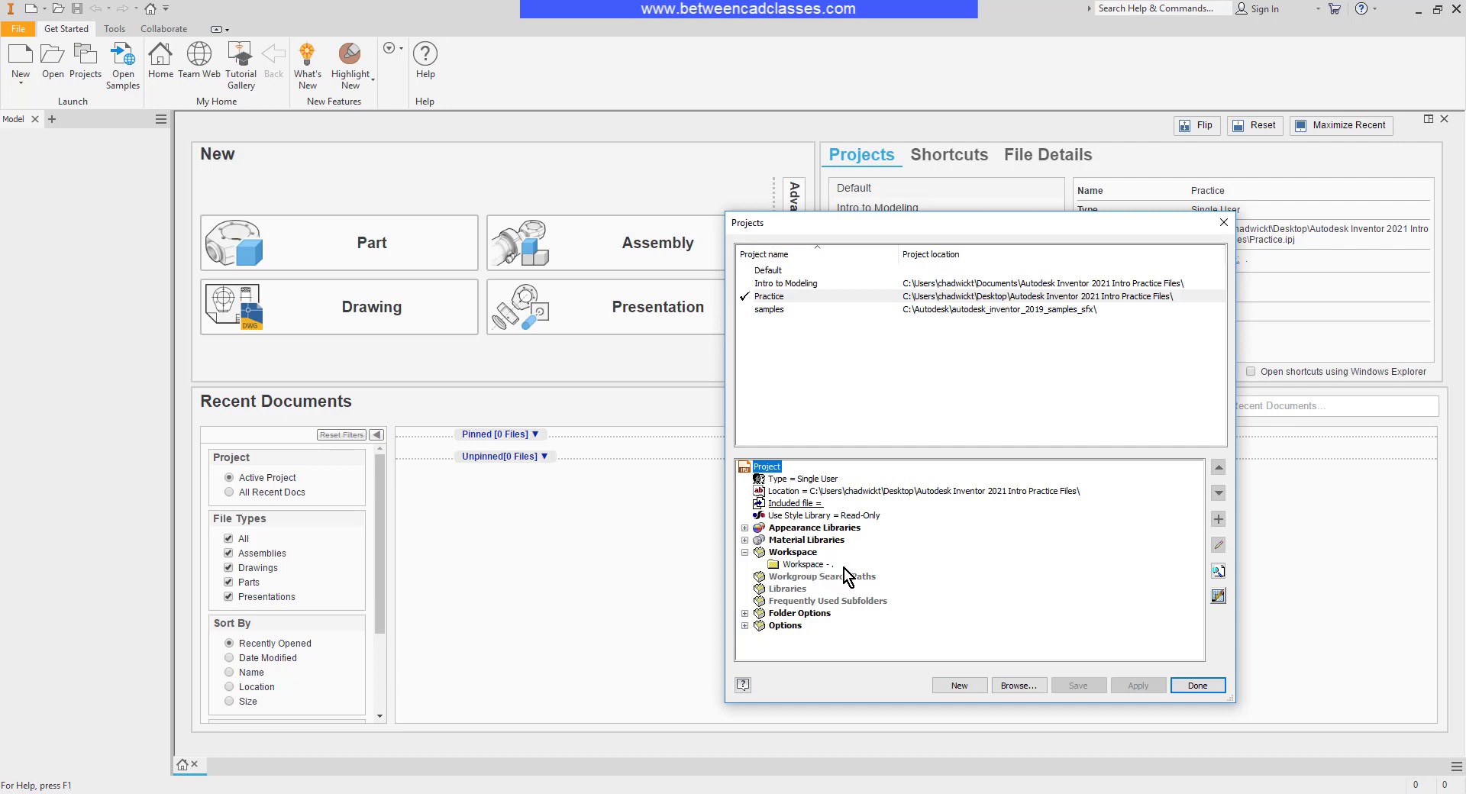
left_click(806, 564)
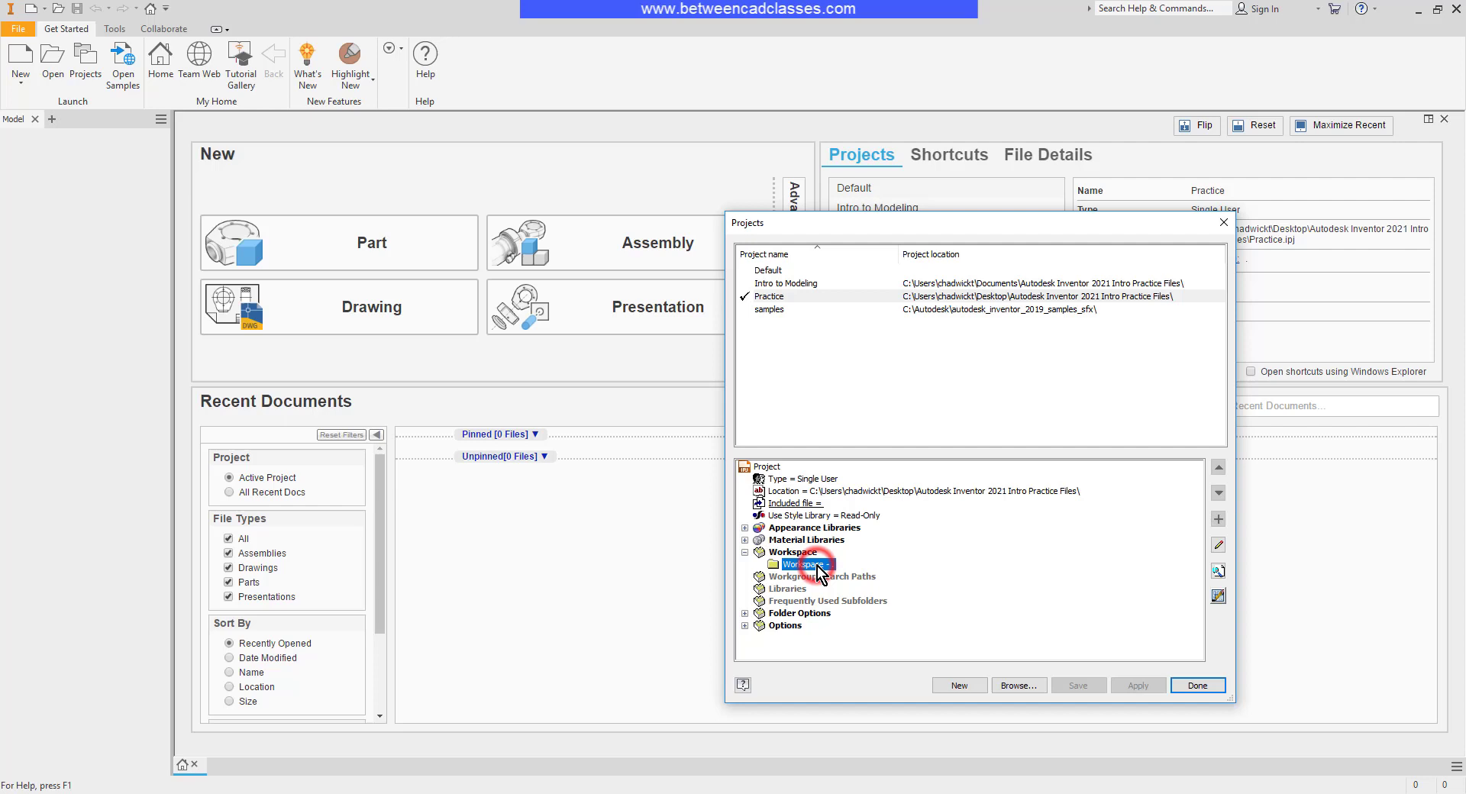
left_click(1219, 546)
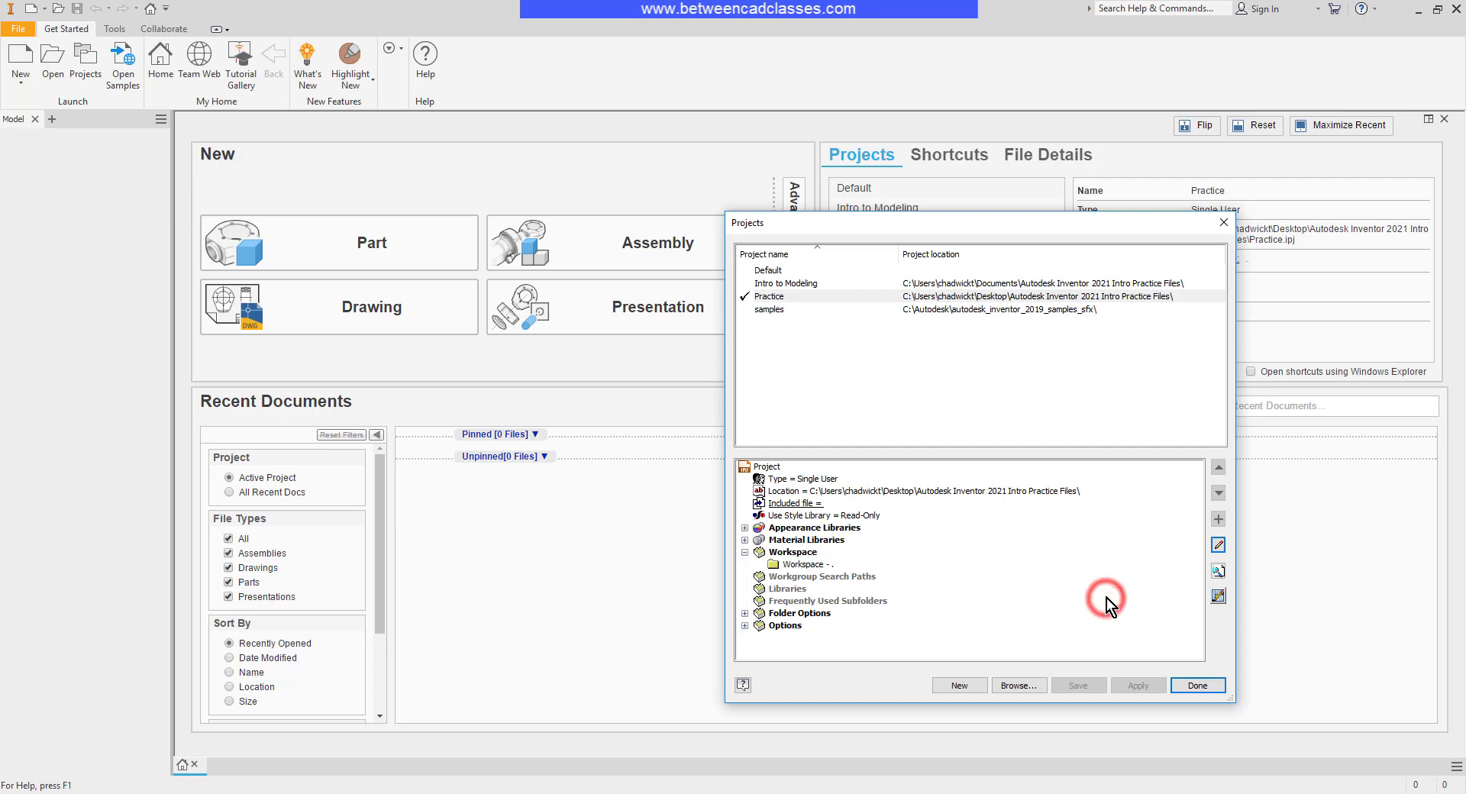
mouse_move(857, 609)
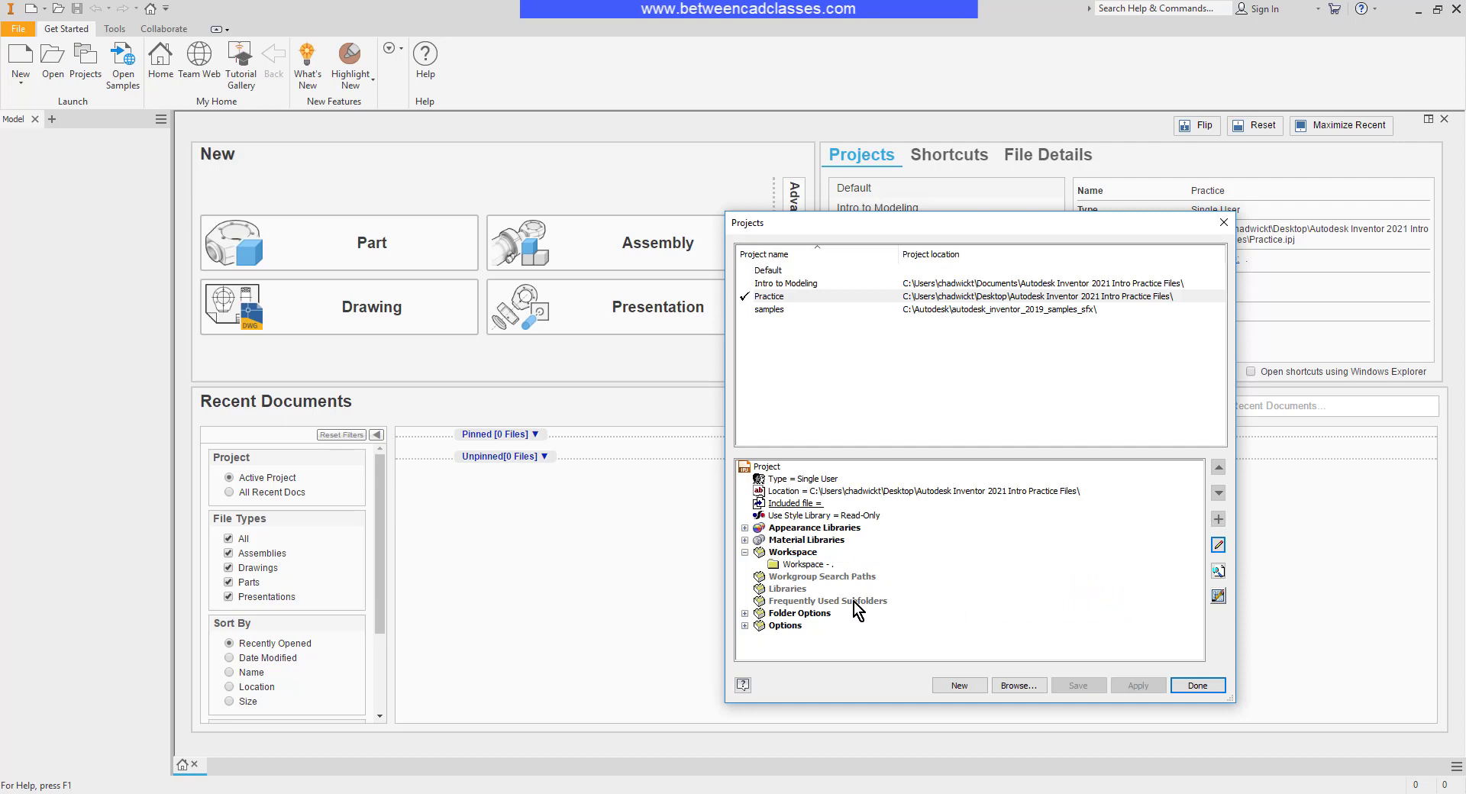
mouse_move(800, 597)
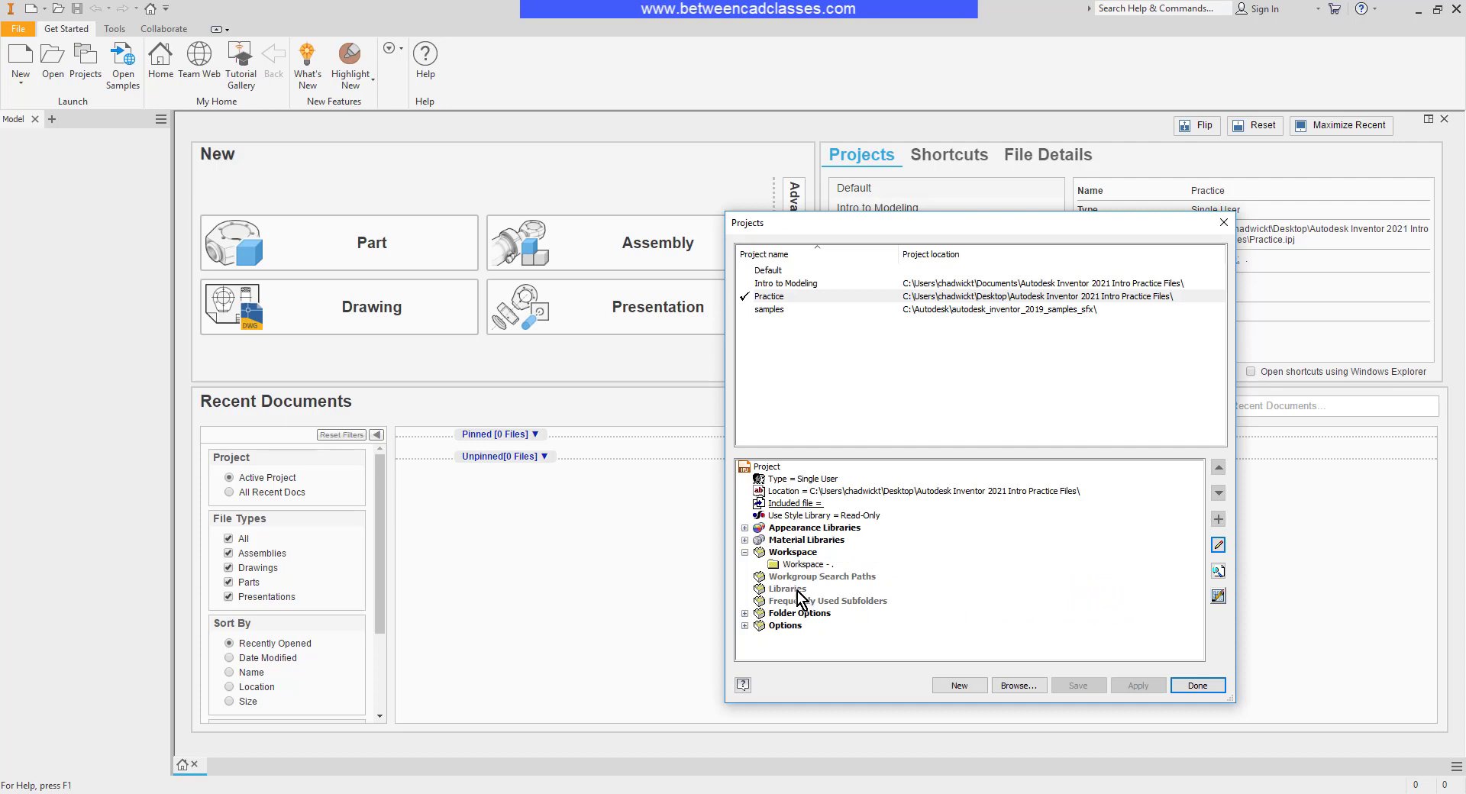
Add a library path to Practice pointing at the public Inventor 2021 Catalog folder
left_click(785, 588)
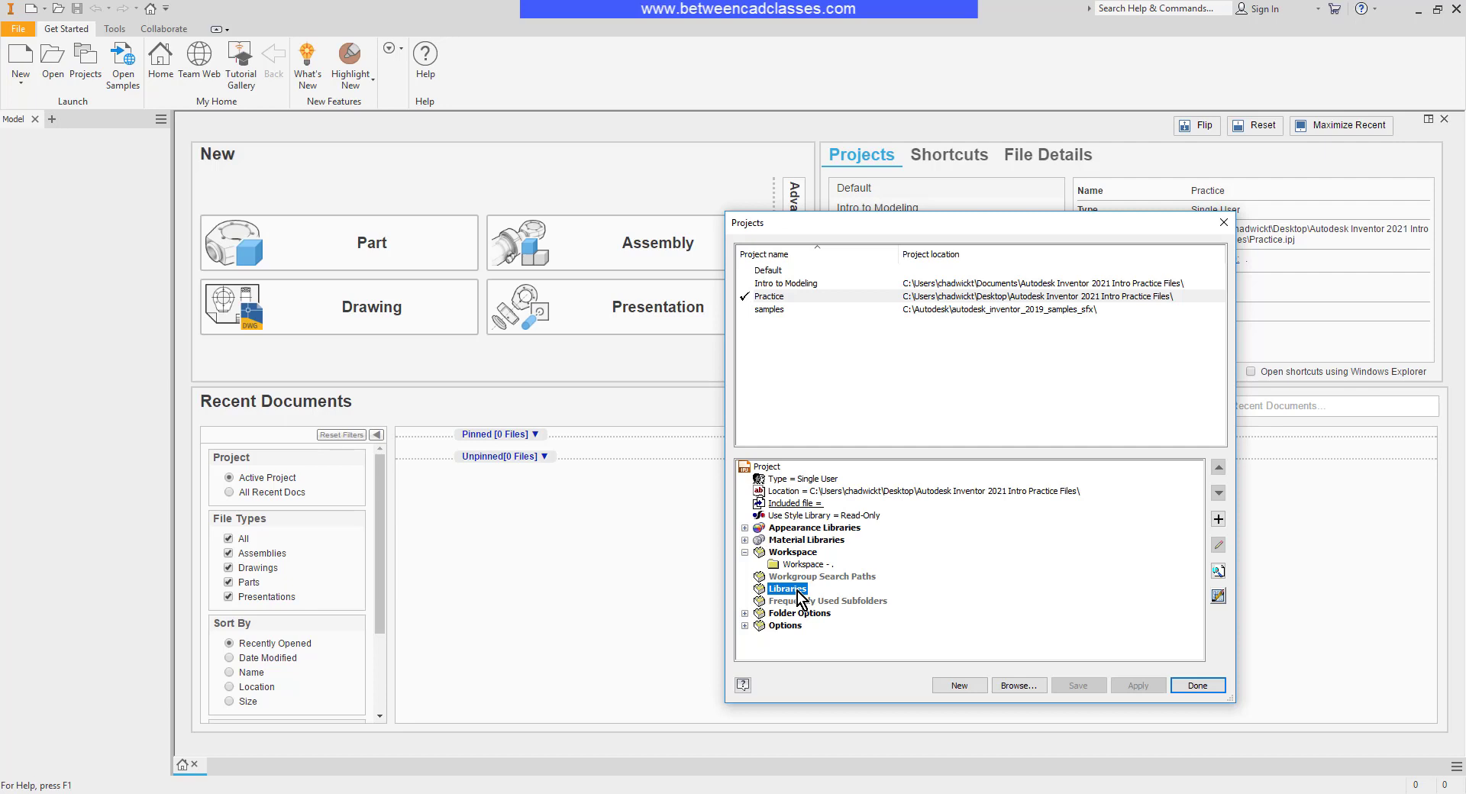
mouse_move(1130, 571)
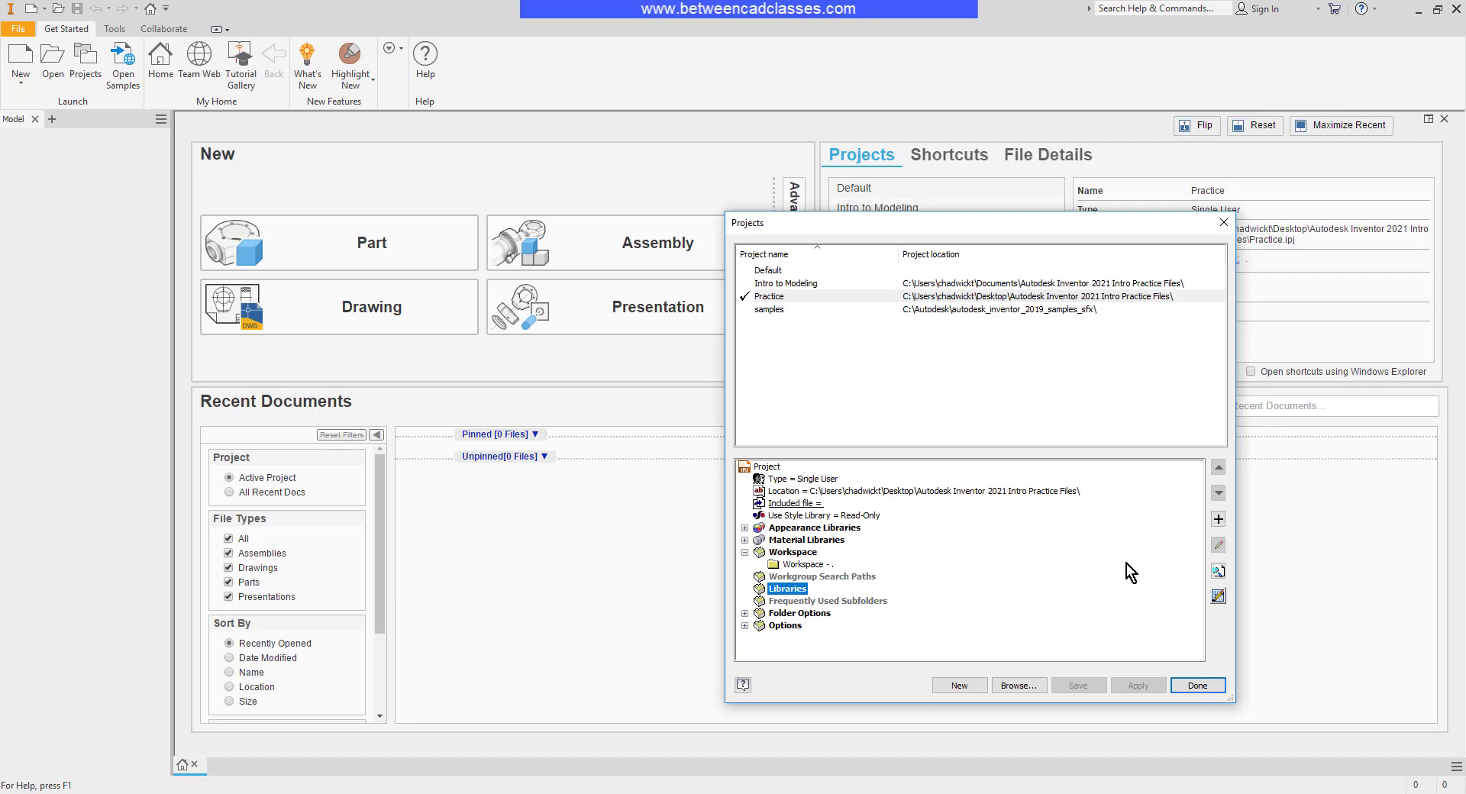
left_click(1217, 521)
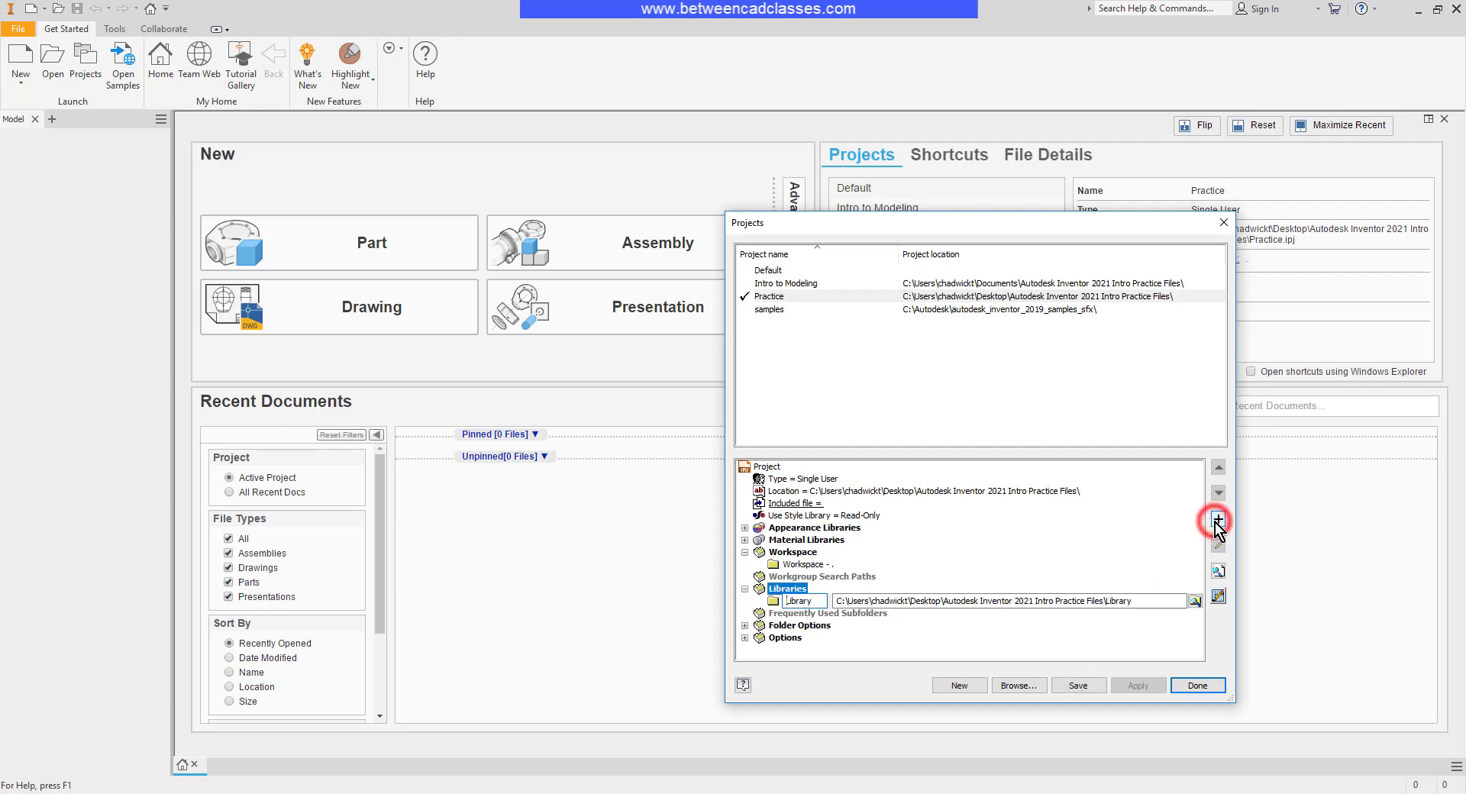
mouse_move(1200, 608)
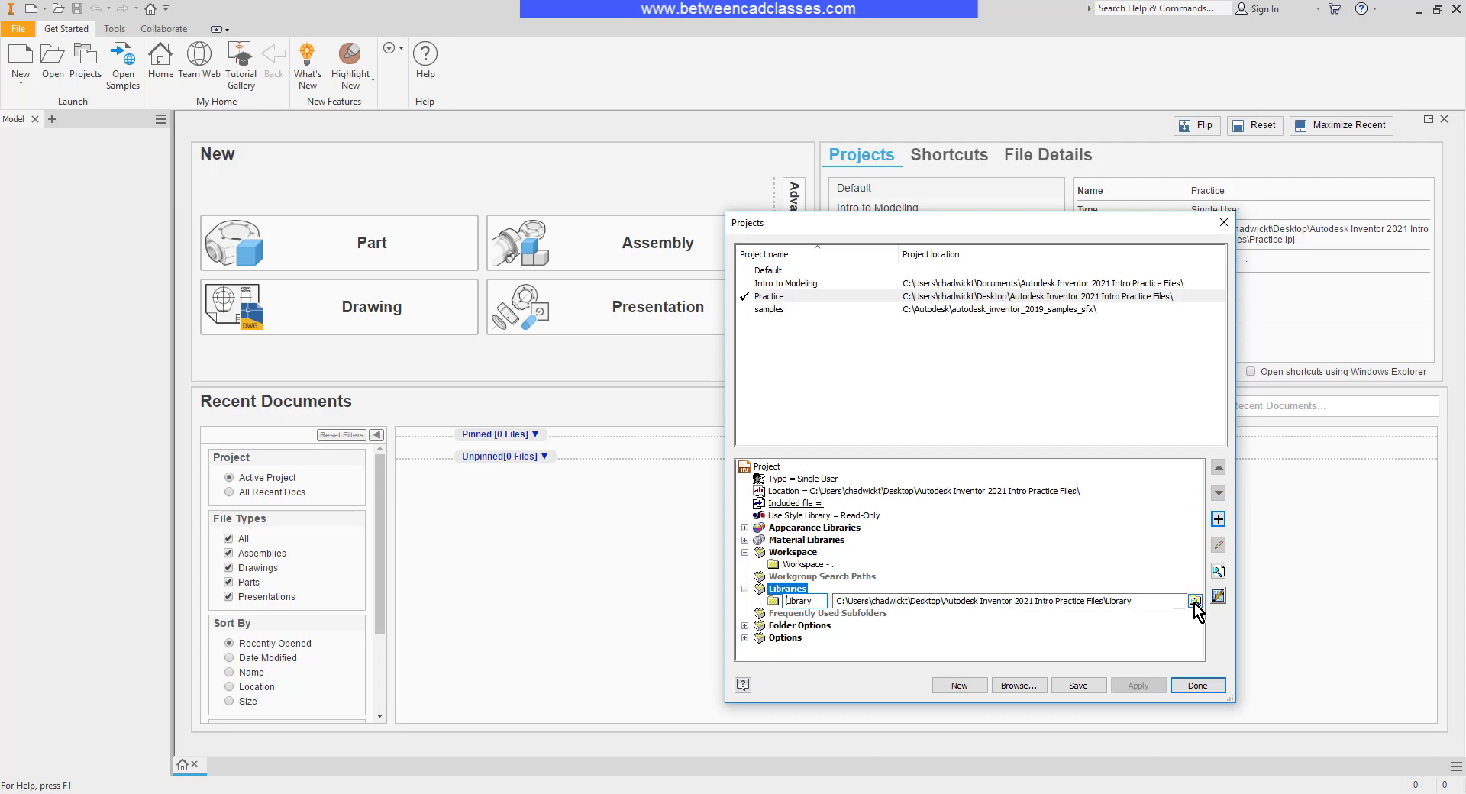
left_click(1195, 600)
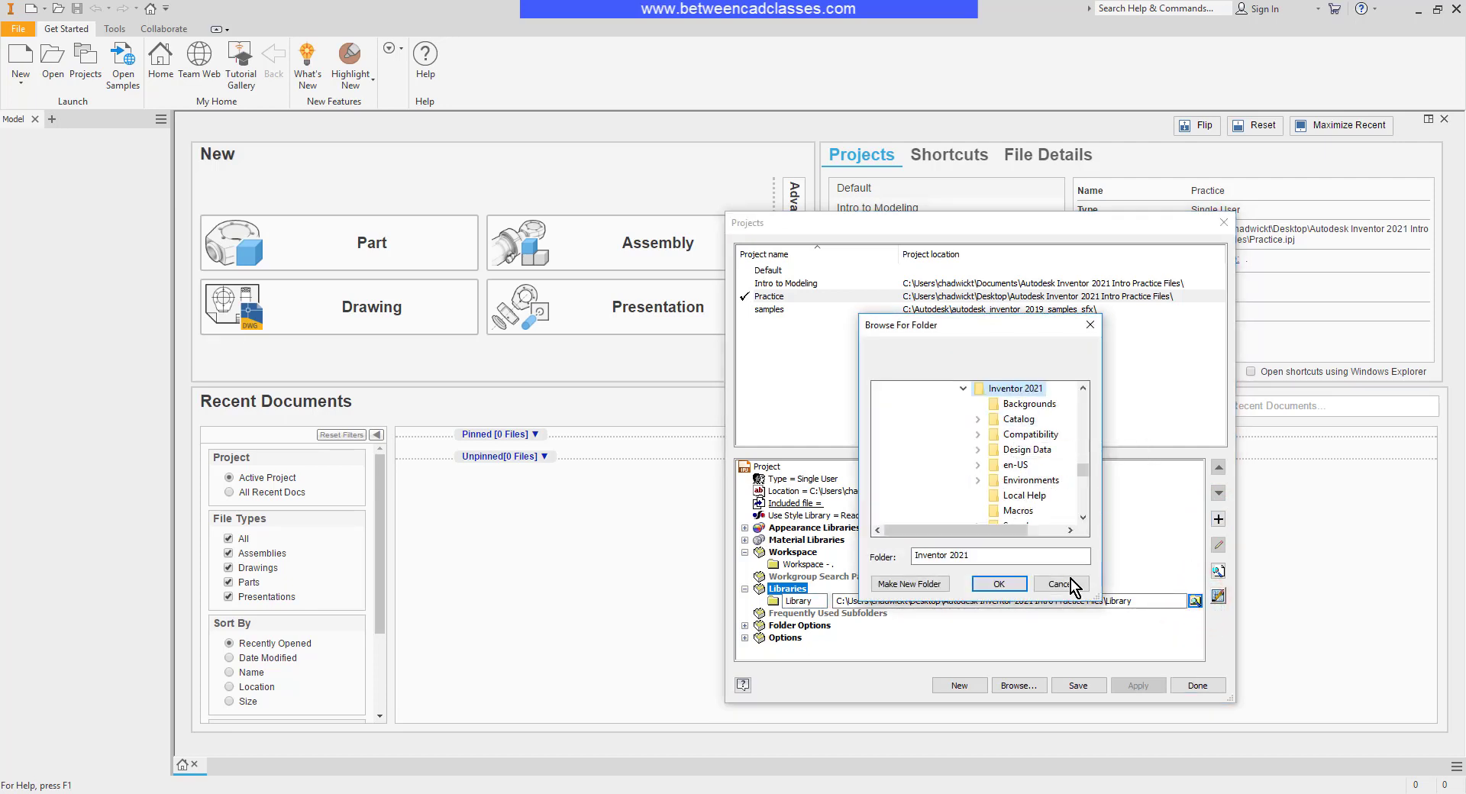
left_click(1019, 419)
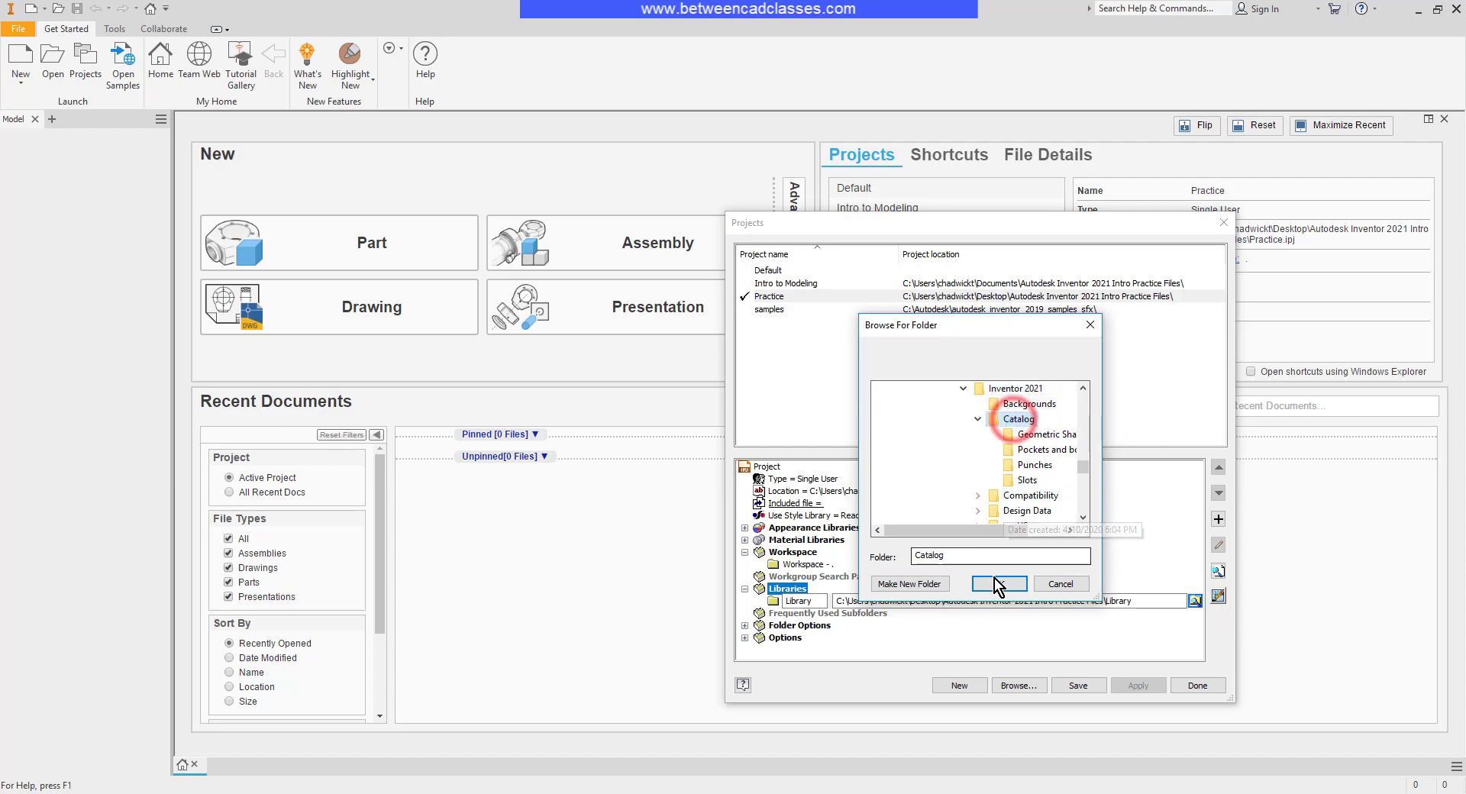
left_click(997, 583)
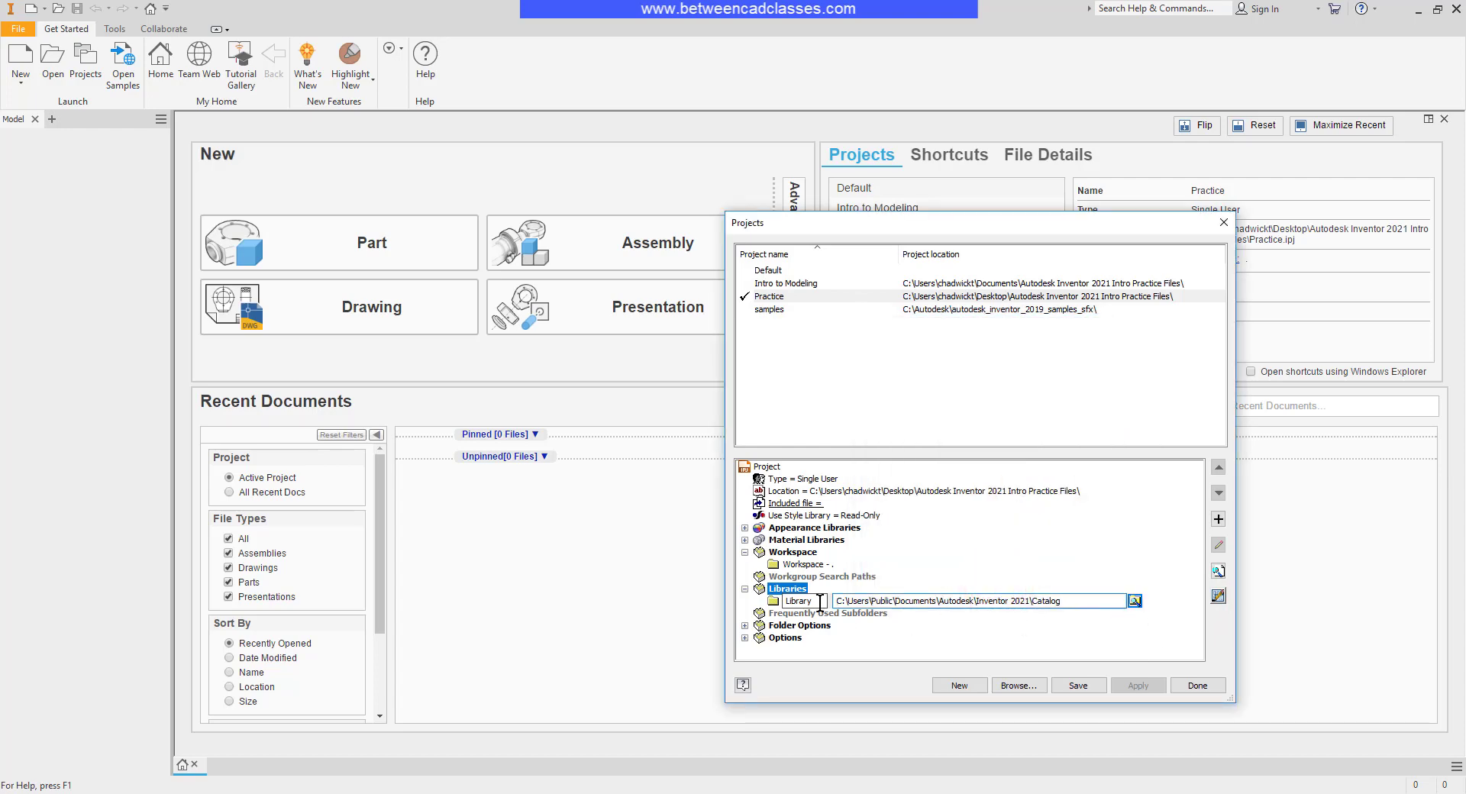
Rename the new library entry to Electrical Library
double_click(797, 600)
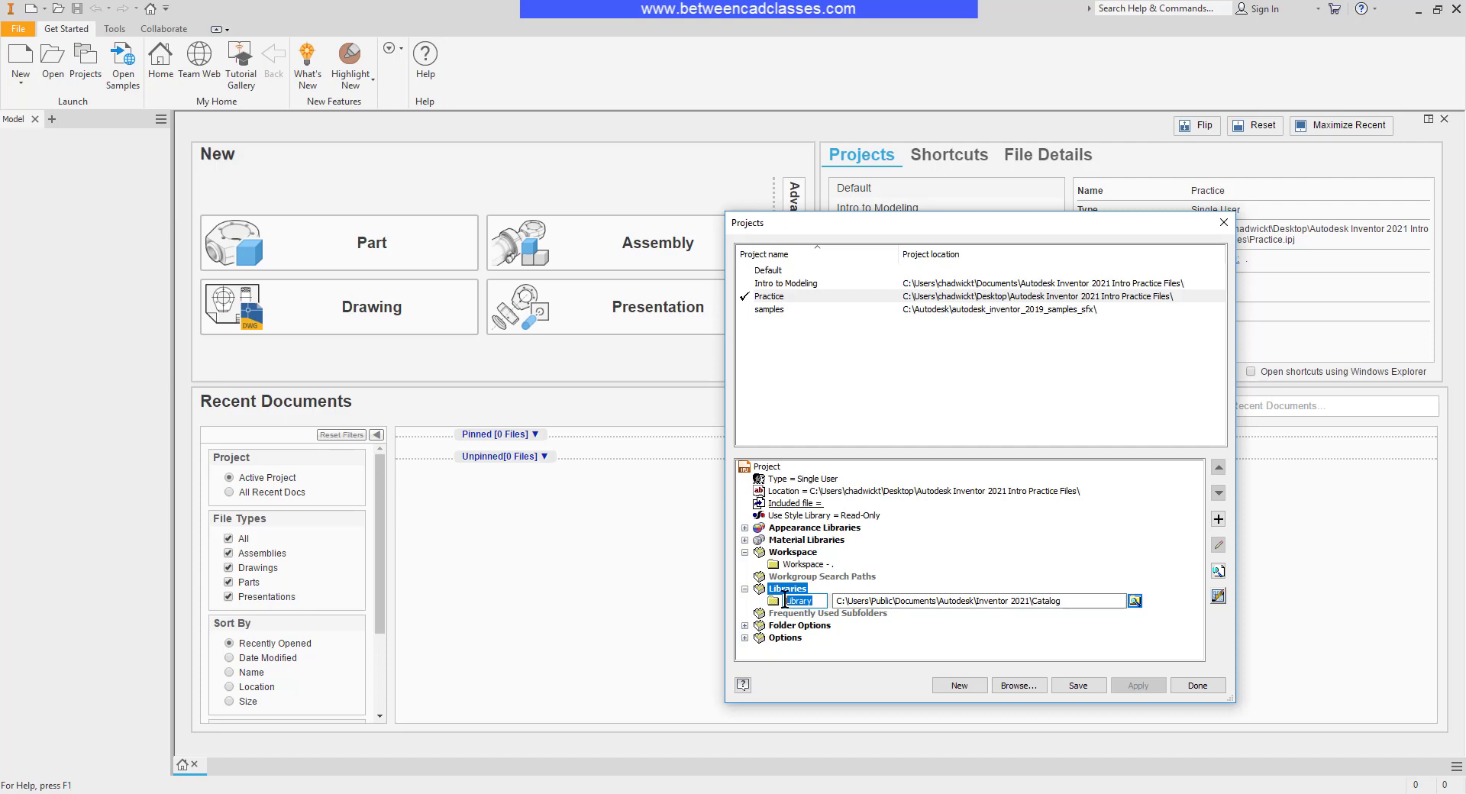
mouse_move(820, 600)
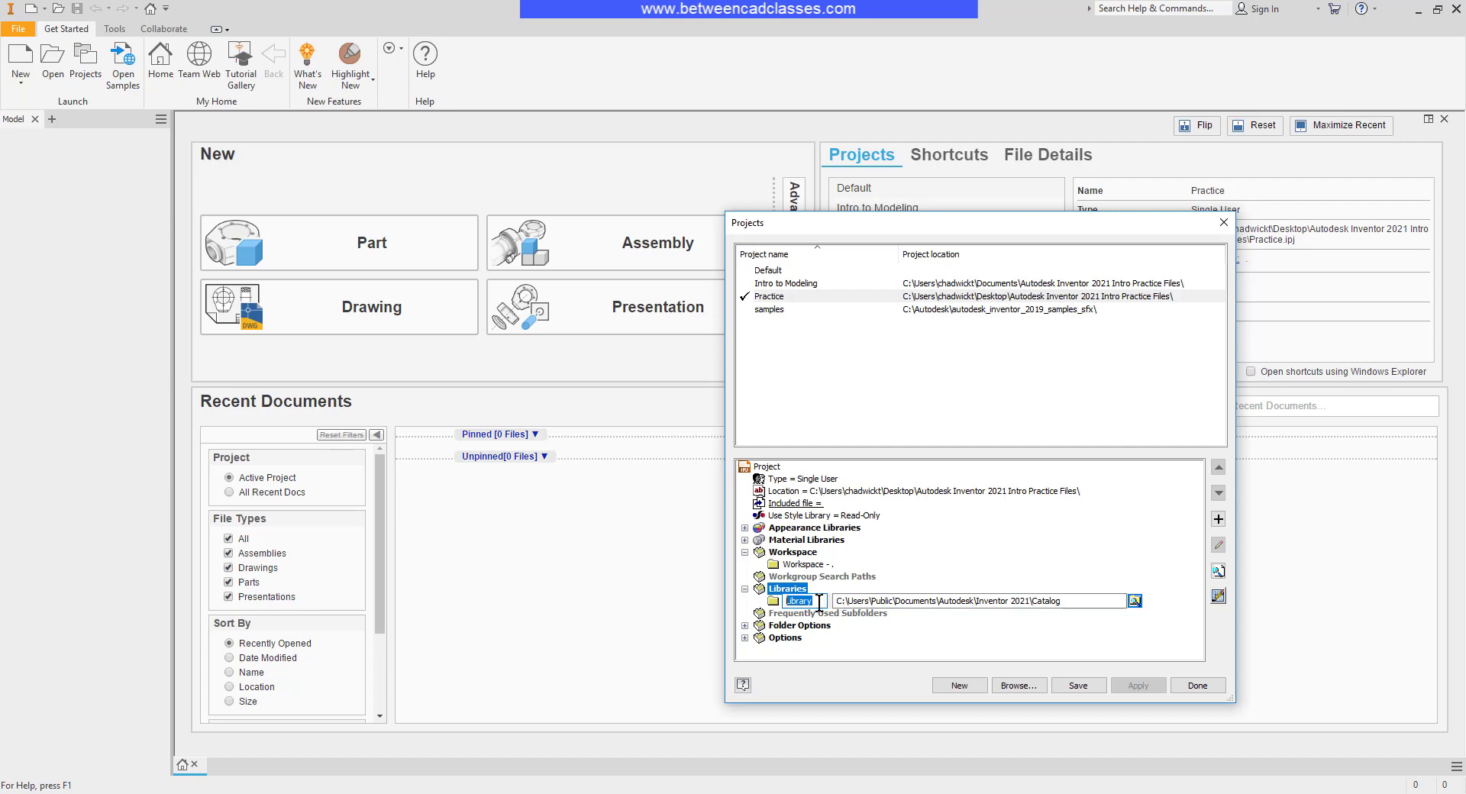
type("Electrical")
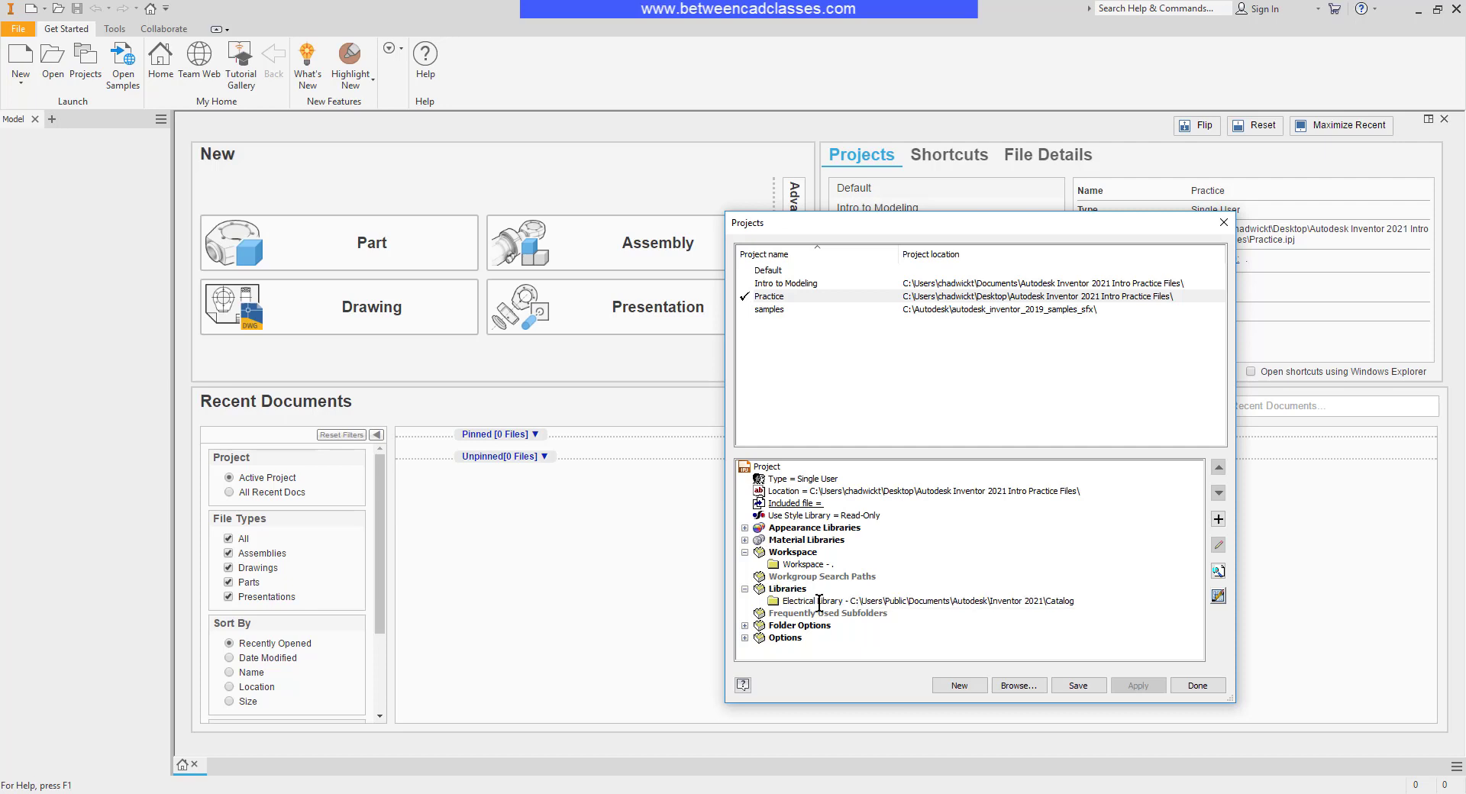
mouse_move(1139, 564)
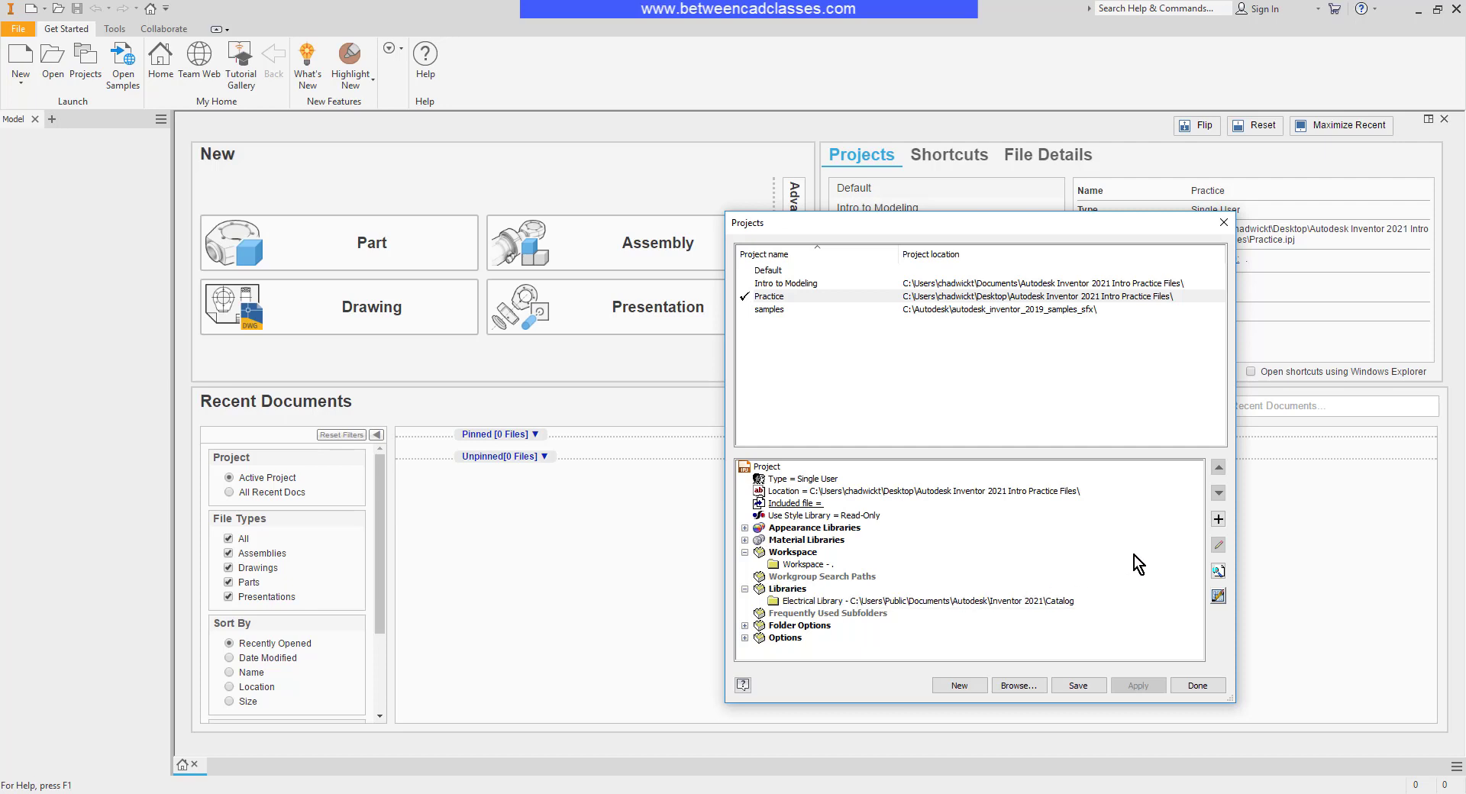
mouse_move(1218, 519)
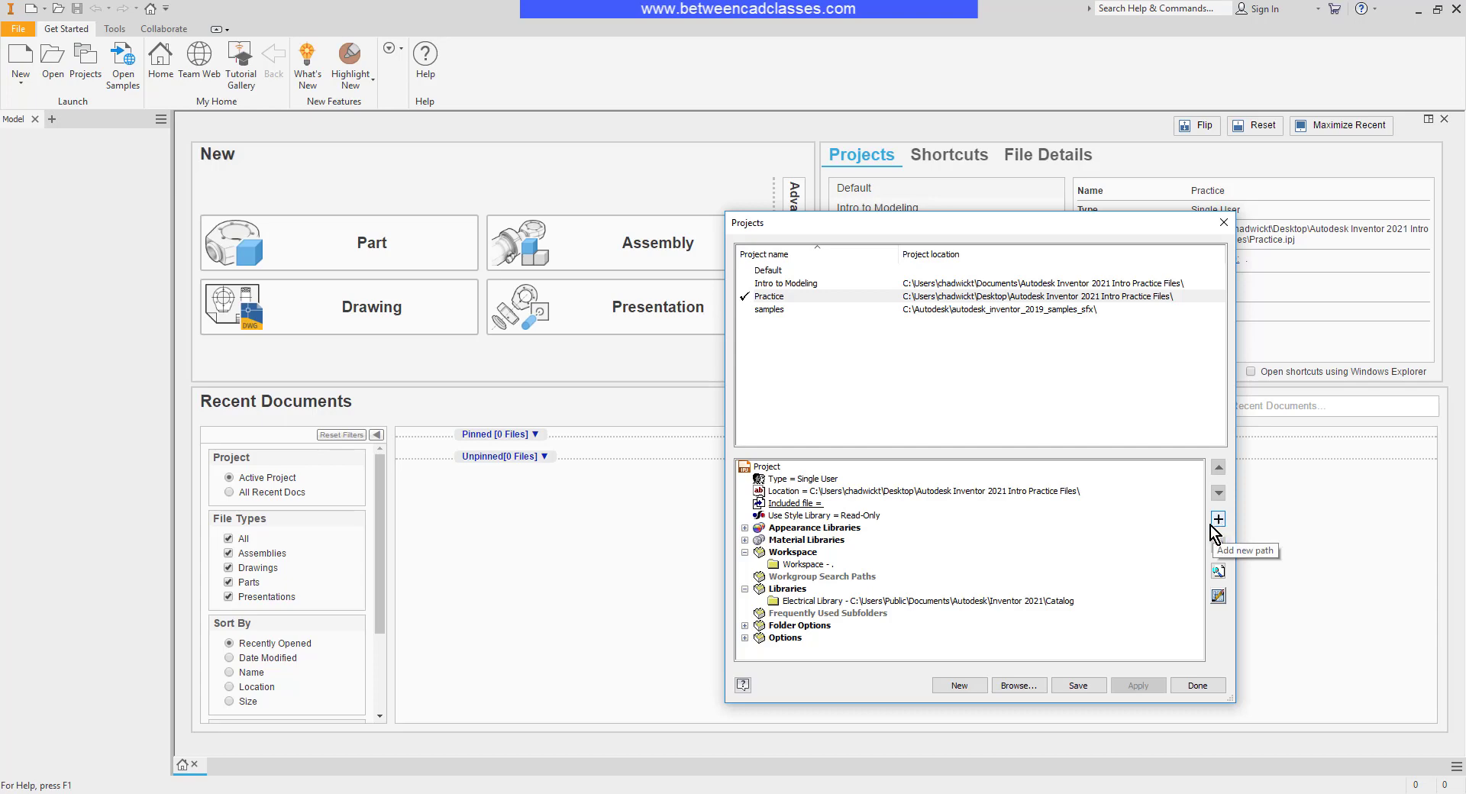
mouse_move(789, 654)
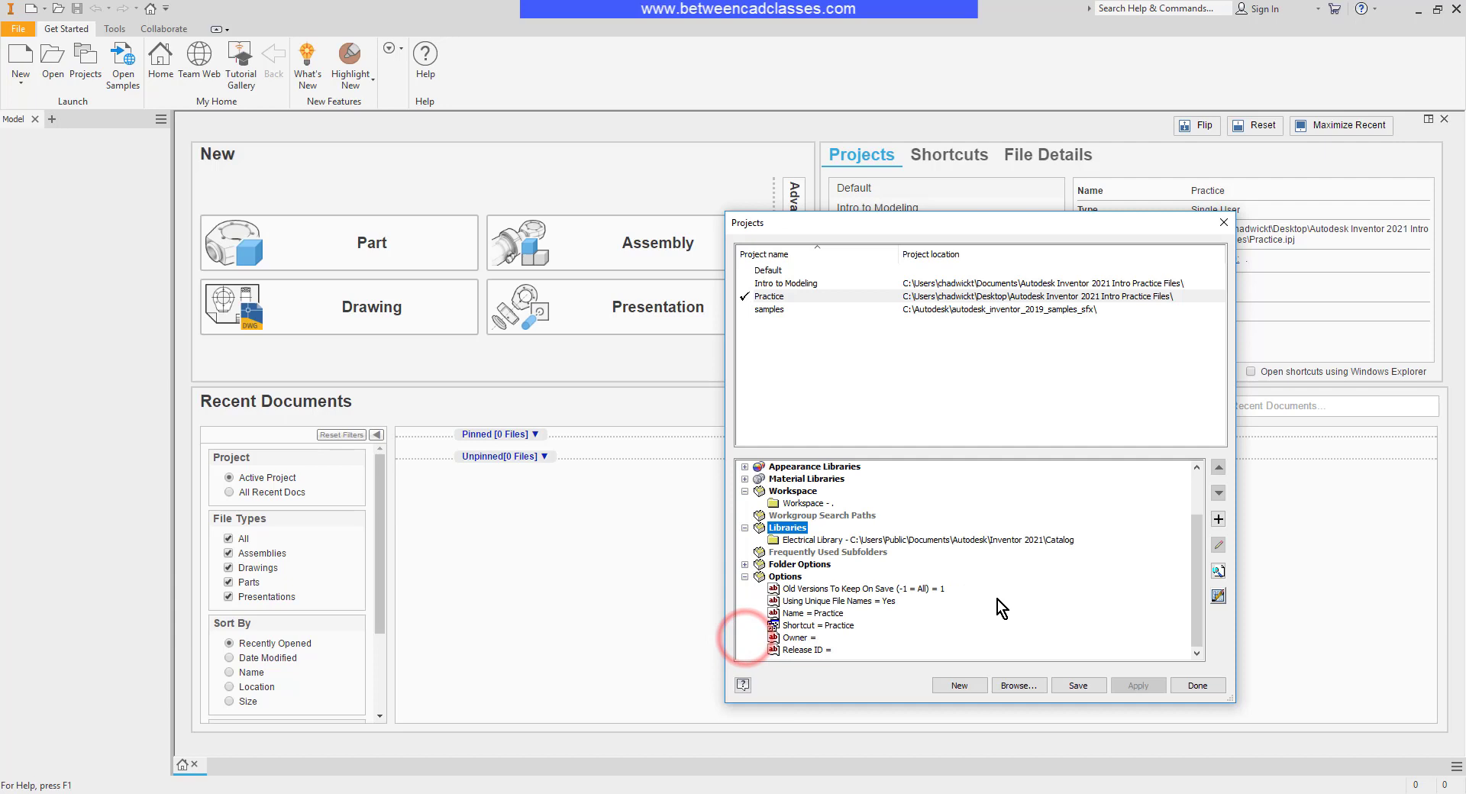
mouse_move(819, 602)
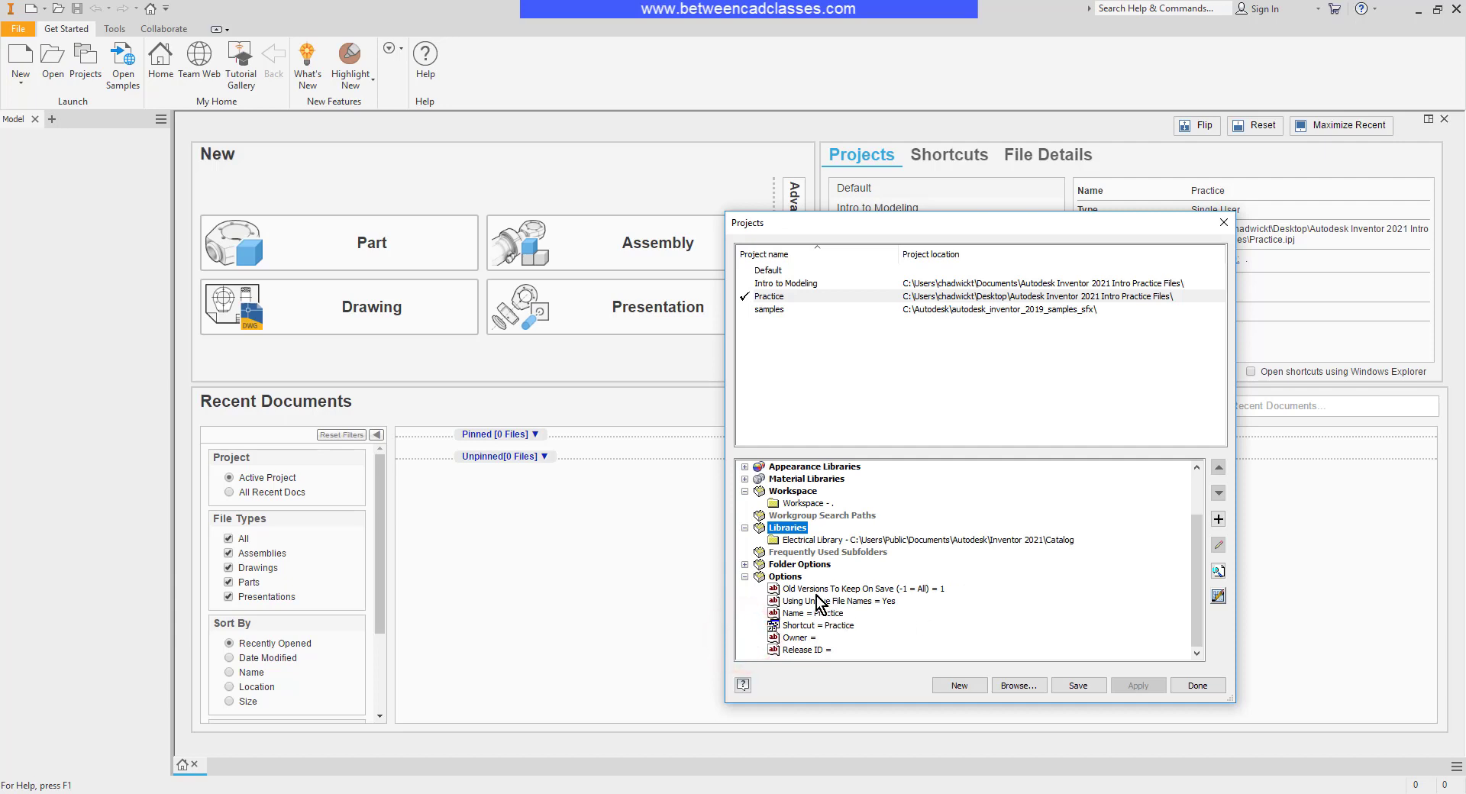
mouse_move(913, 643)
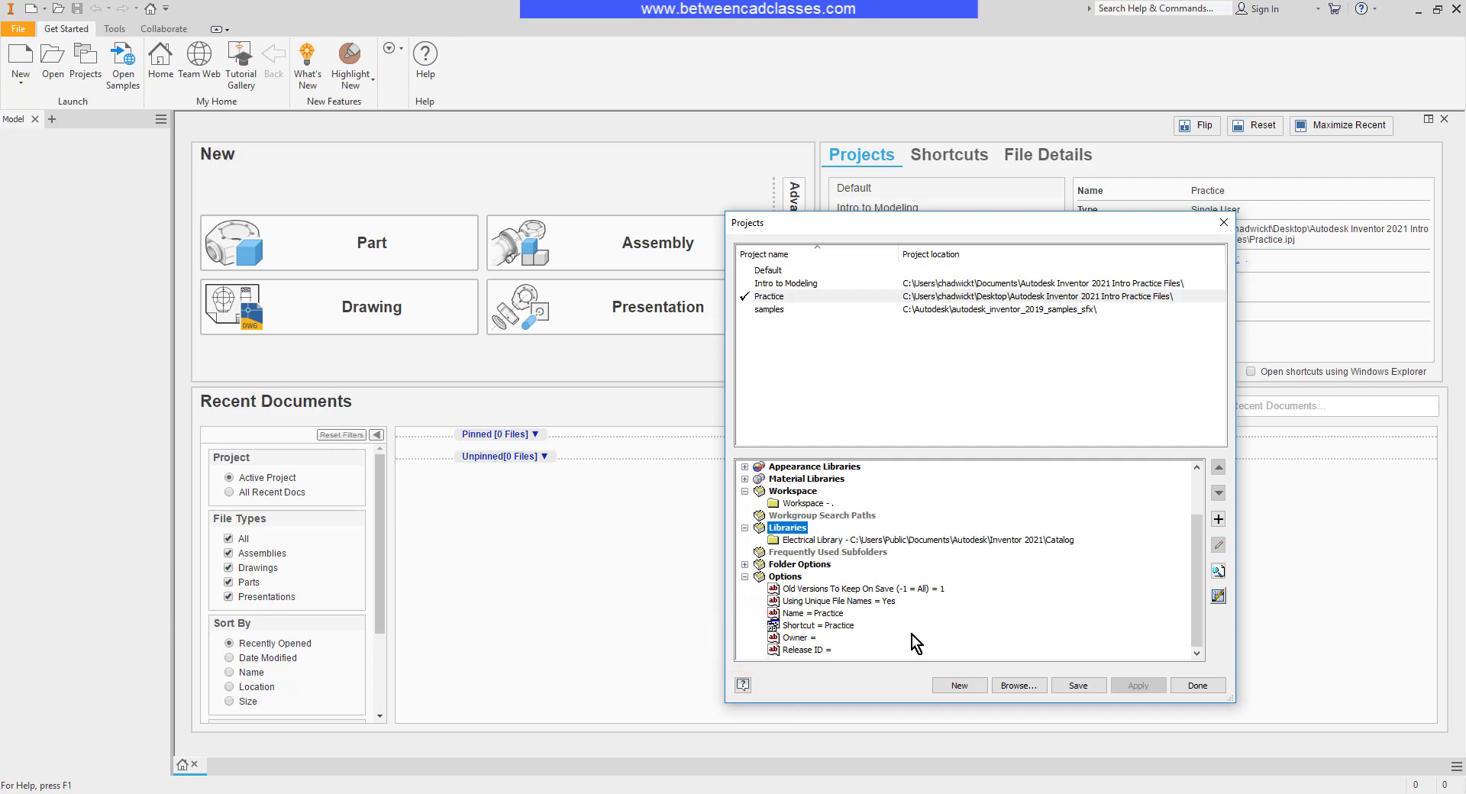
mouse_move(806, 650)
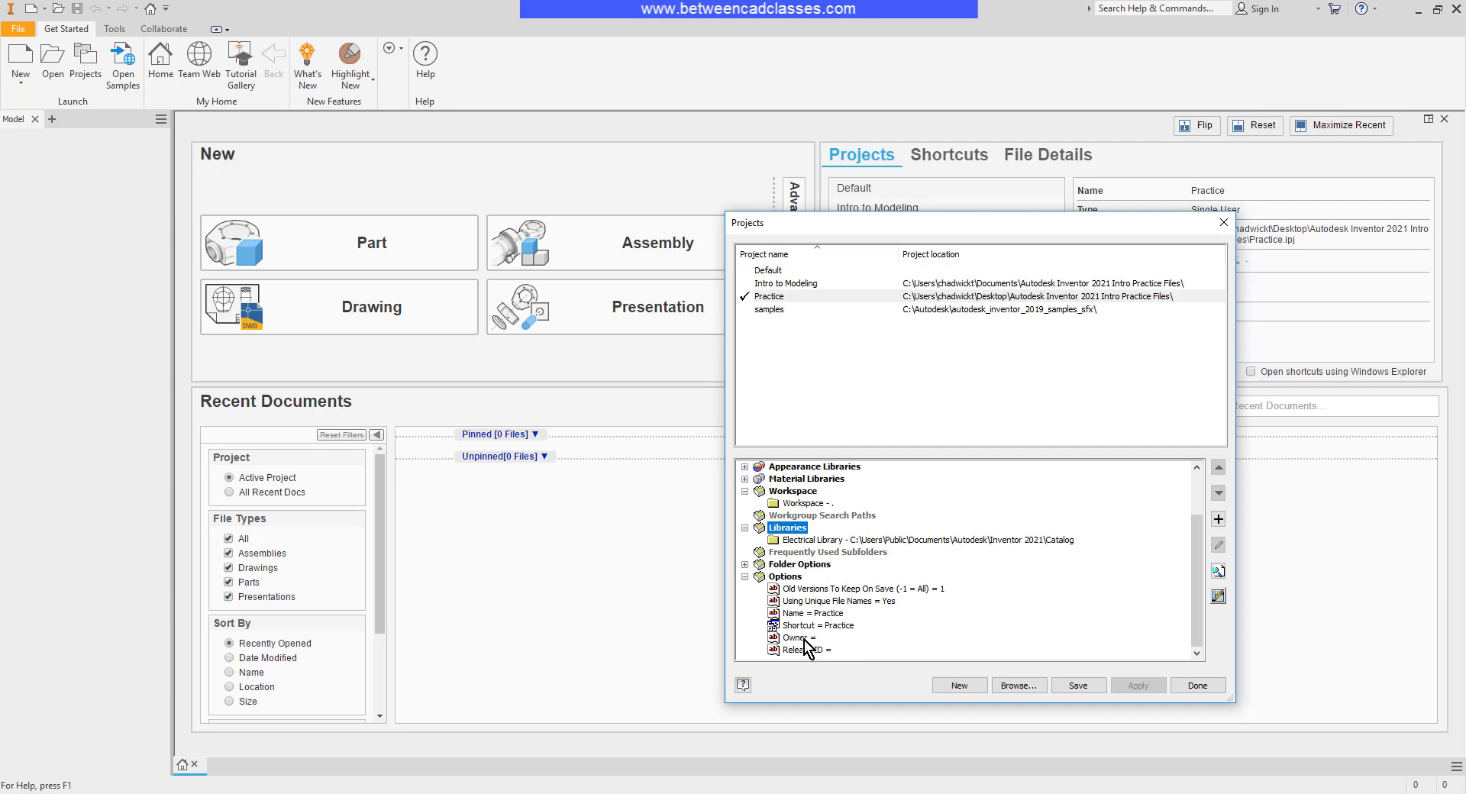
mouse_move(828, 649)
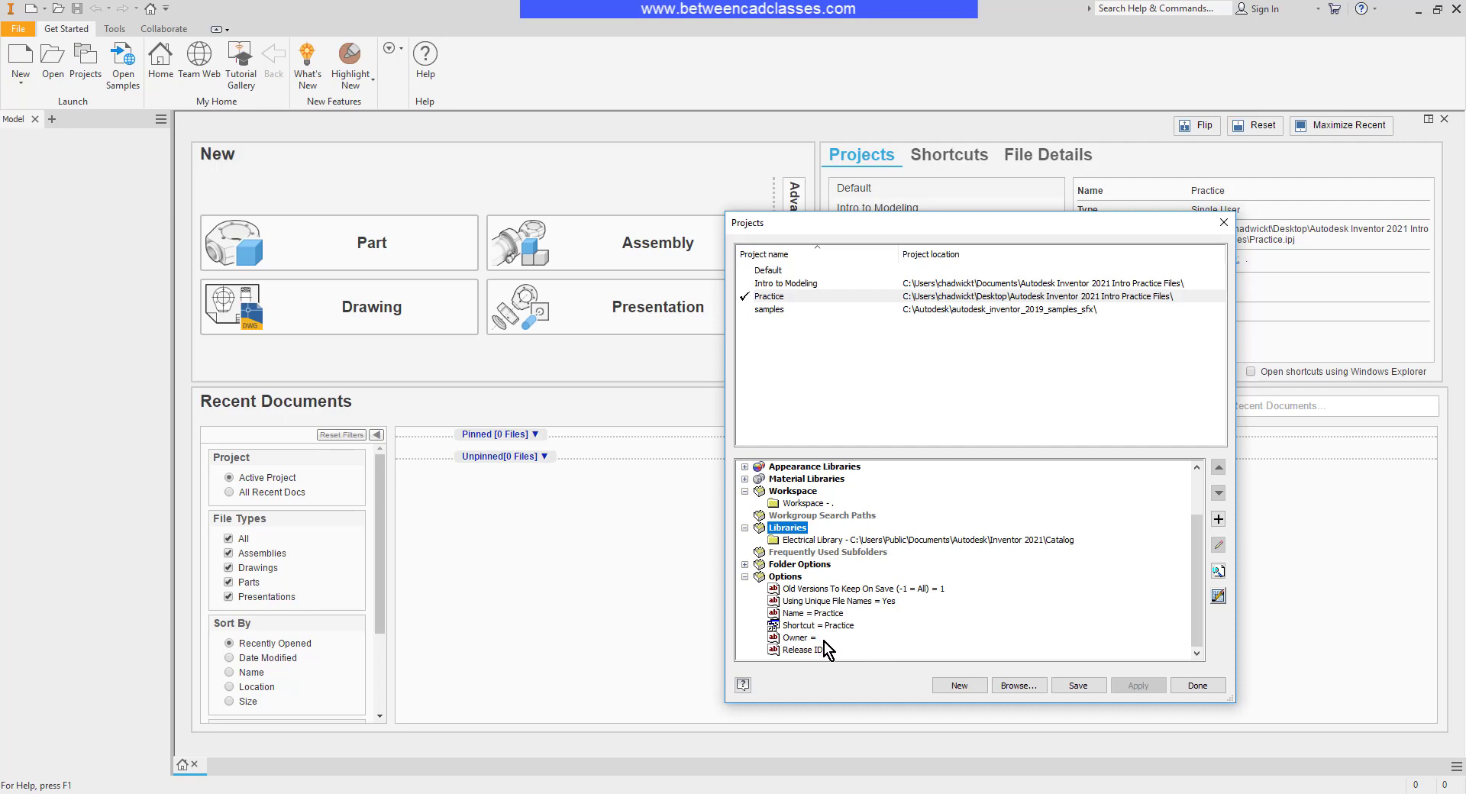
mouse_move(869, 602)
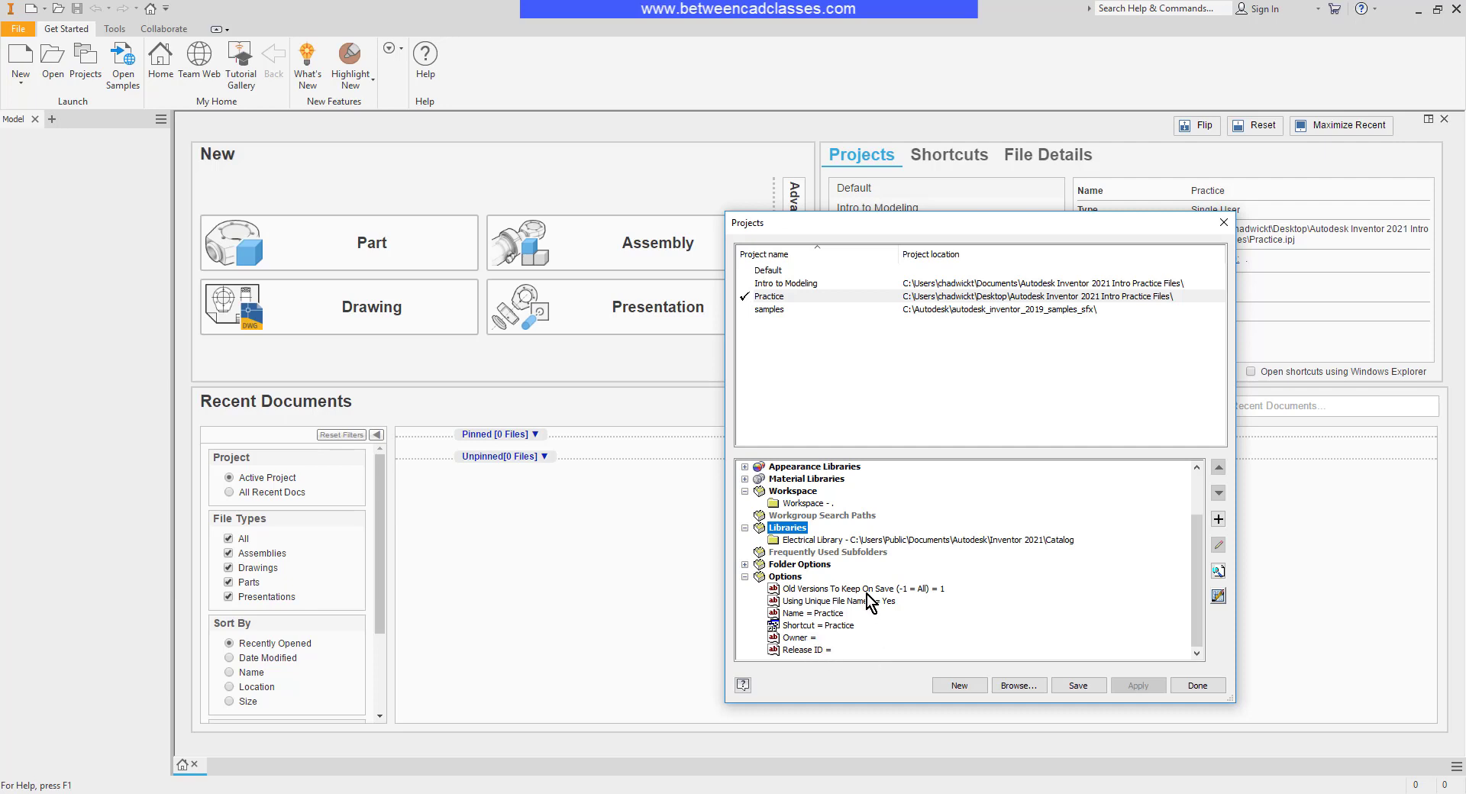
Change Old Versions To Keep On Save from 1 to 5
left_click(850, 588)
type("5")
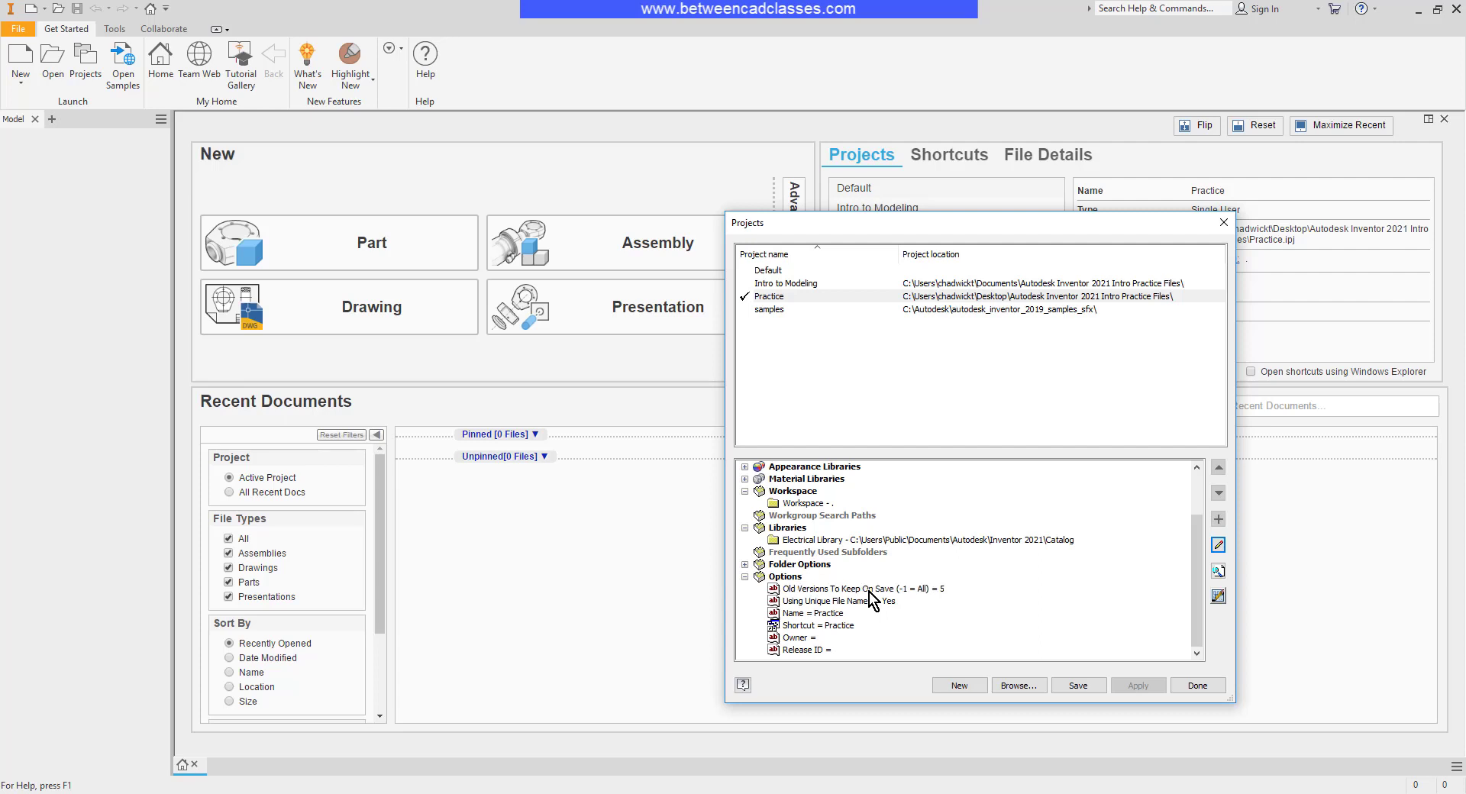
mouse_move(904, 602)
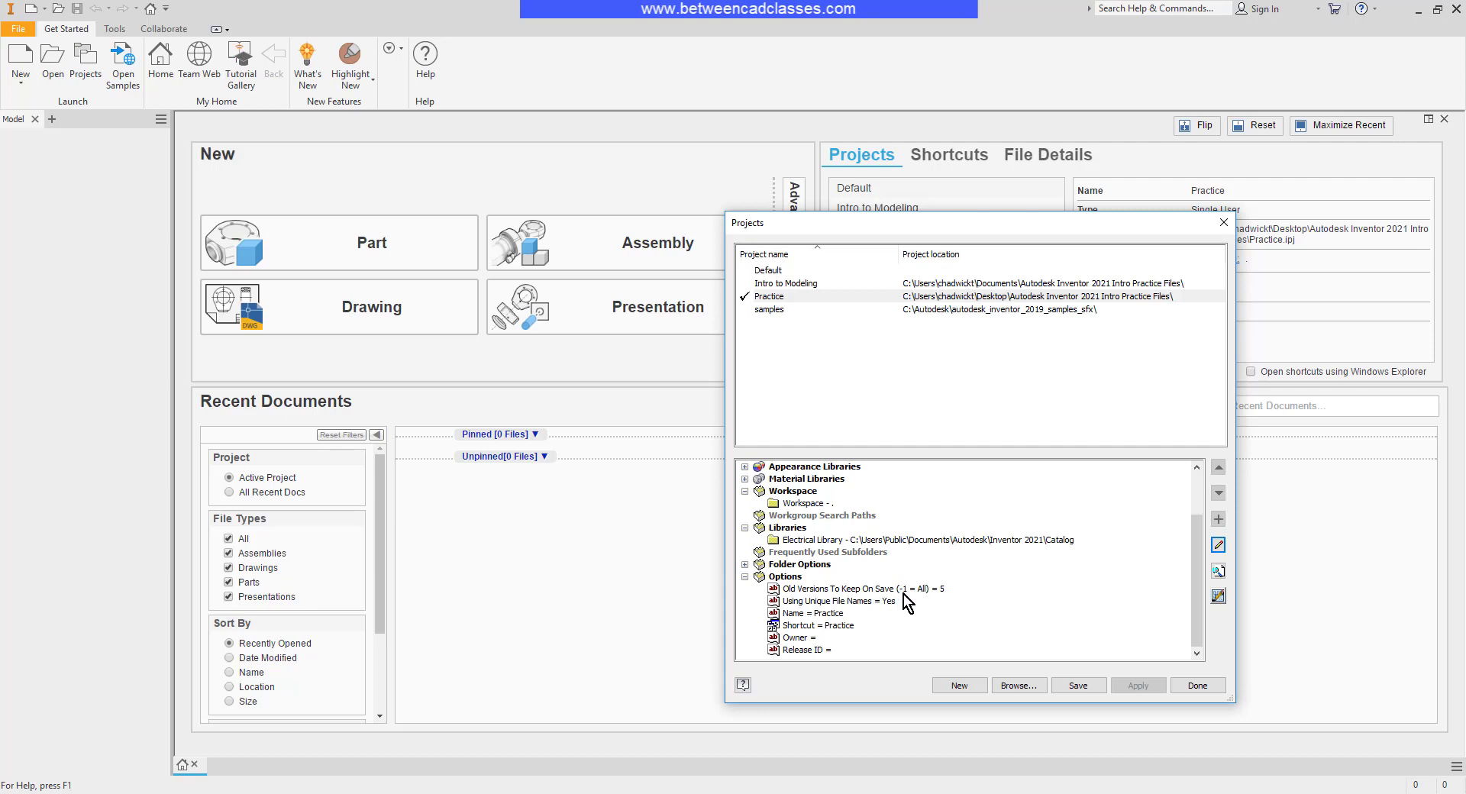
mouse_move(990, 614)
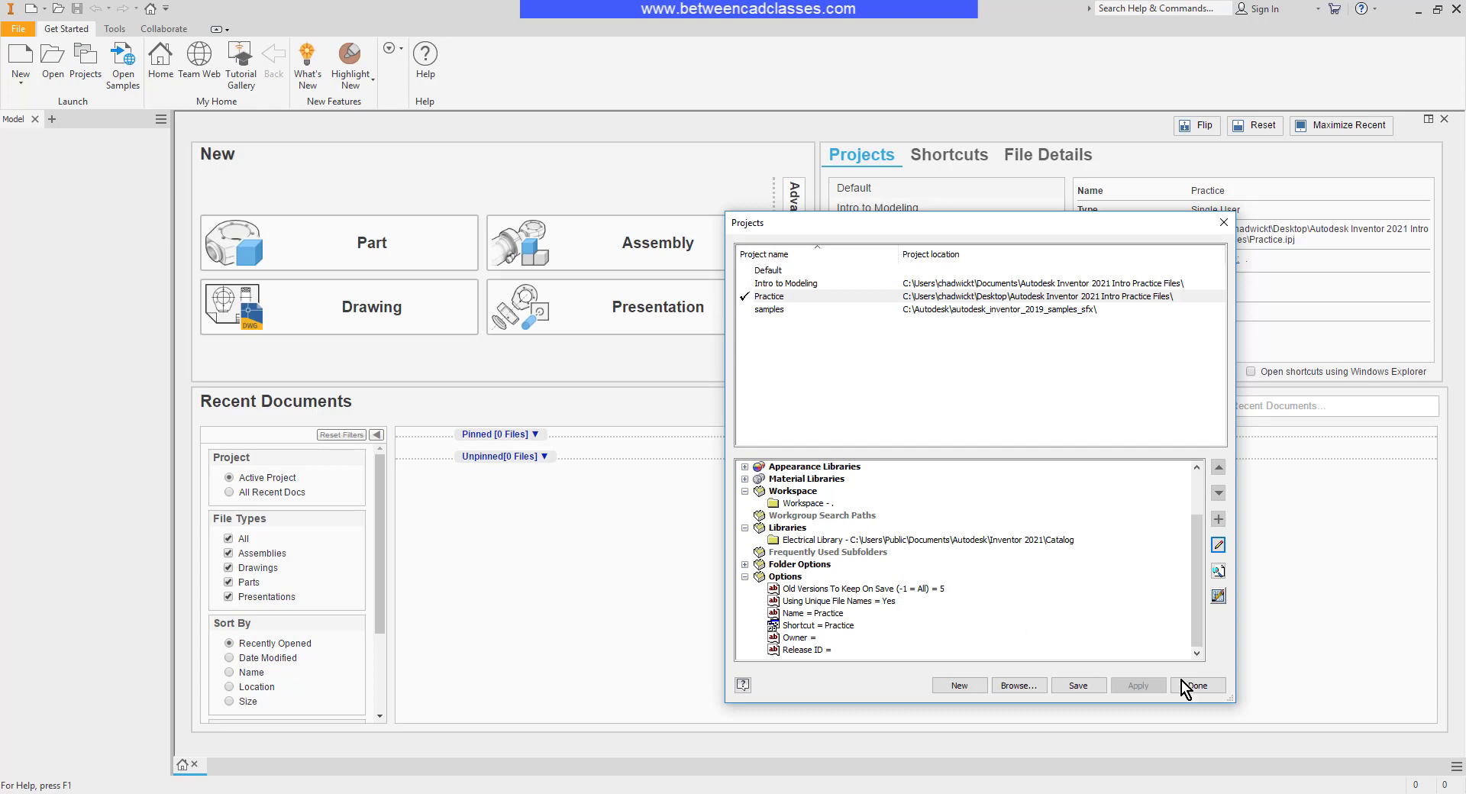
Close the Projects dialog, saving the changes to Practice
left_click(1197, 684)
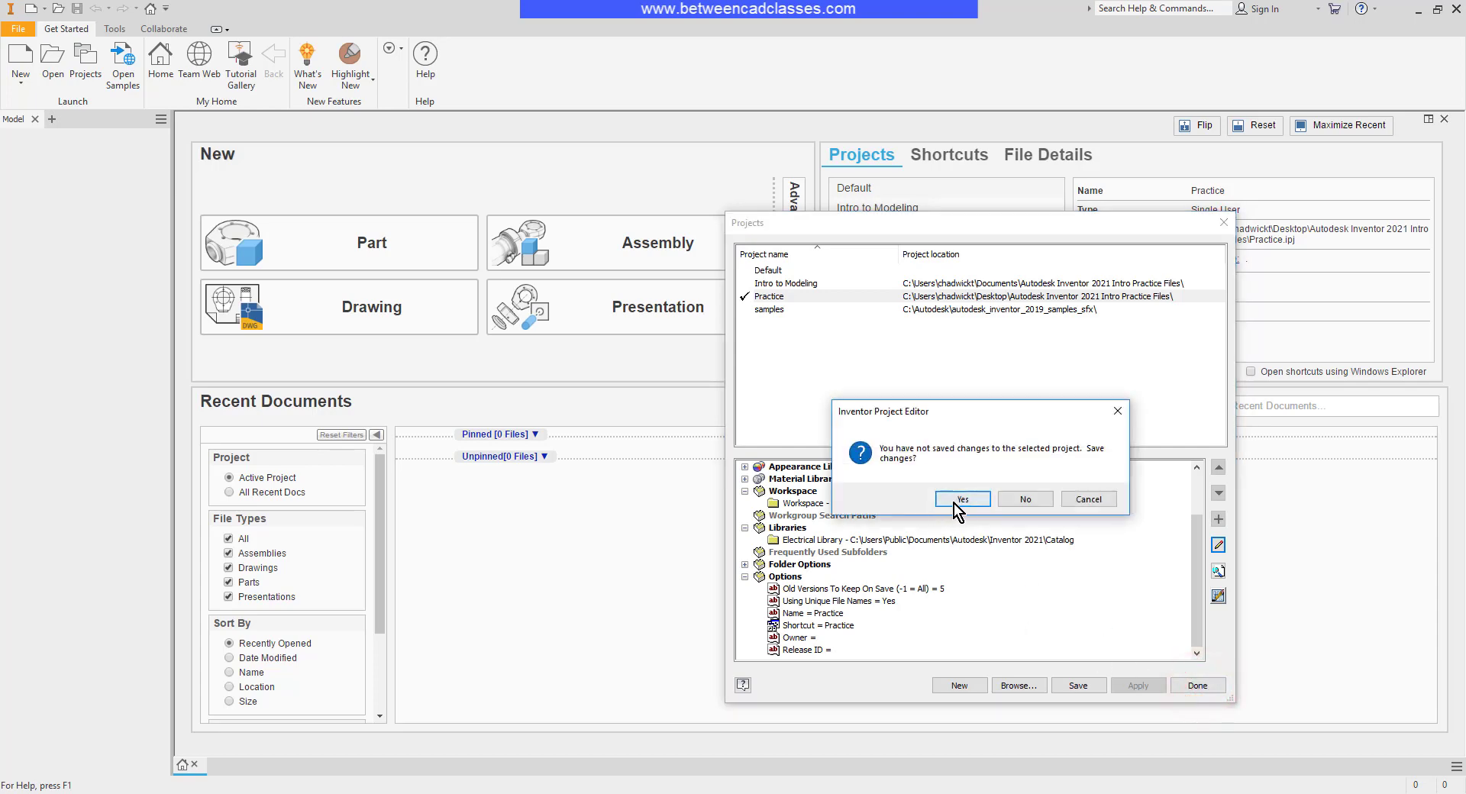
left_click(960, 498)
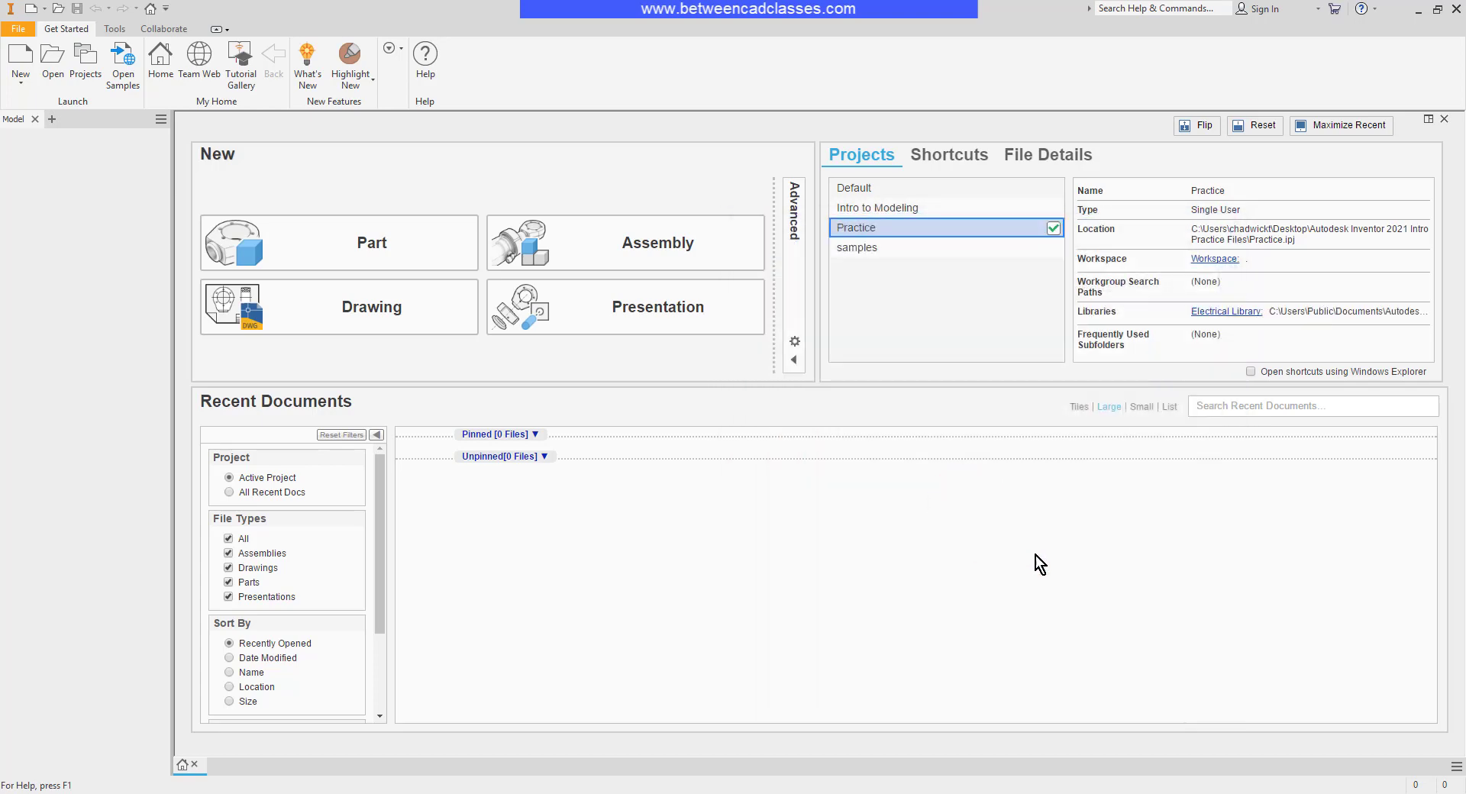
mouse_move(1043, 588)
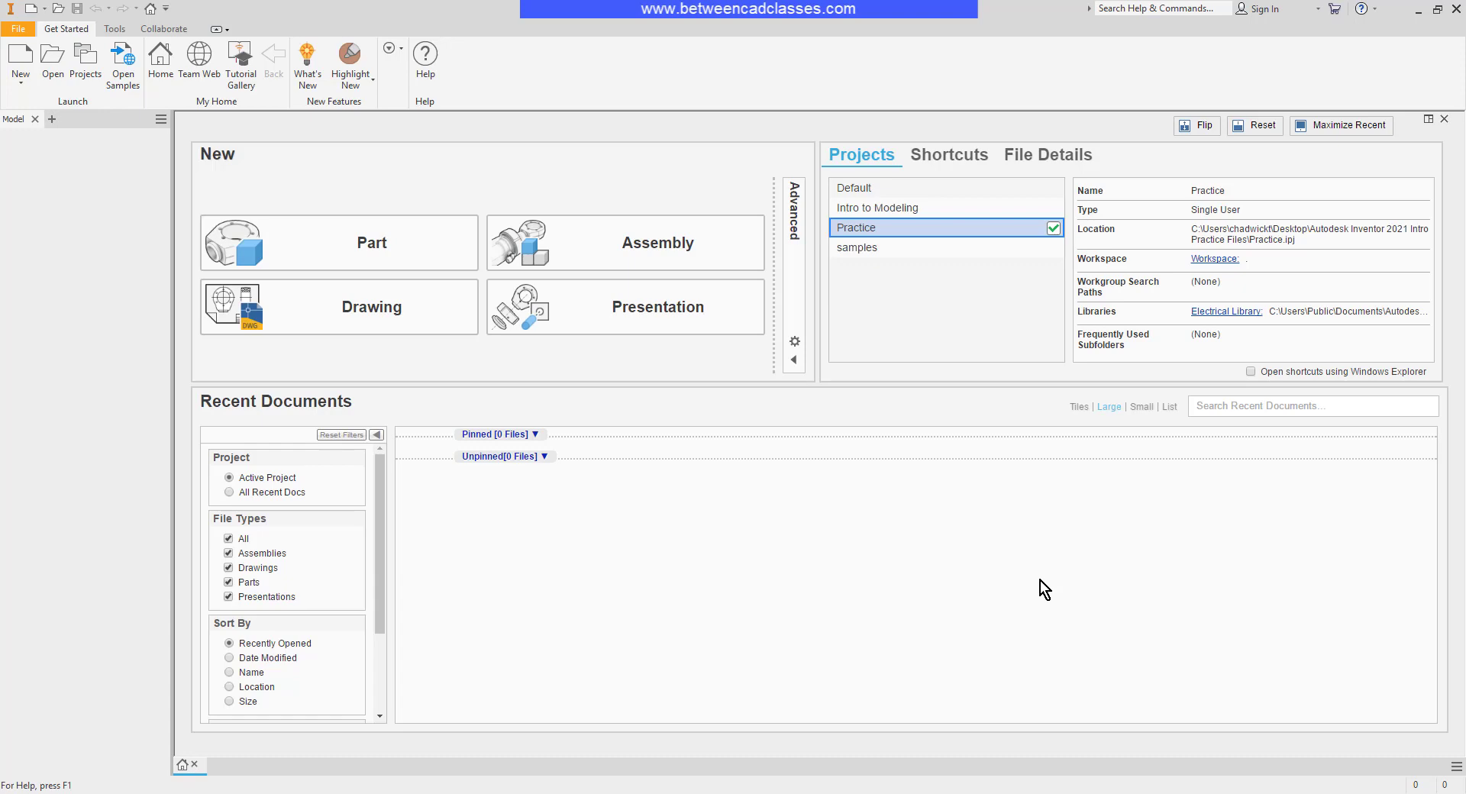
Open skatebaselat.iam, accepting the unresolved components warning
left_click(52, 57)
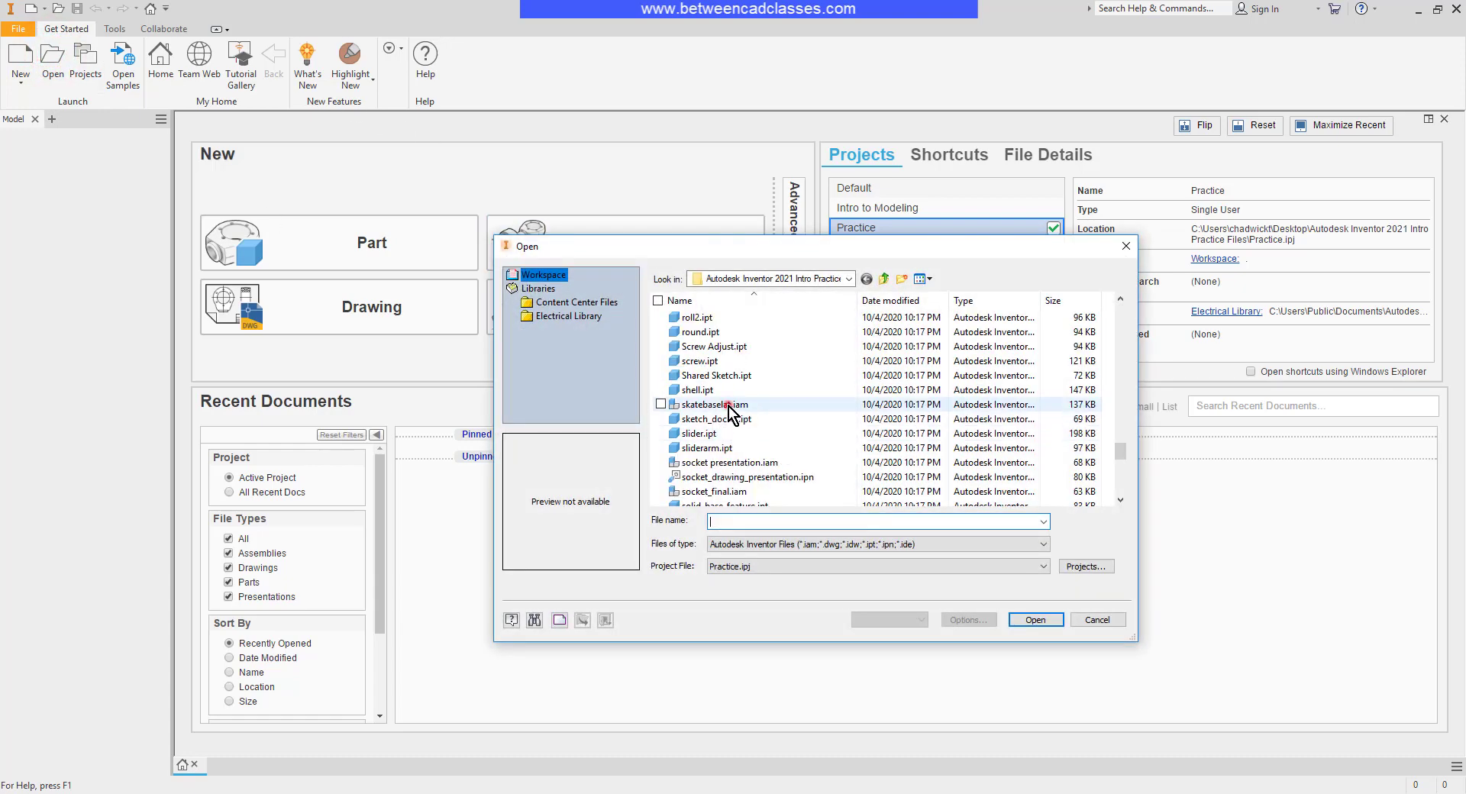
left_click(1034, 619)
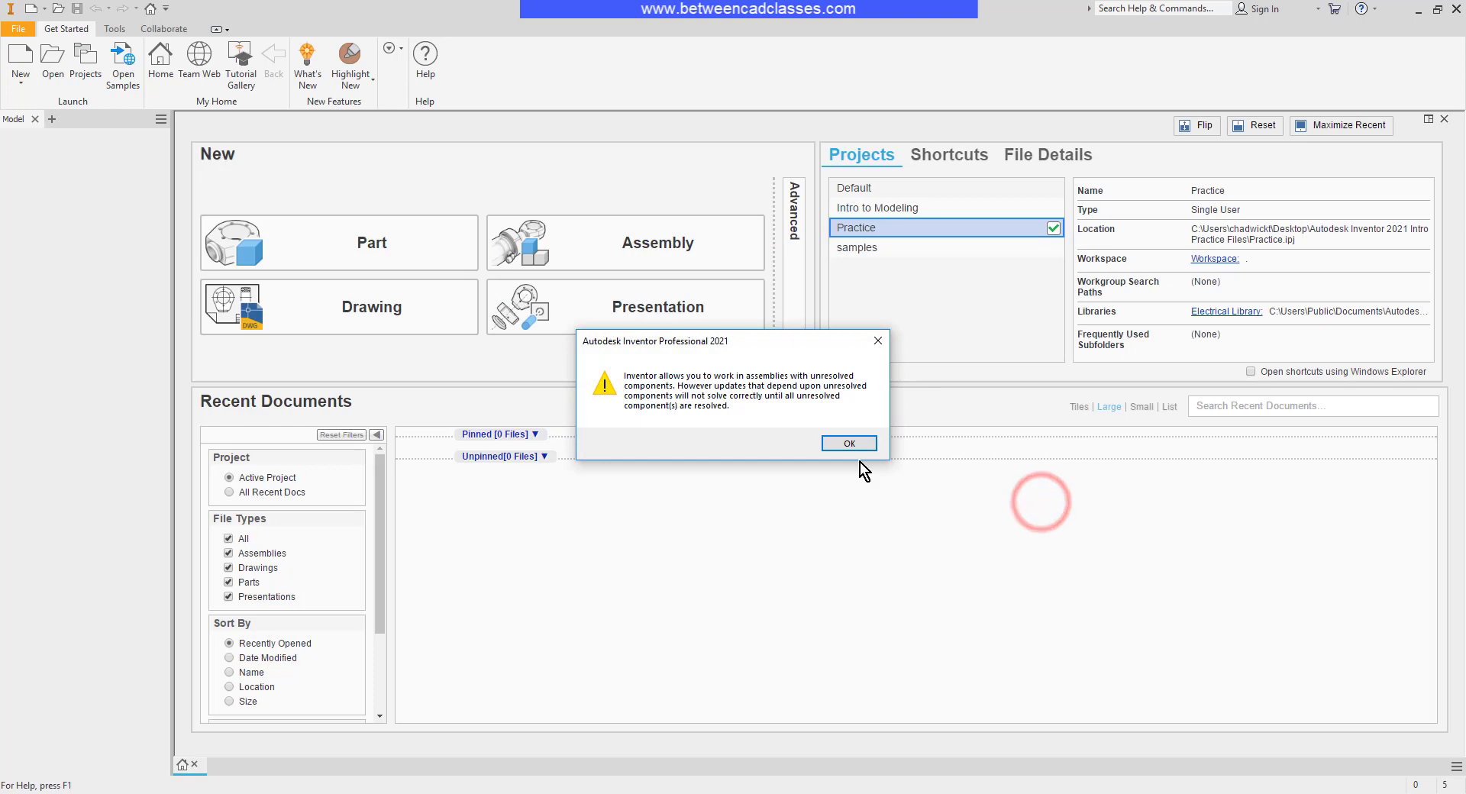
left_click(848, 443)
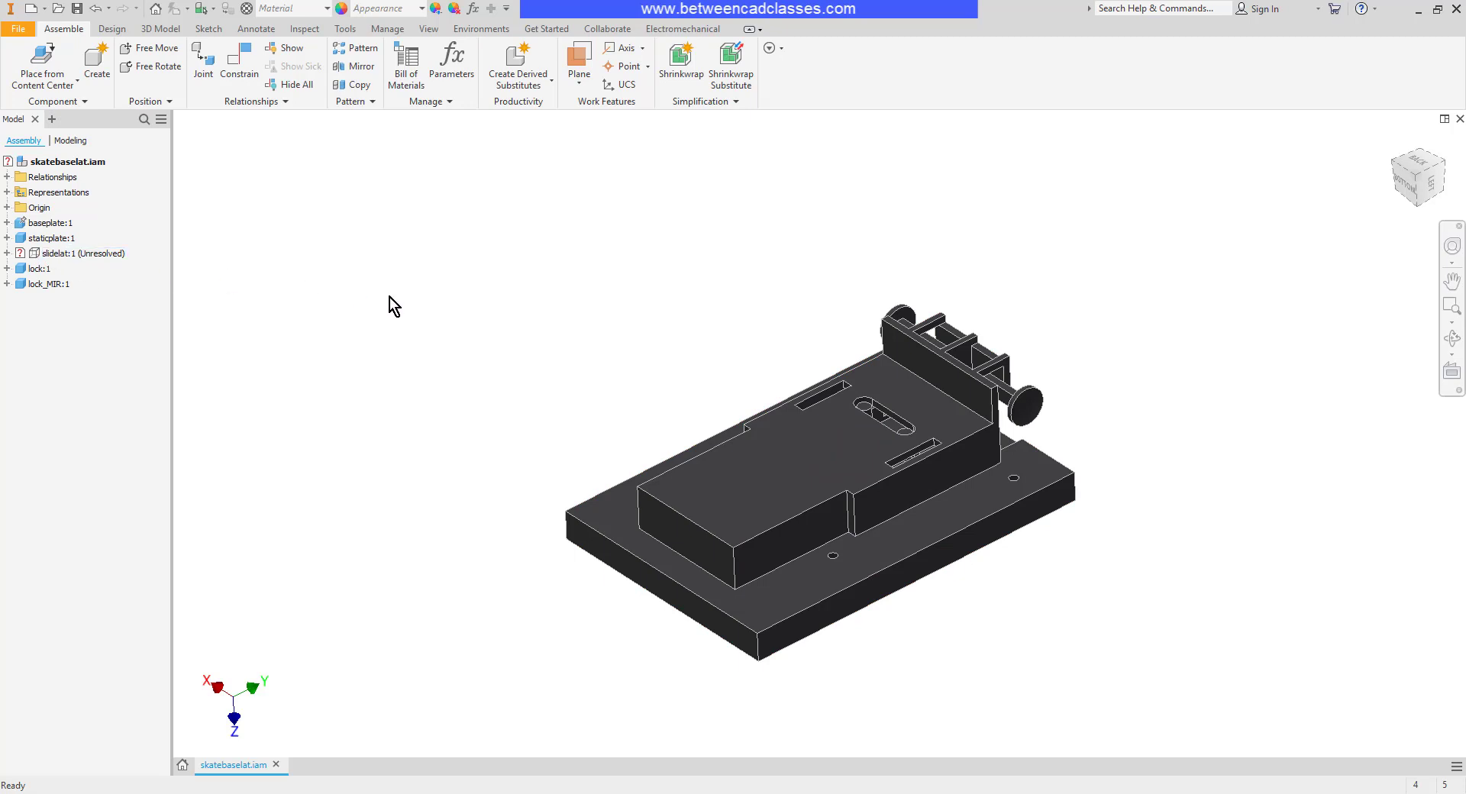
mouse_move(78, 156)
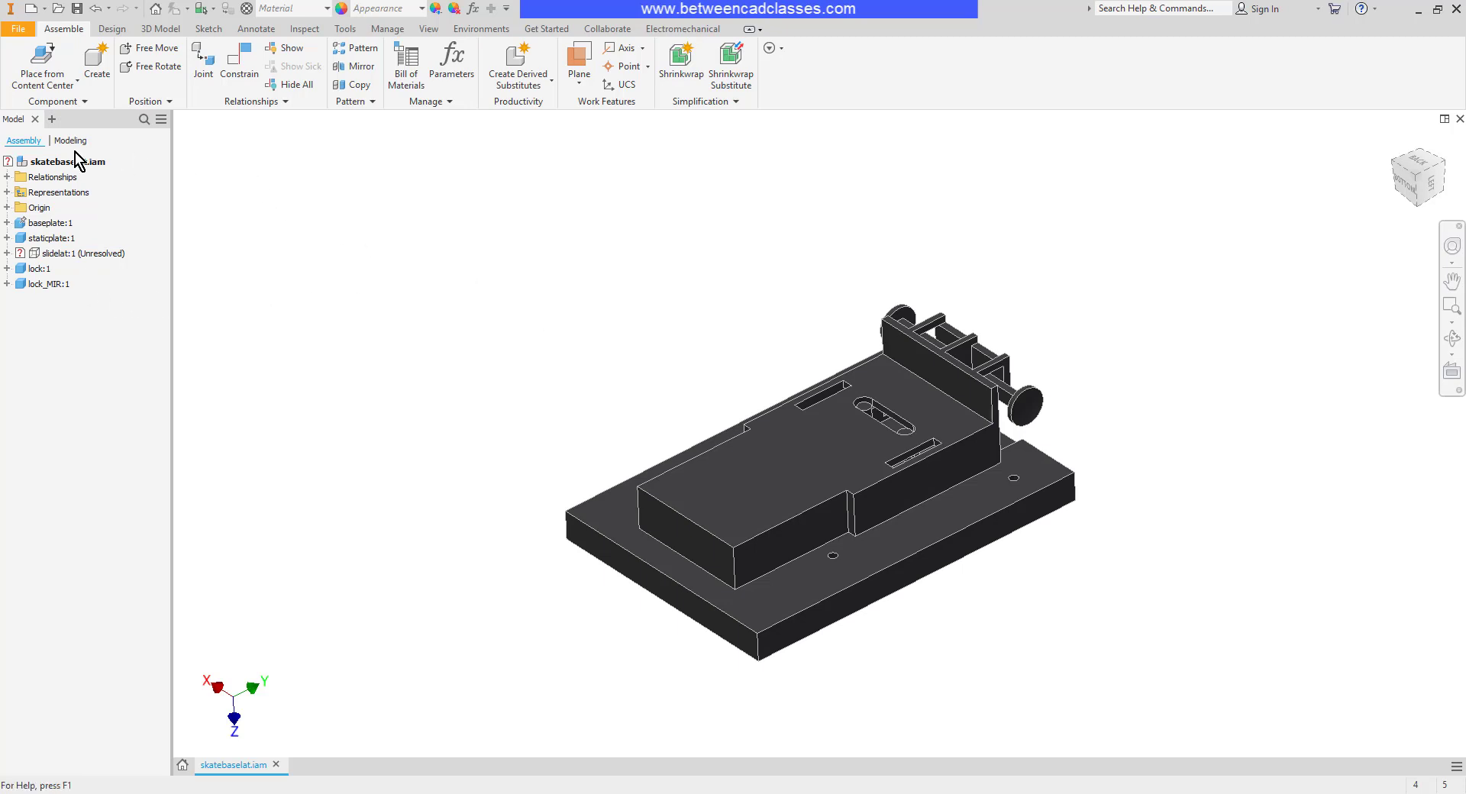
Resolve the assembly's missing component to slider.ipt via Resolve File
right_click(66, 161)
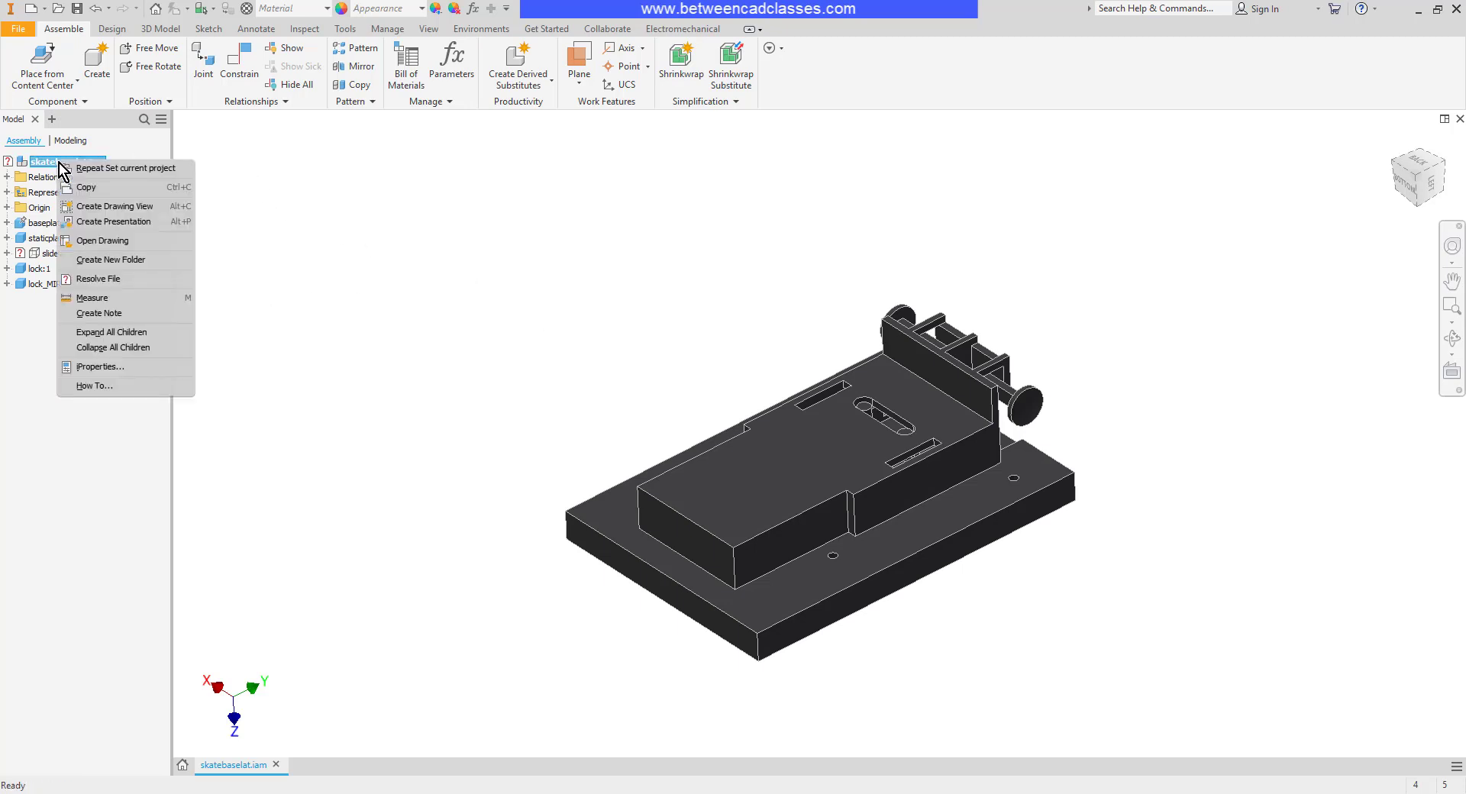
mouse_move(140, 279)
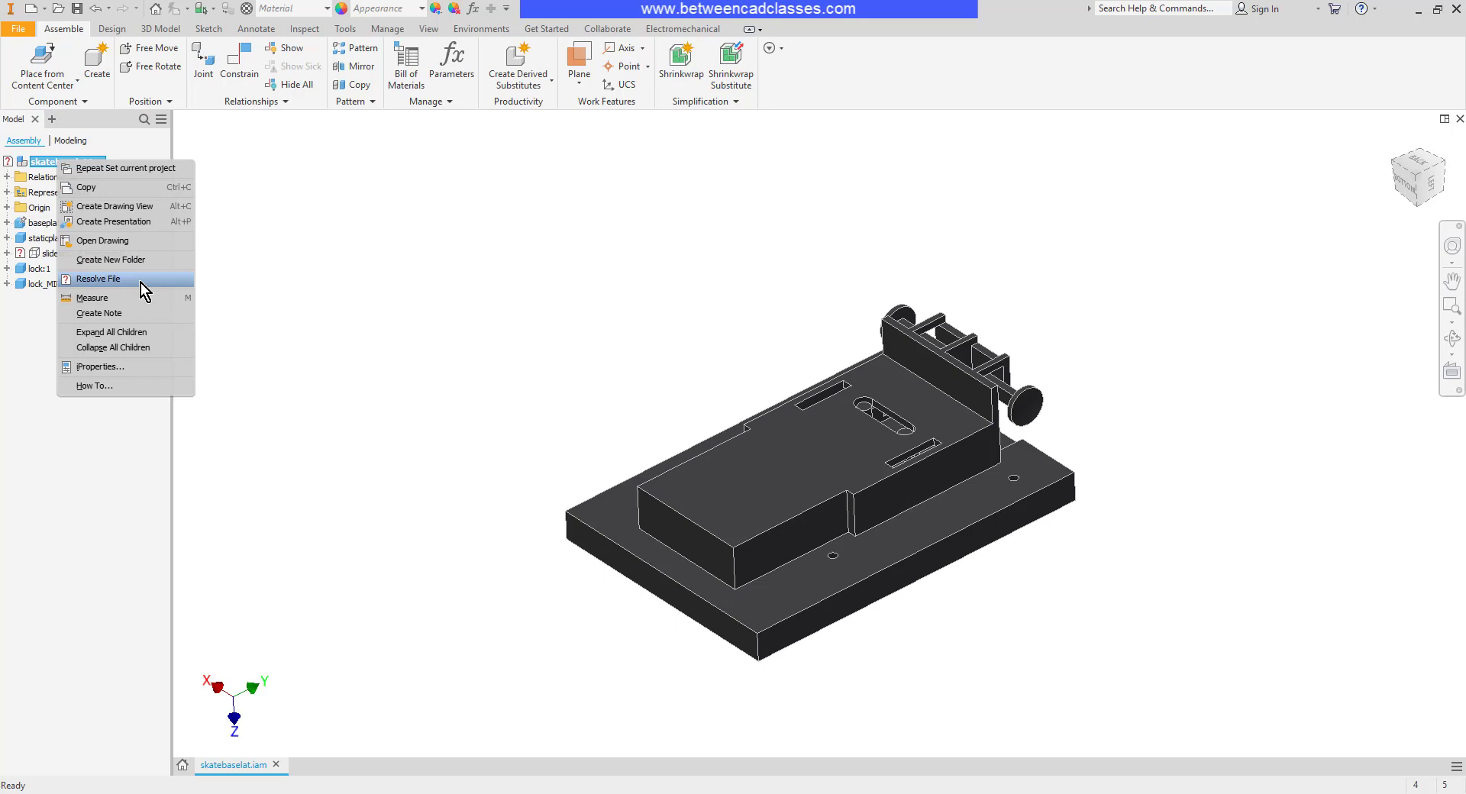
mouse_move(152, 286)
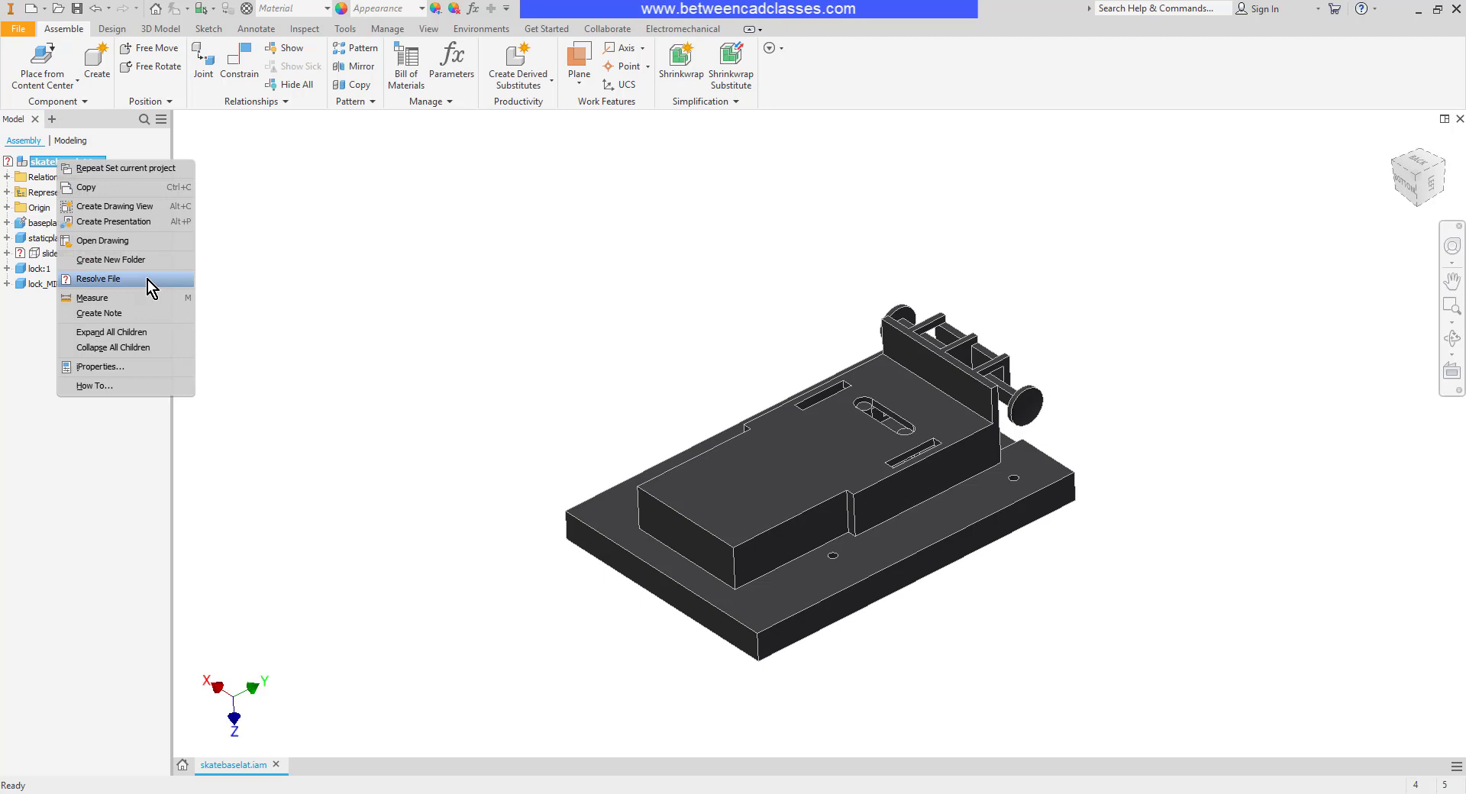
mouse_move(44, 259)
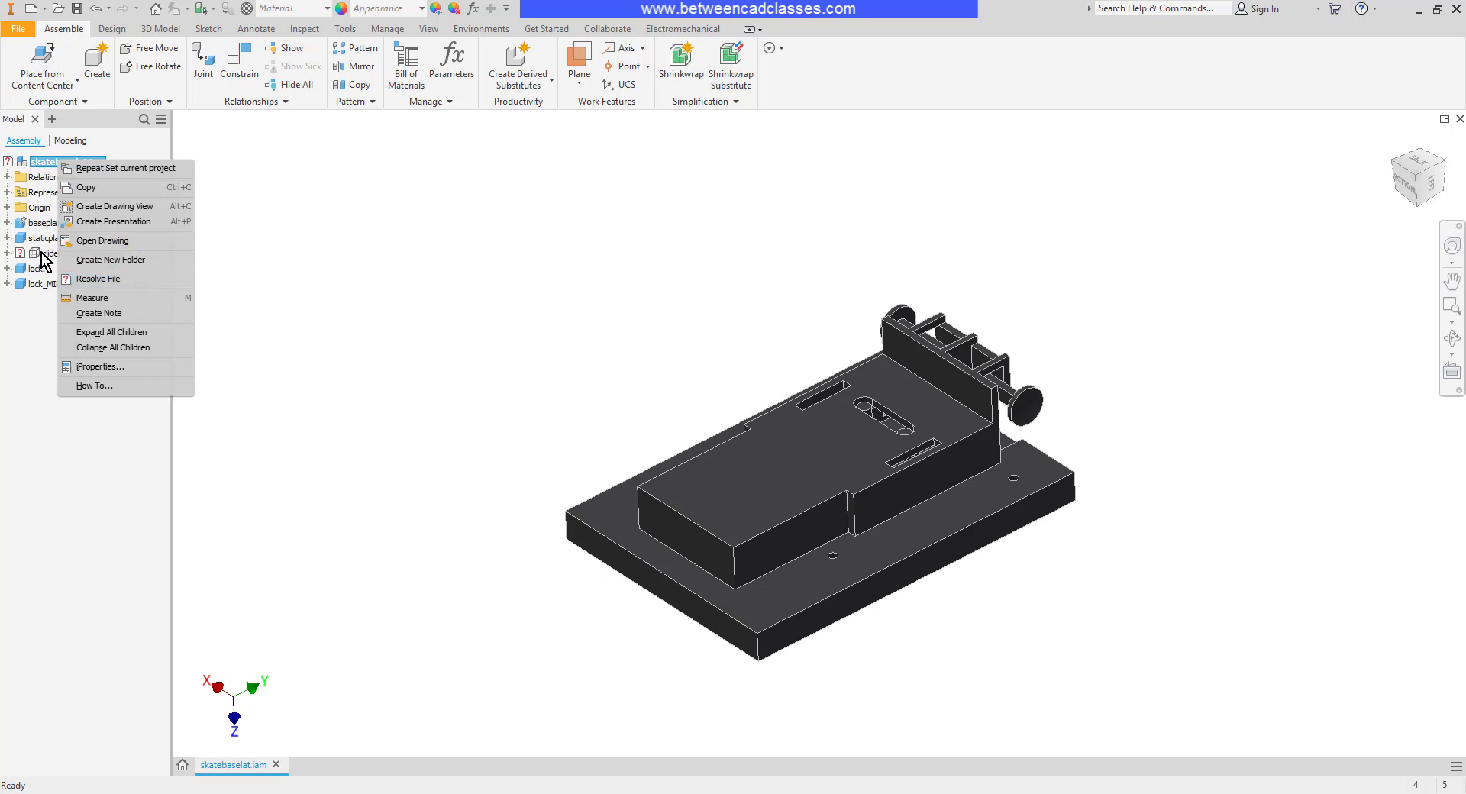
left_click(98, 280)
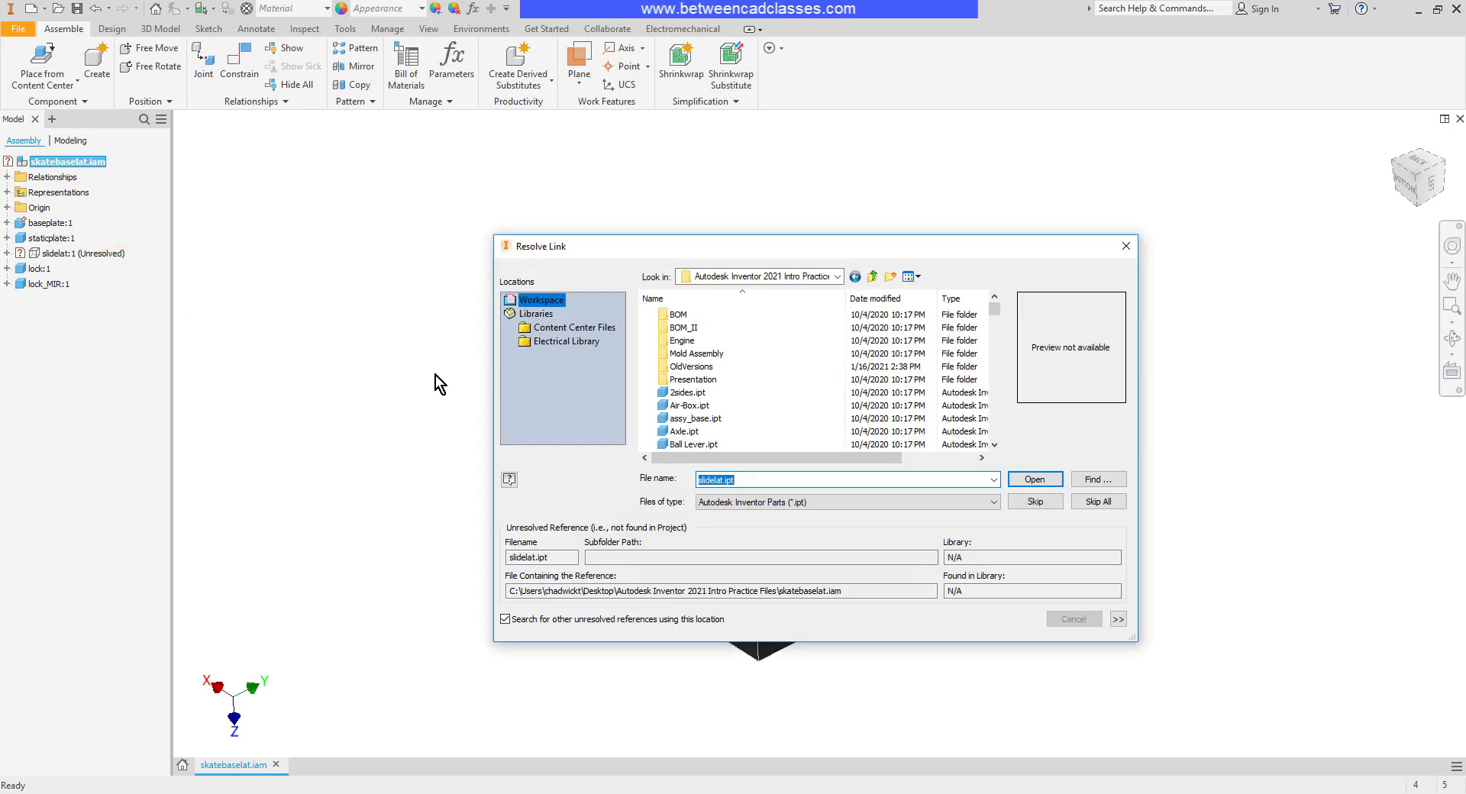
mouse_move(446, 390)
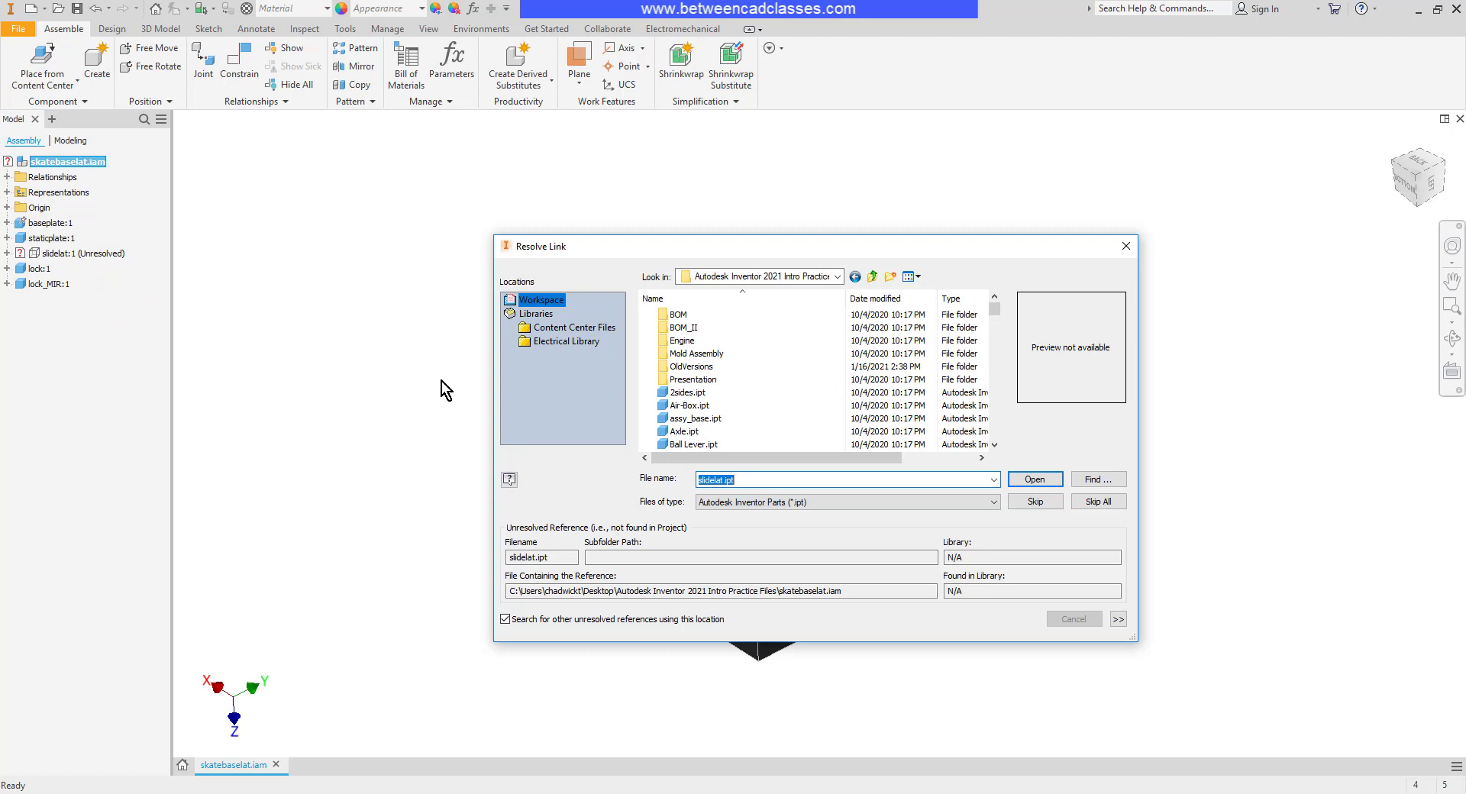
mouse_move(786, 393)
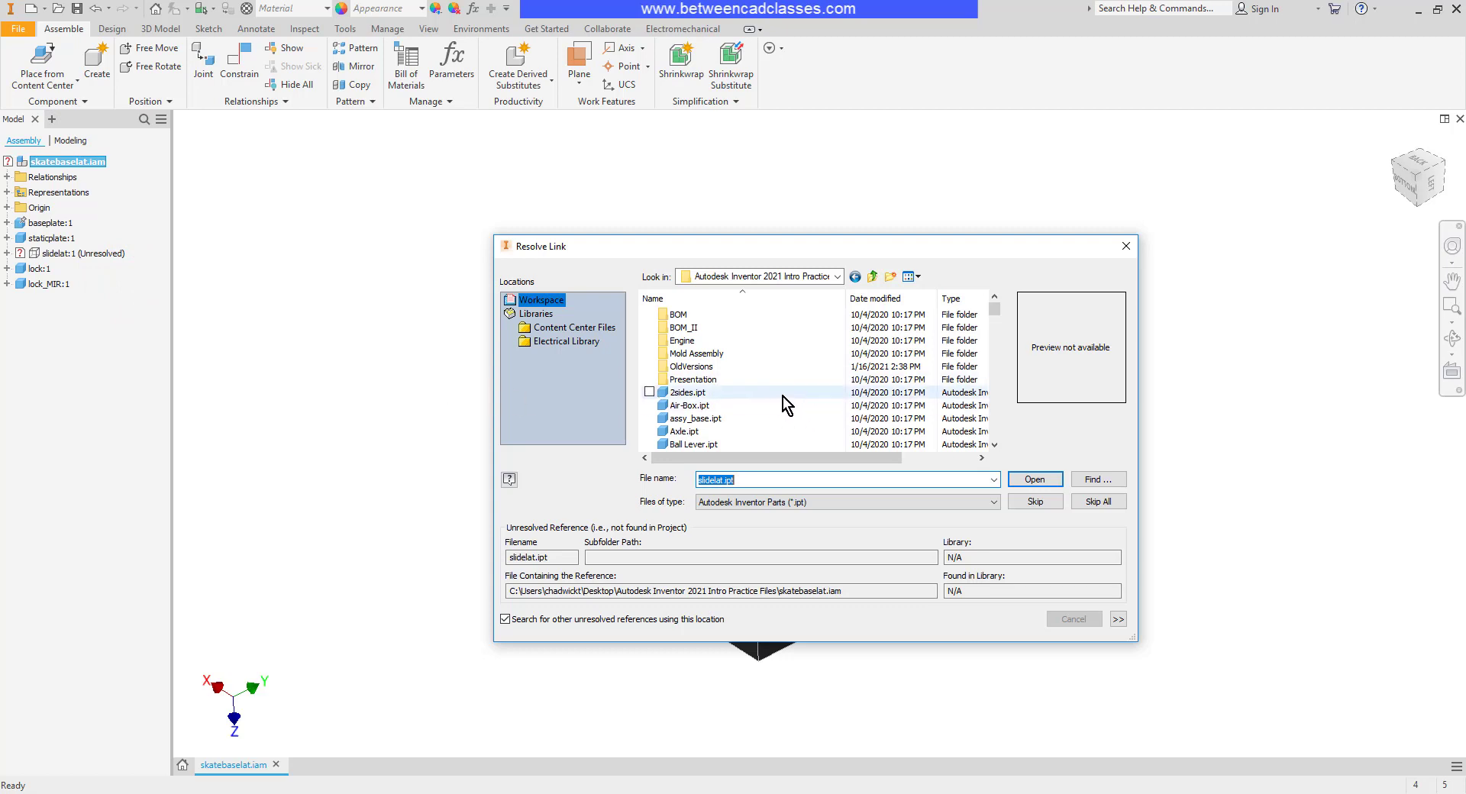
scroll("down", 3)
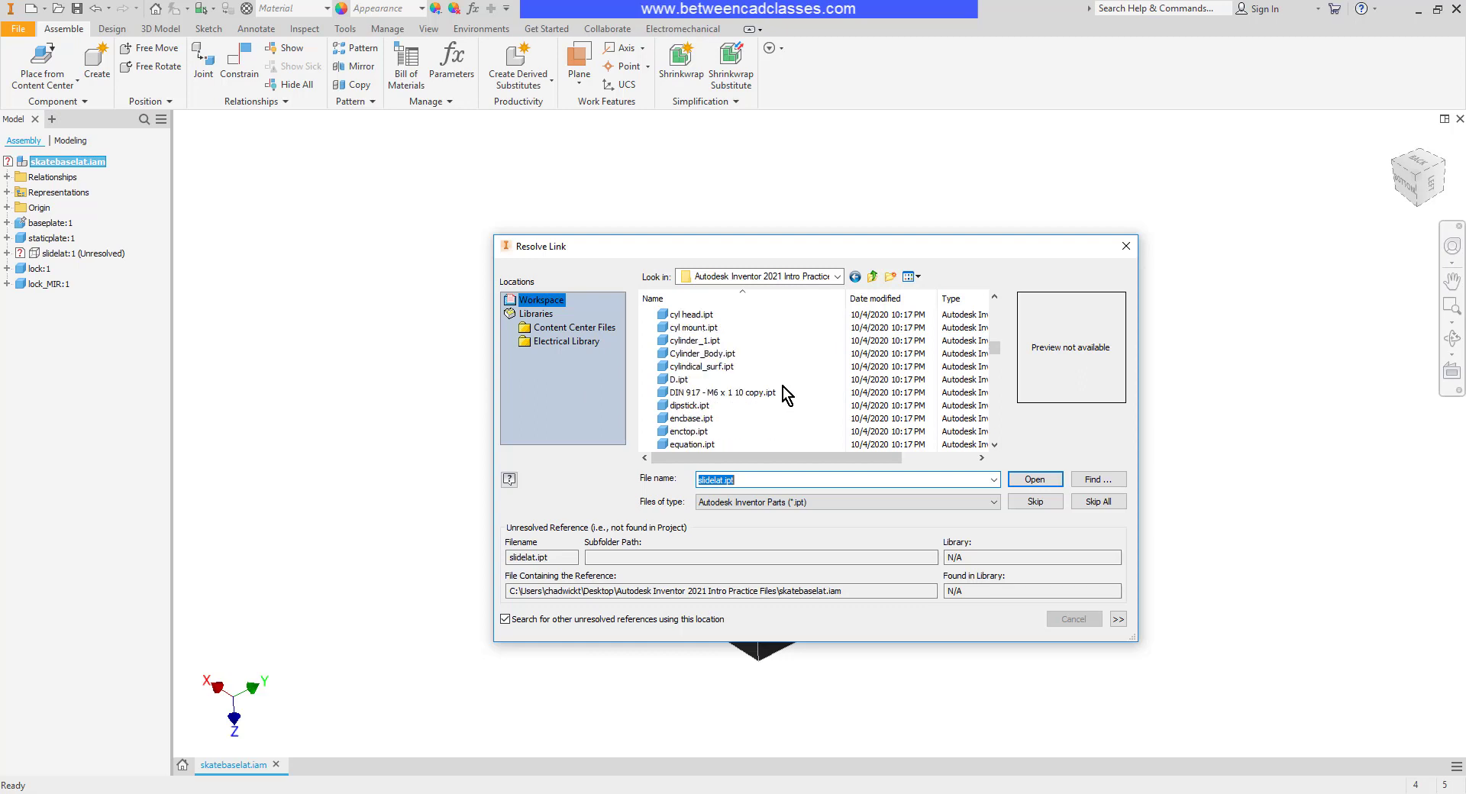
scroll("down", 3)
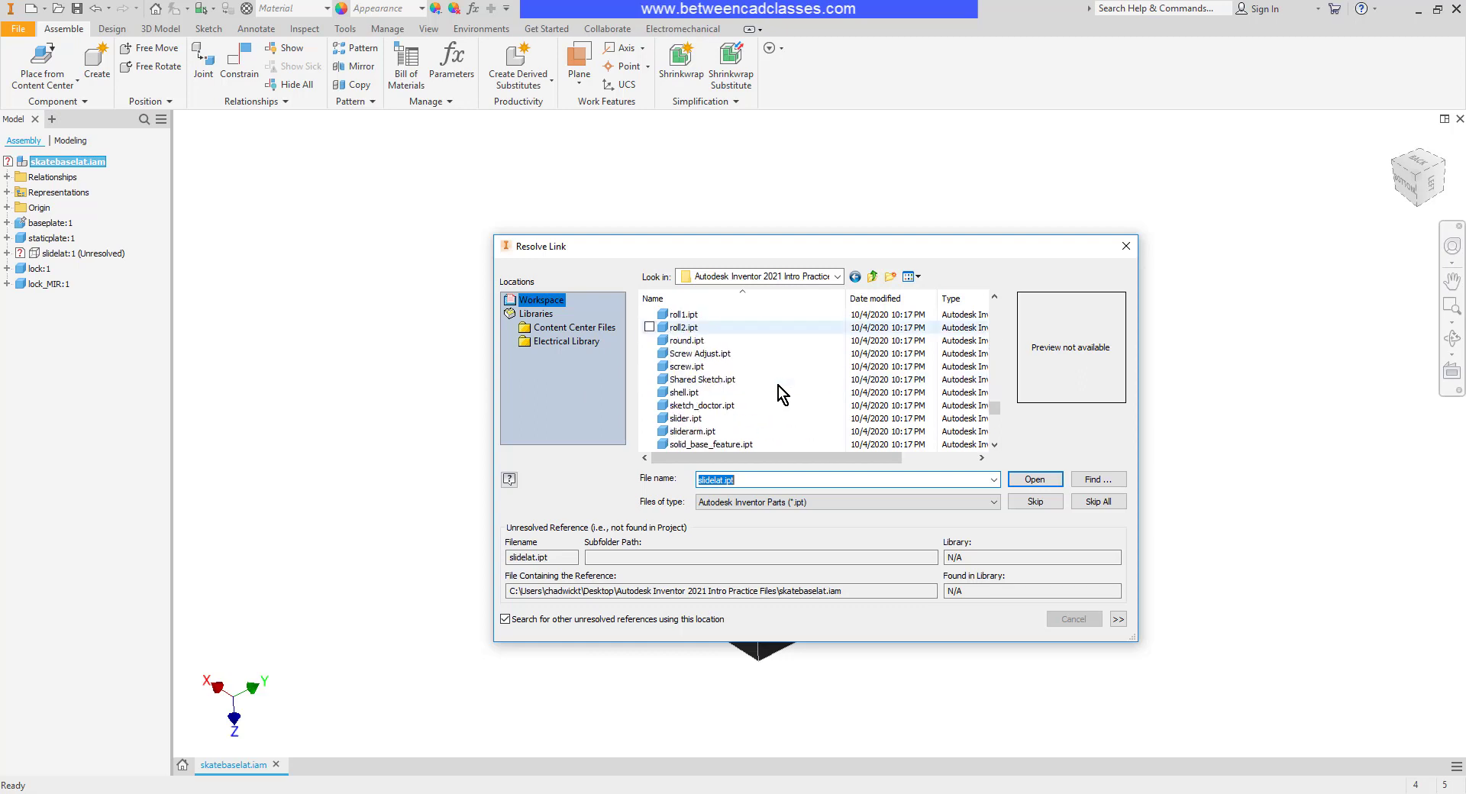
scroll("down", 3)
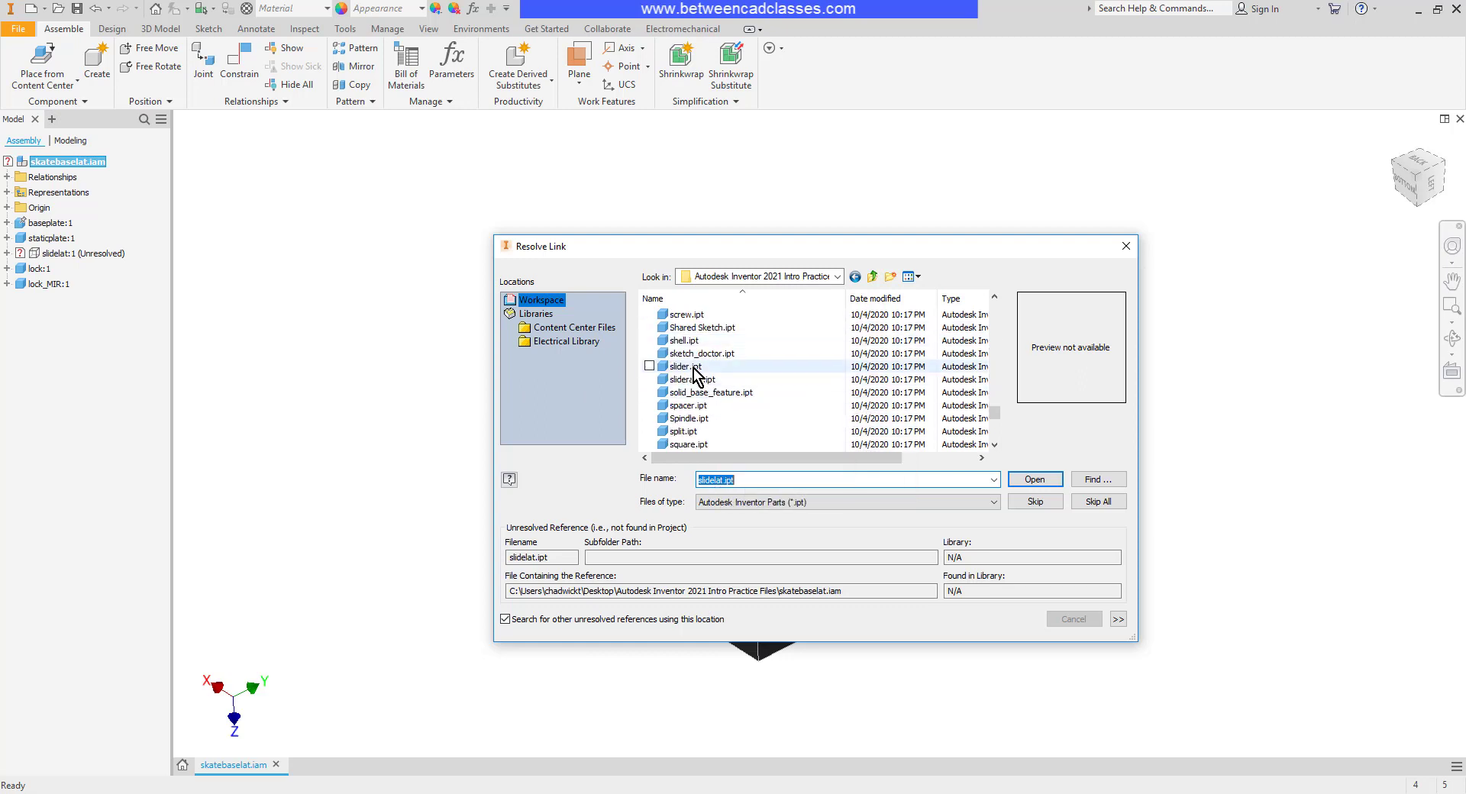
left_click(686, 366)
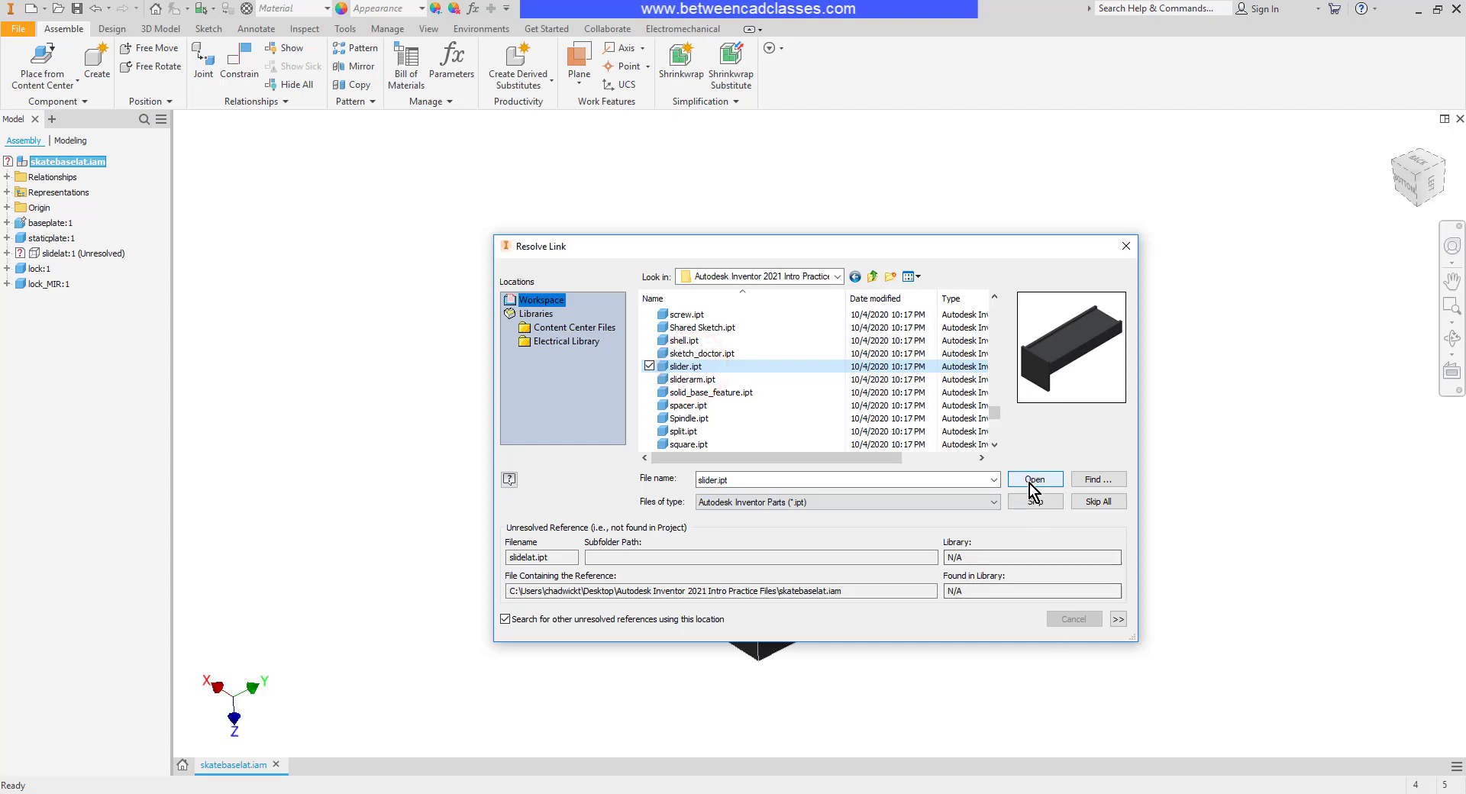
left_click(1034, 479)
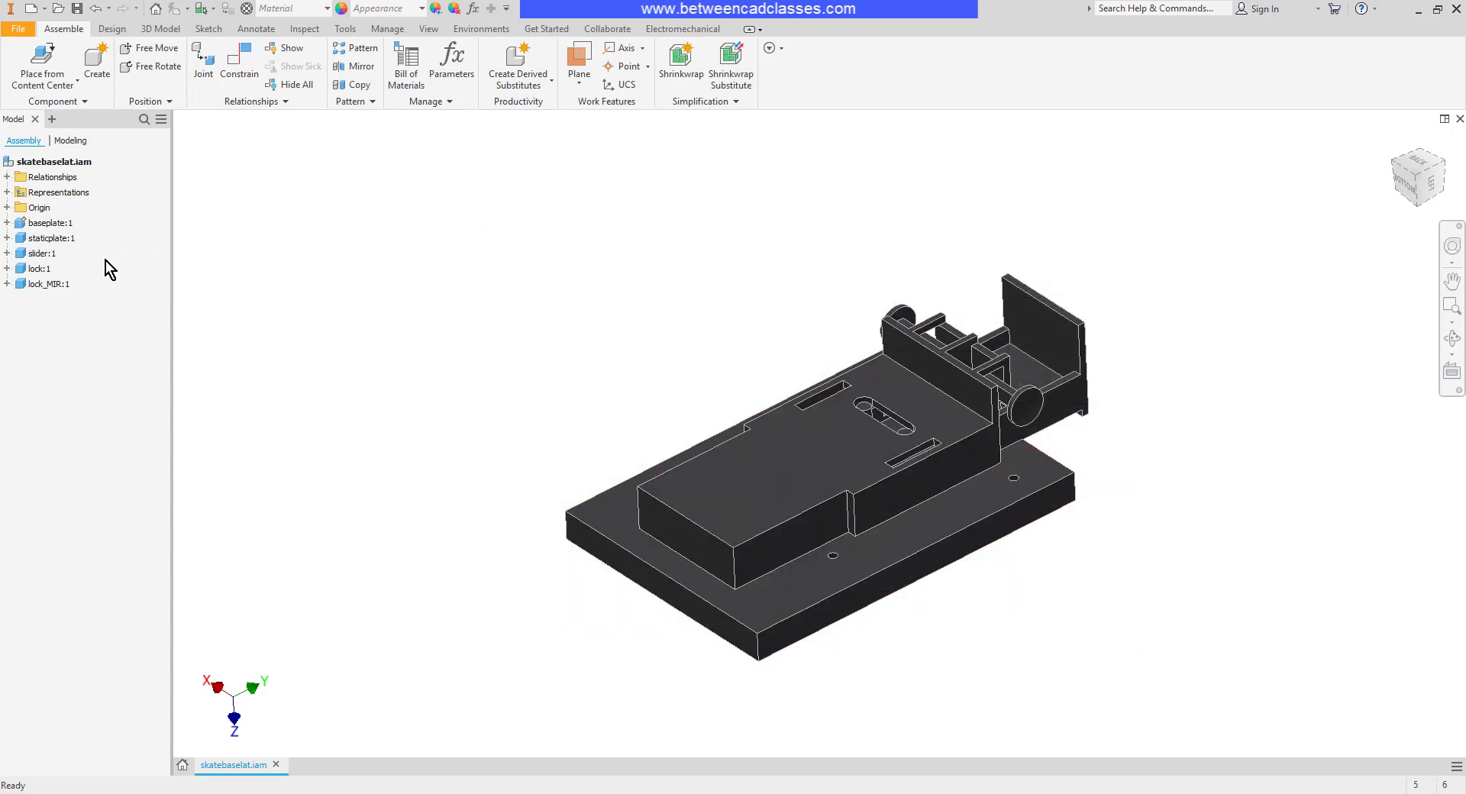
mouse_move(756, 282)
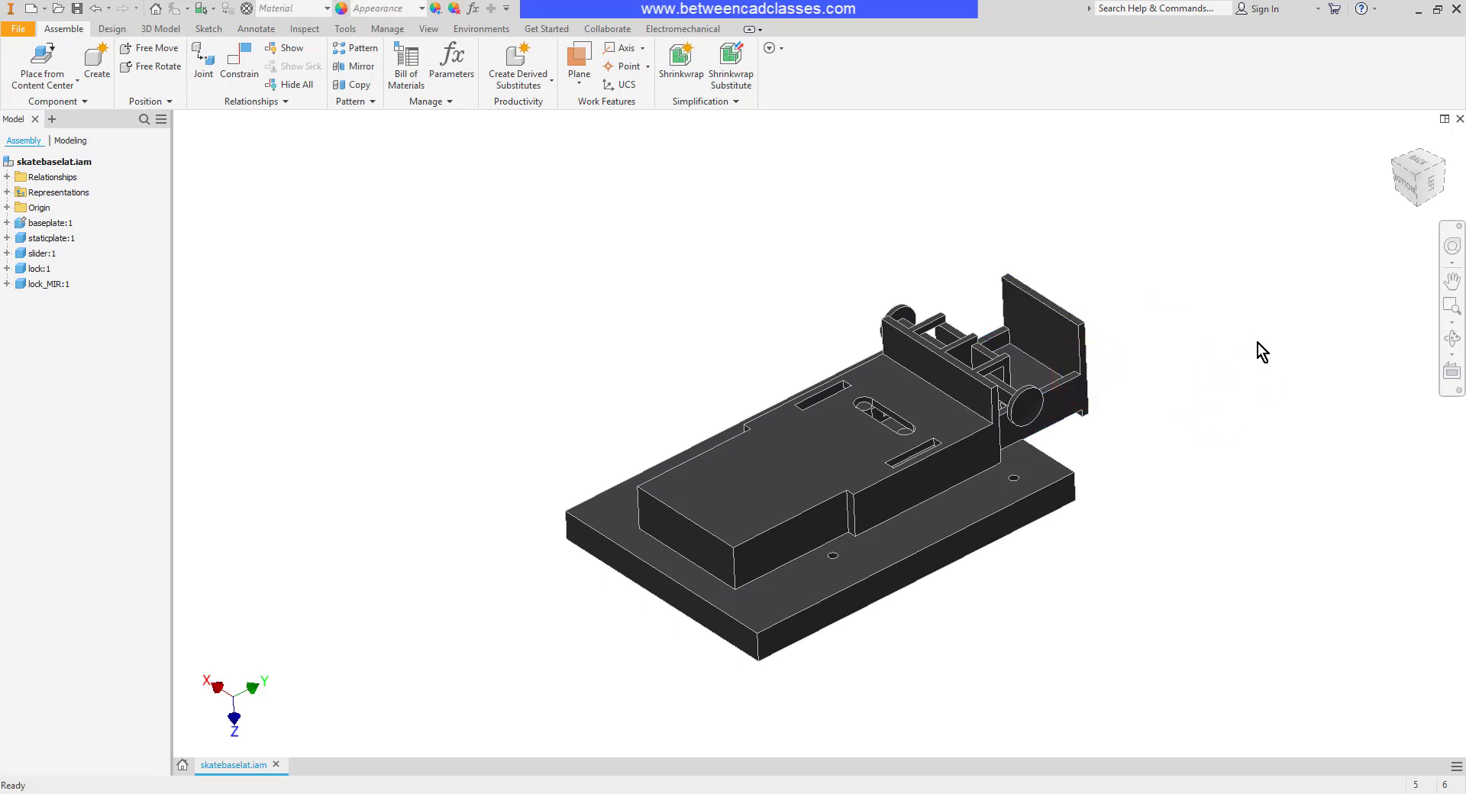
mouse_move(661, 296)
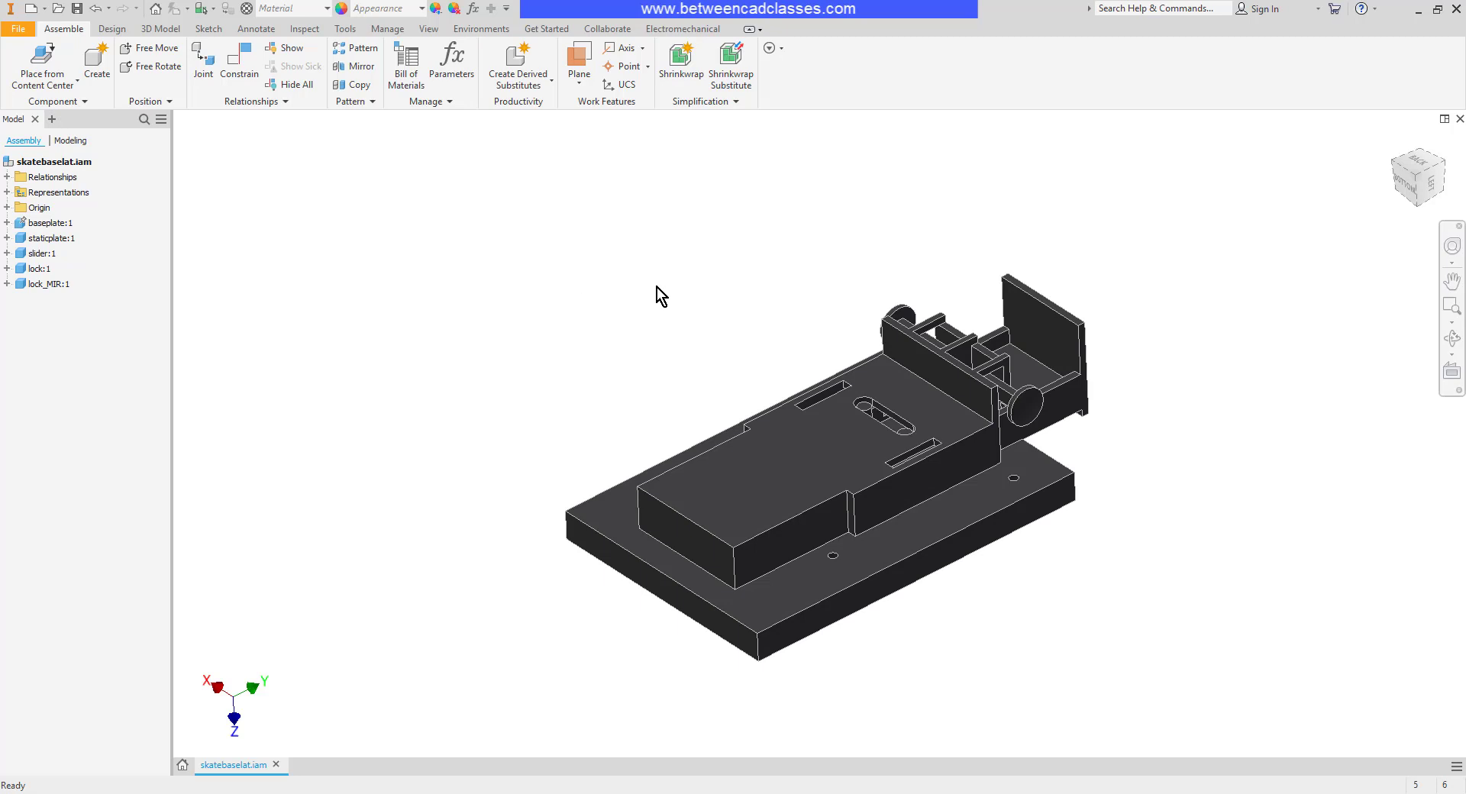
mouse_move(680, 327)
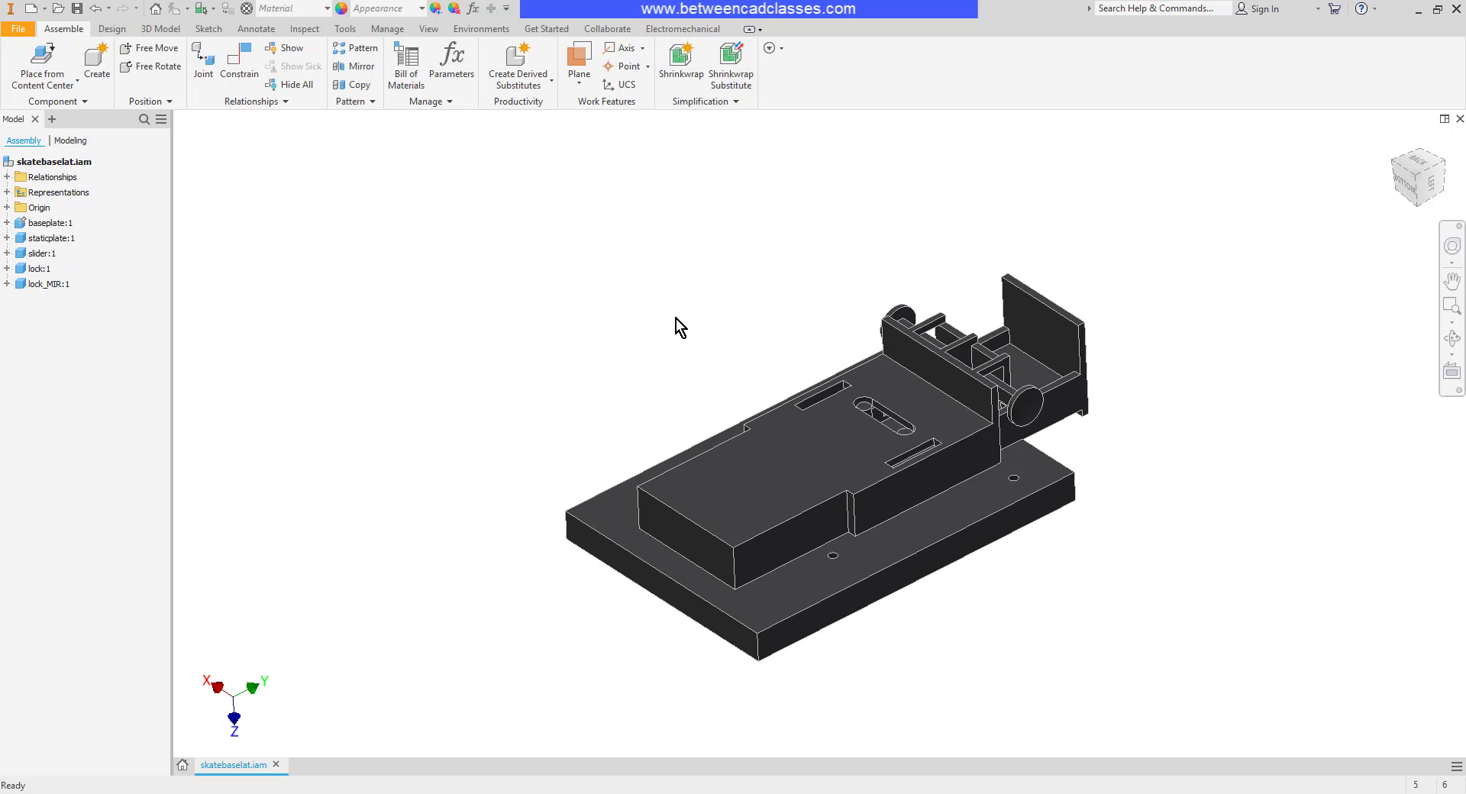
mouse_move(1451, 119)
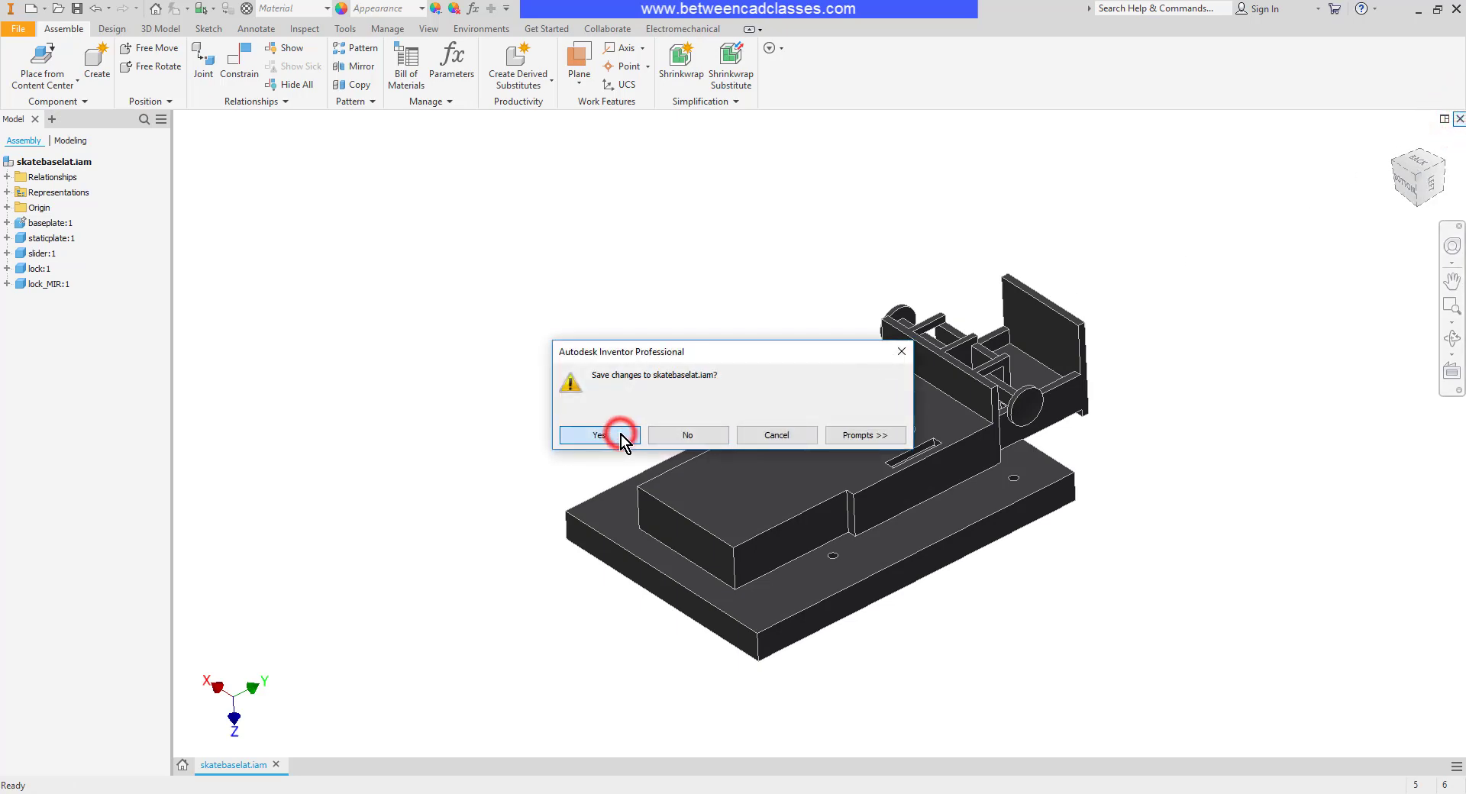
Save skatebaselat.iam and make Intro to Modeling the active project again
left_click(597, 435)
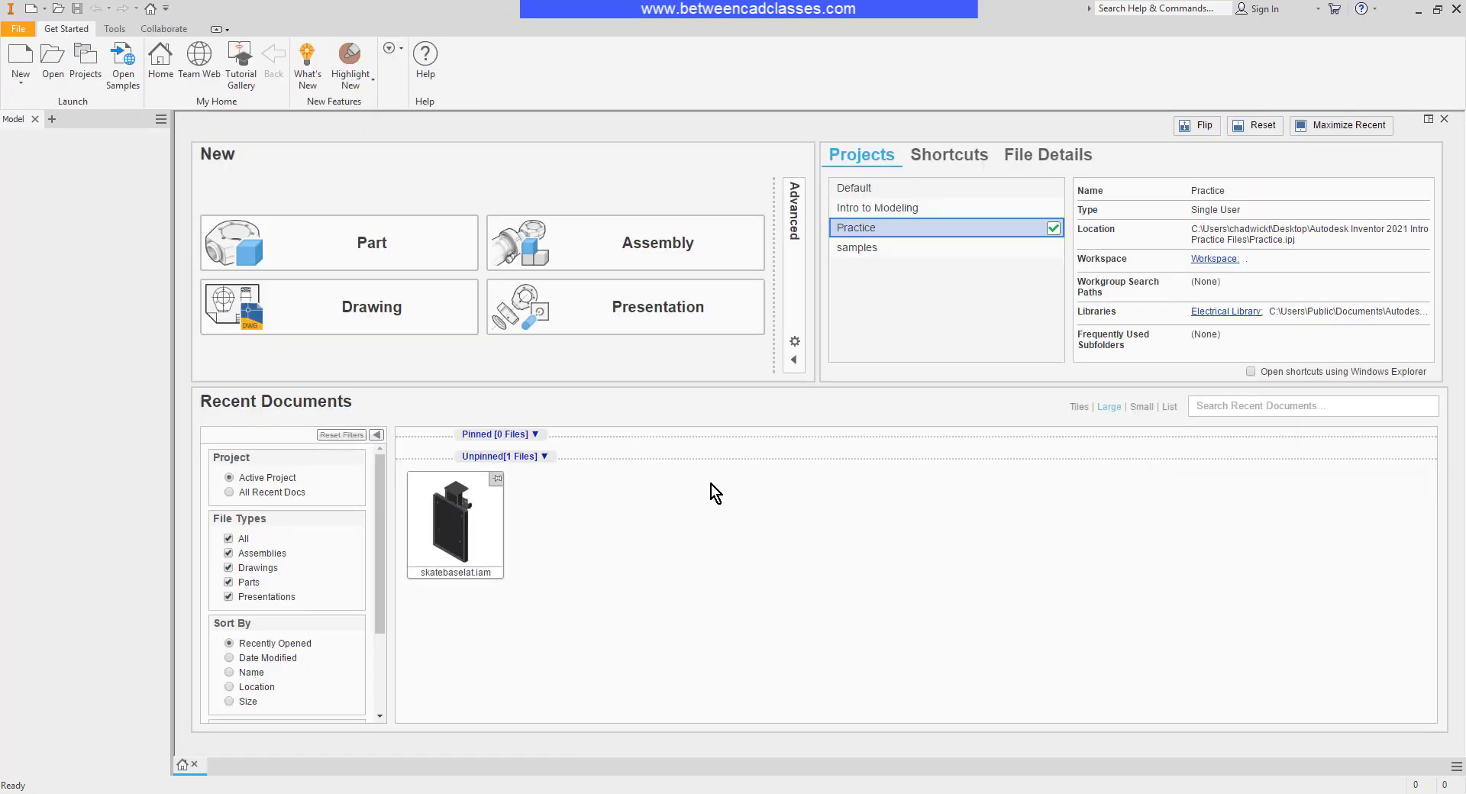
left_click(86, 62)
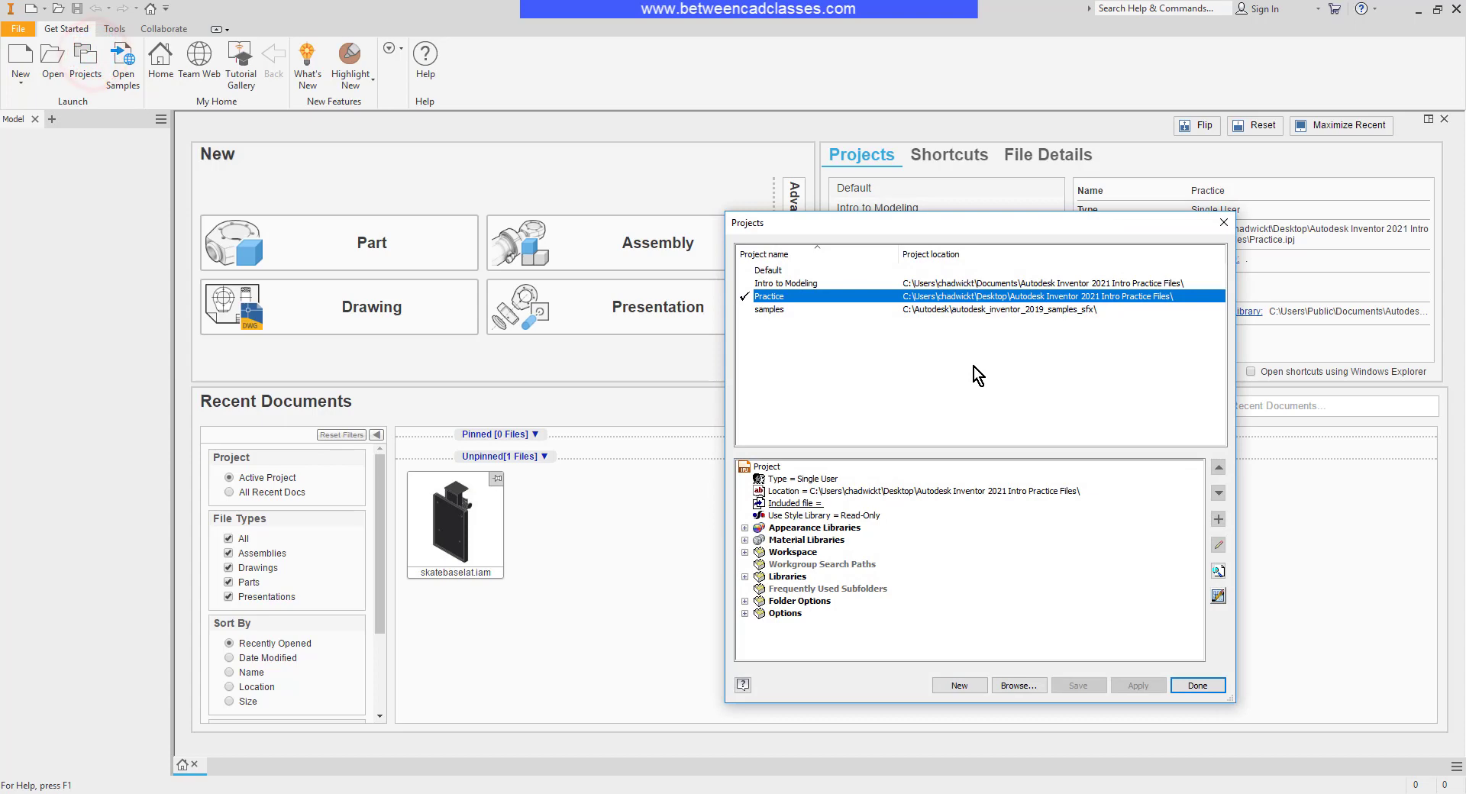
mouse_move(840, 340)
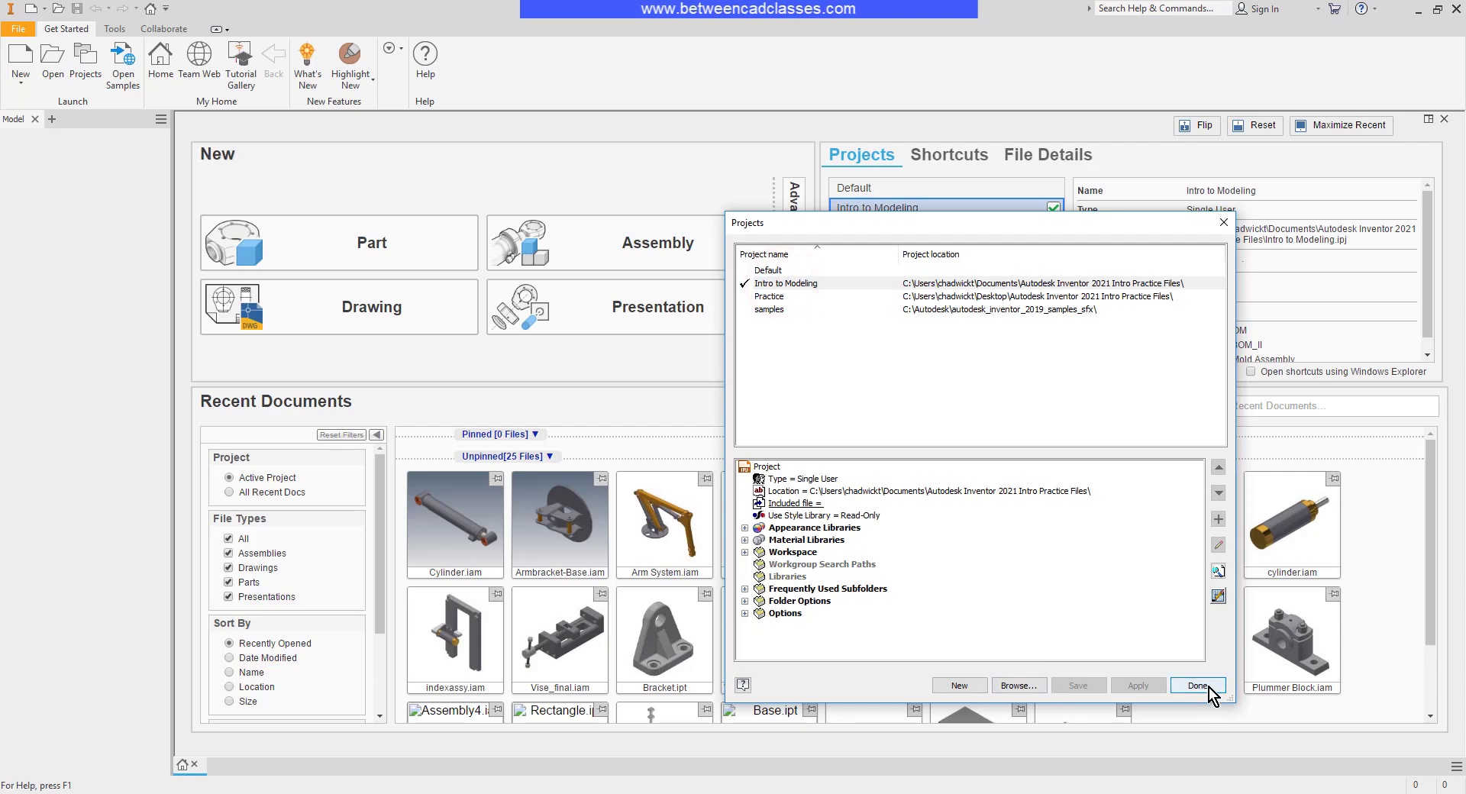
left_click(1197, 686)
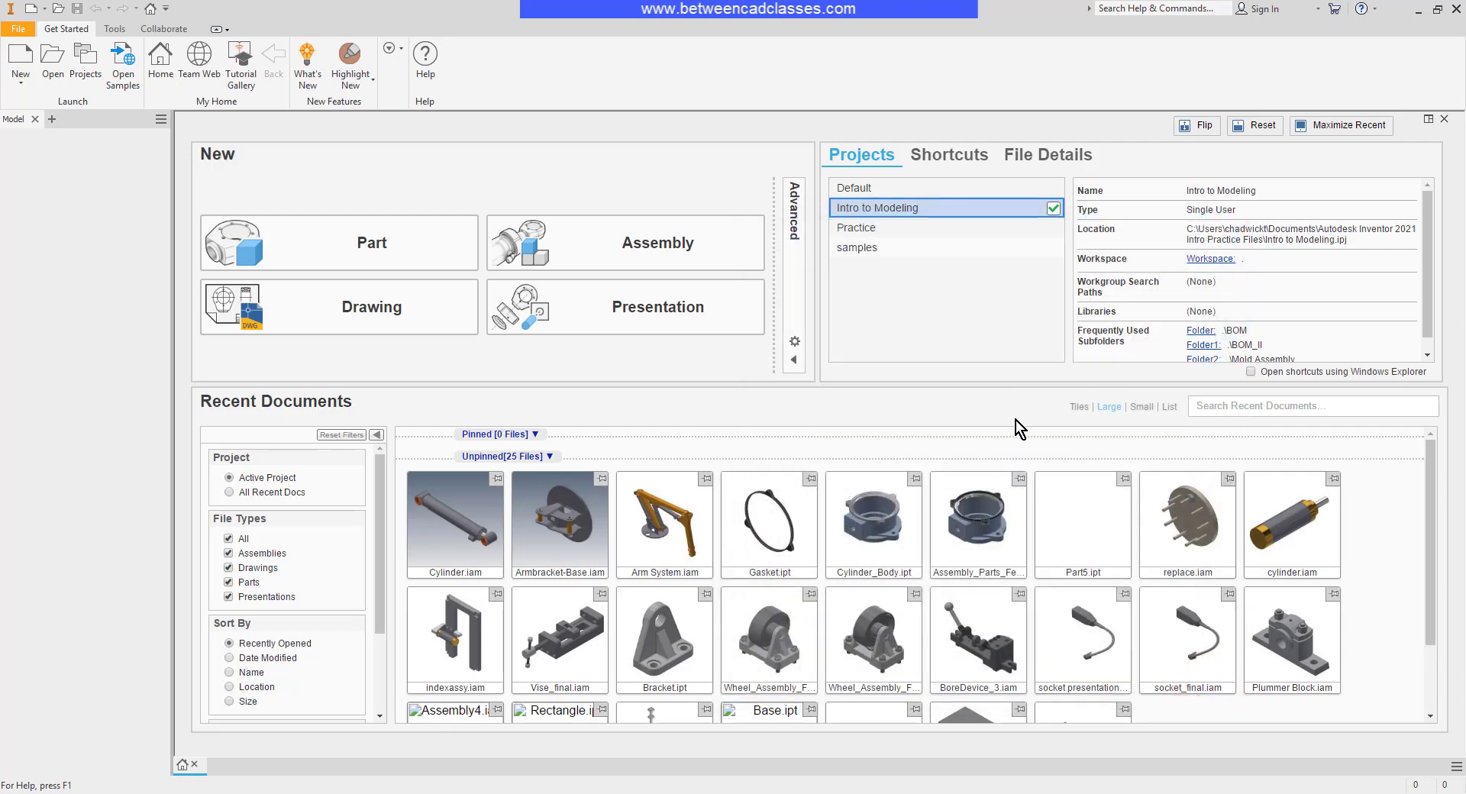